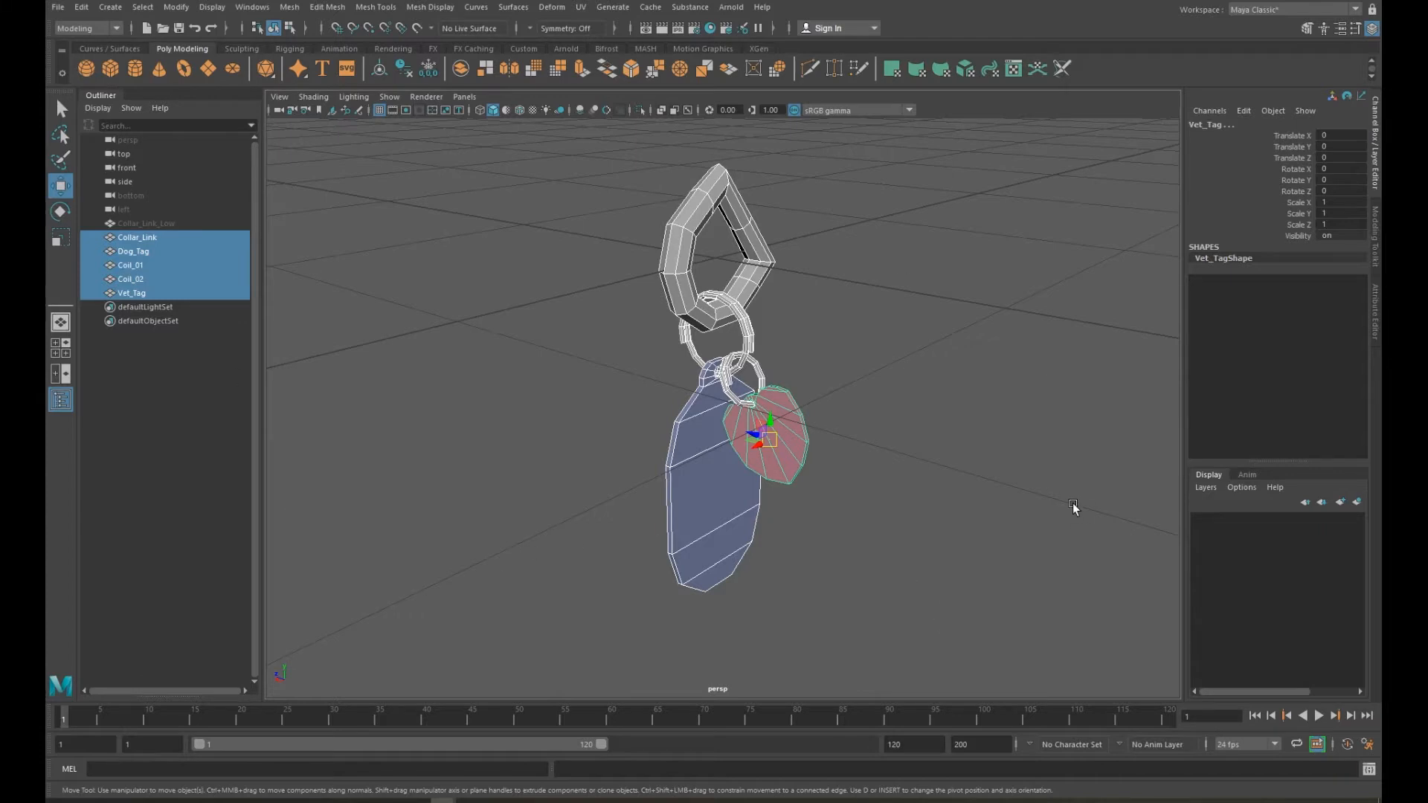
mouse_move(334, 125)
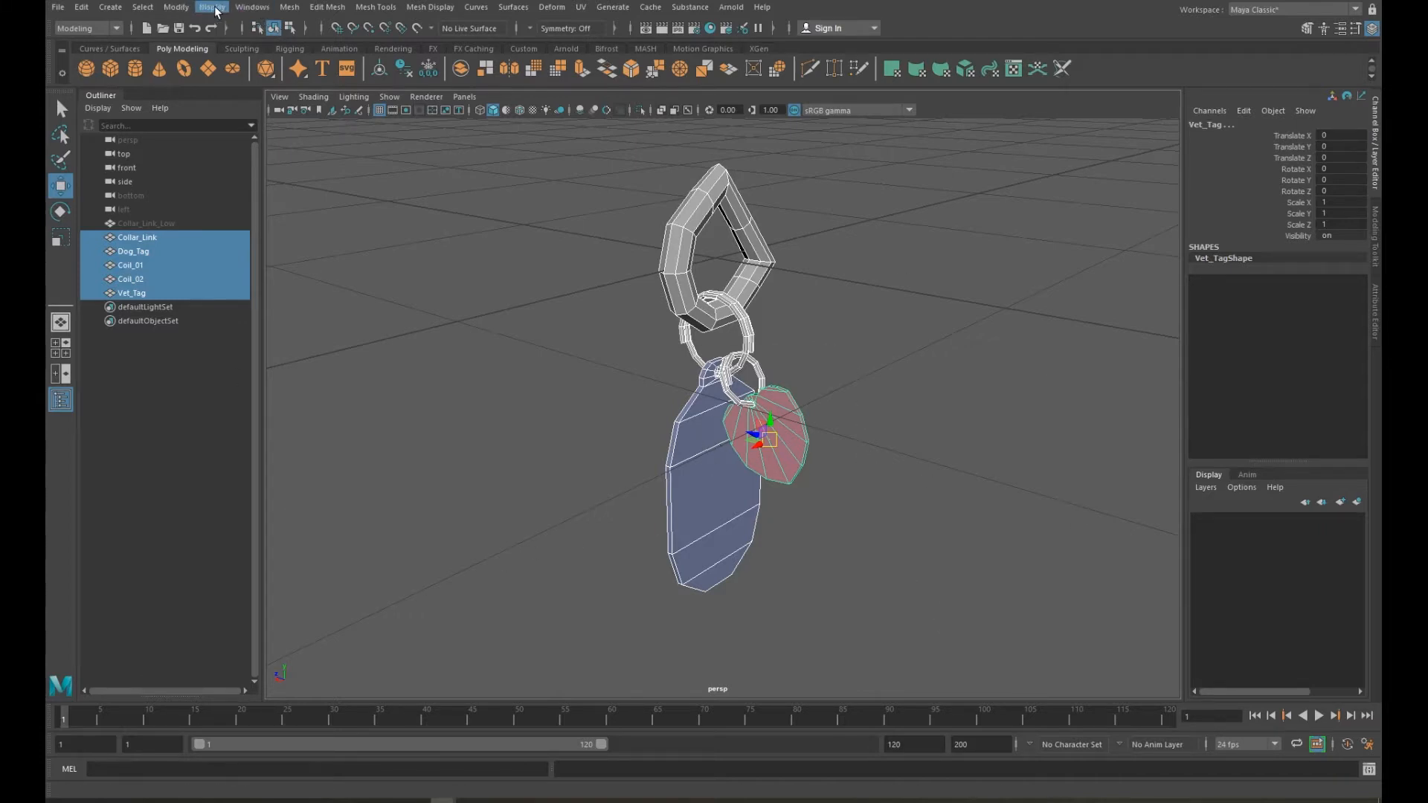
- Freeze transformations on the five chain meshes, then select only Collar_Link
click(176, 7)
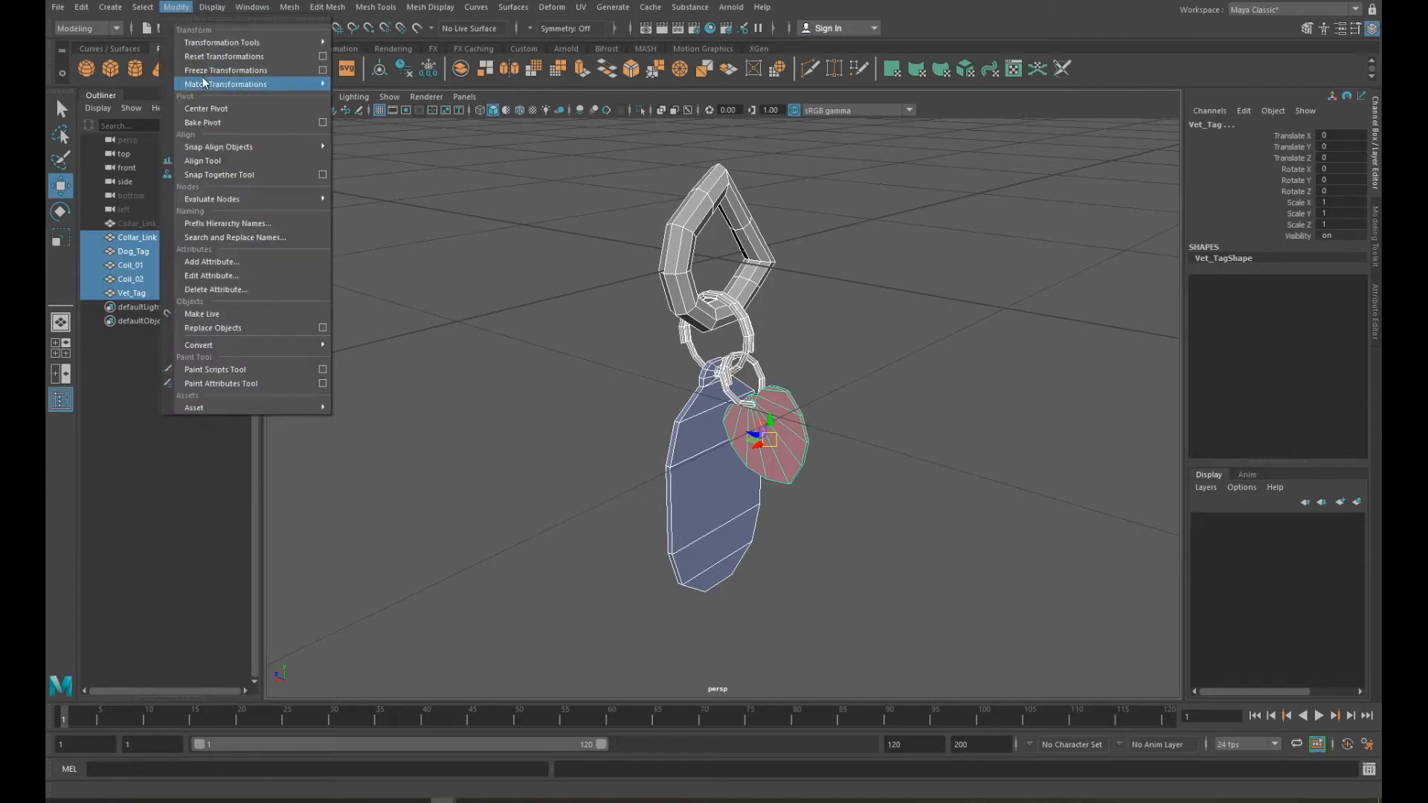
click(225, 70)
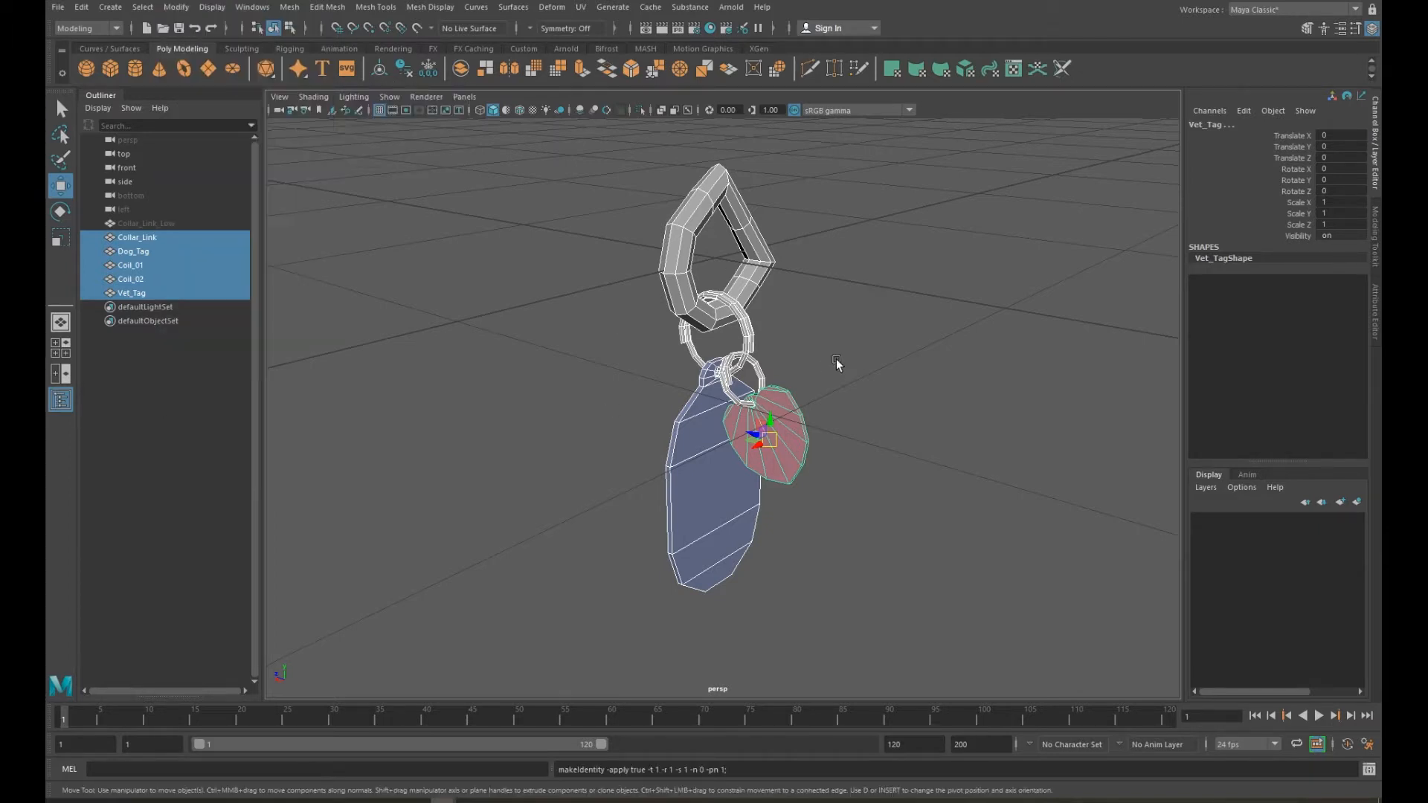
click(137, 237)
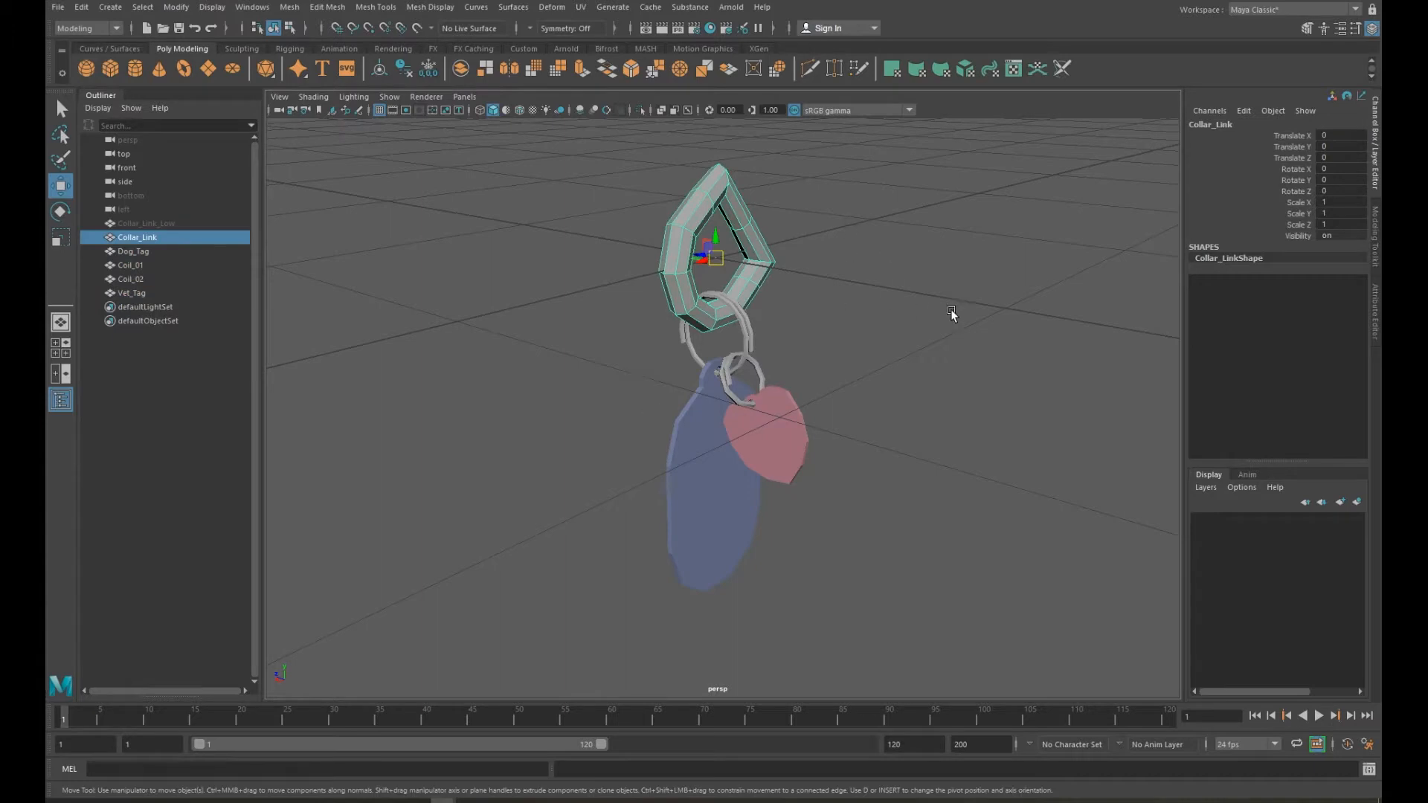
drag(715, 259, 649, 275)
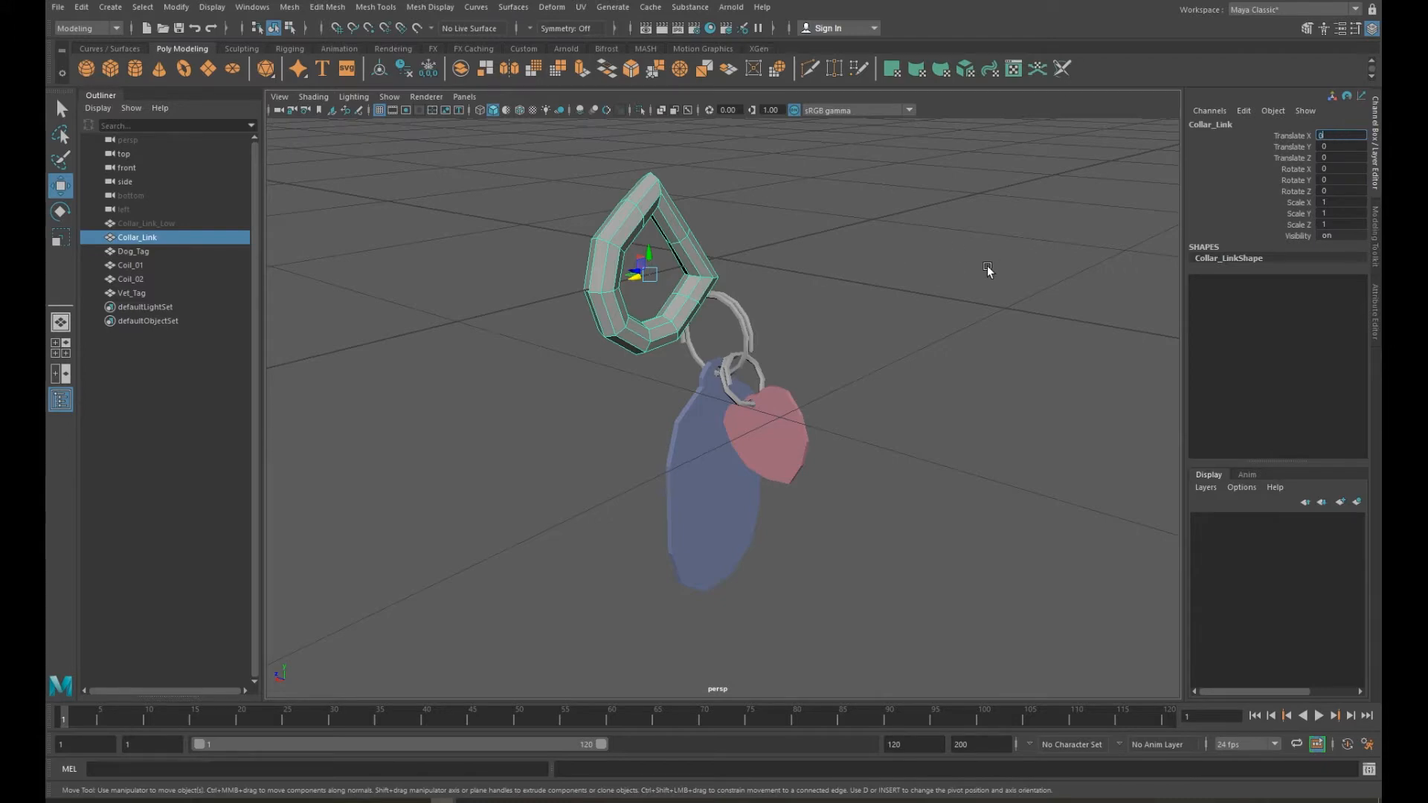
drag(642, 276, 710, 250)
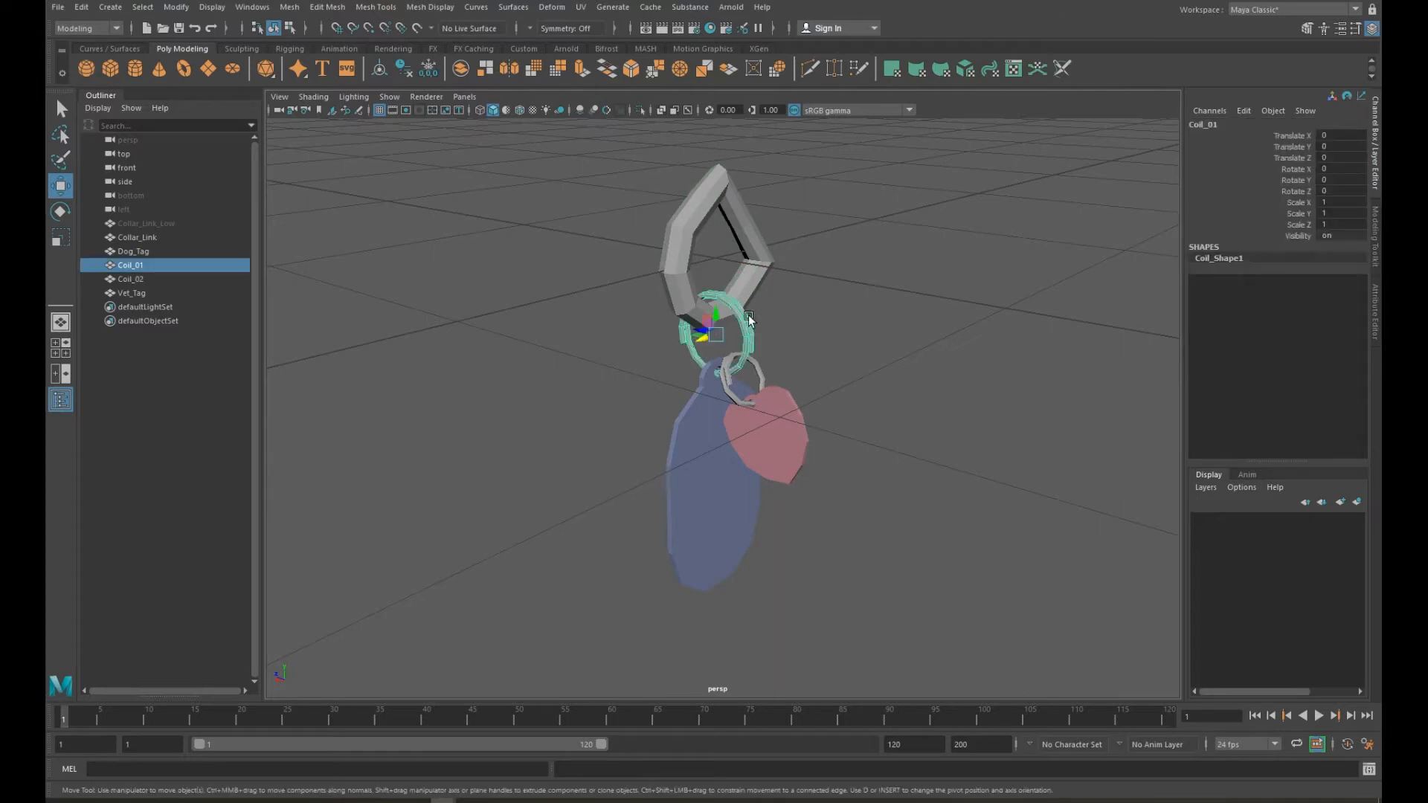
click(874, 429)
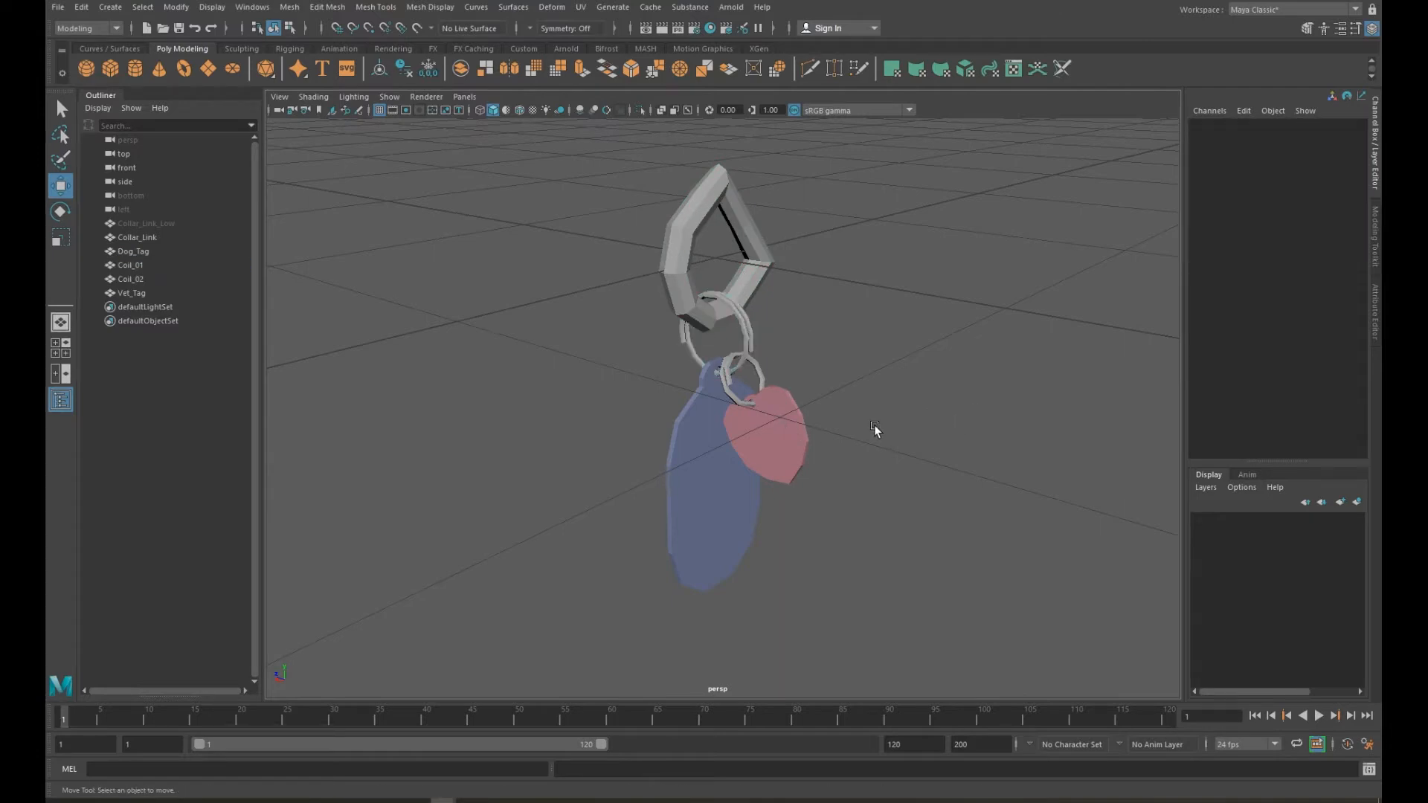
drag(875, 430, 863, 437)
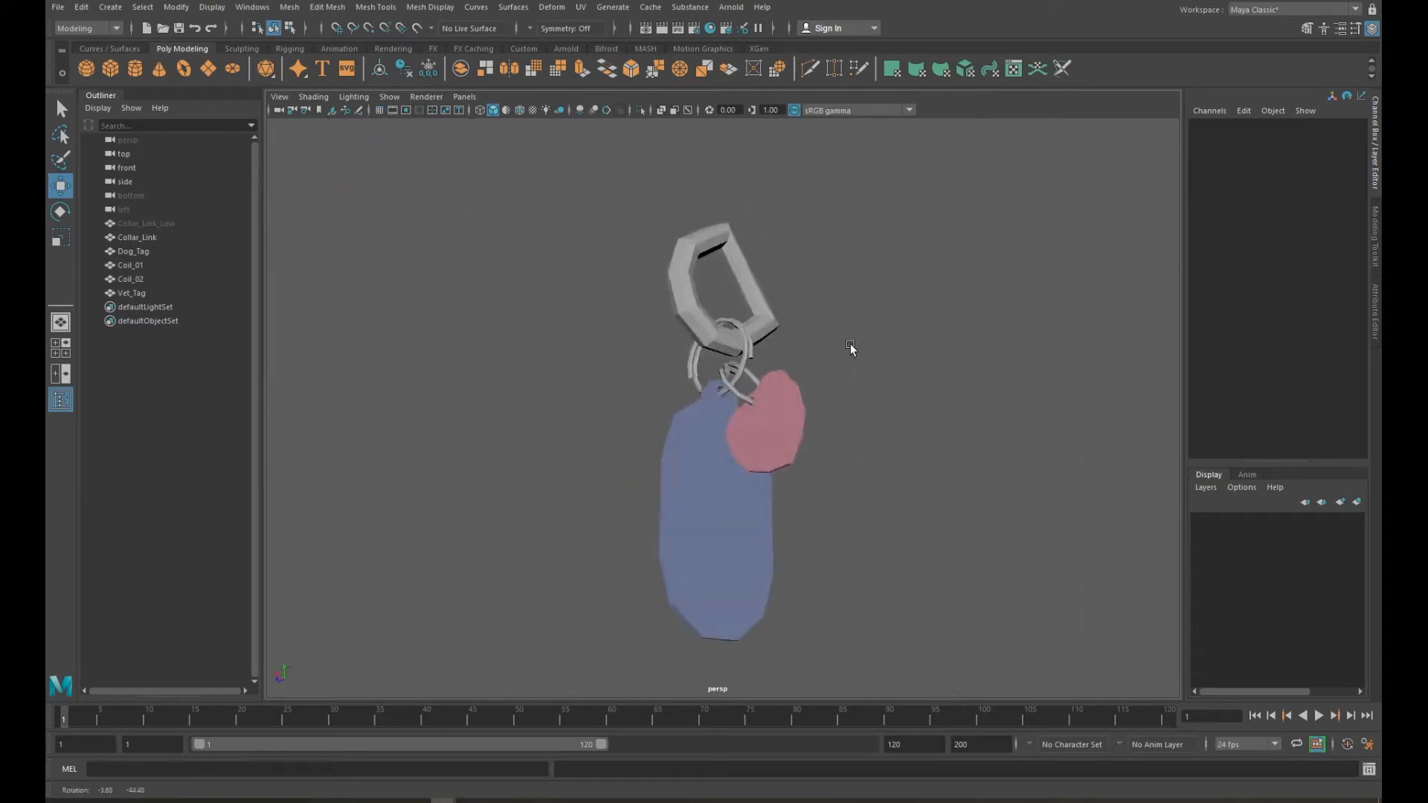
drag(849, 349, 799, 431)
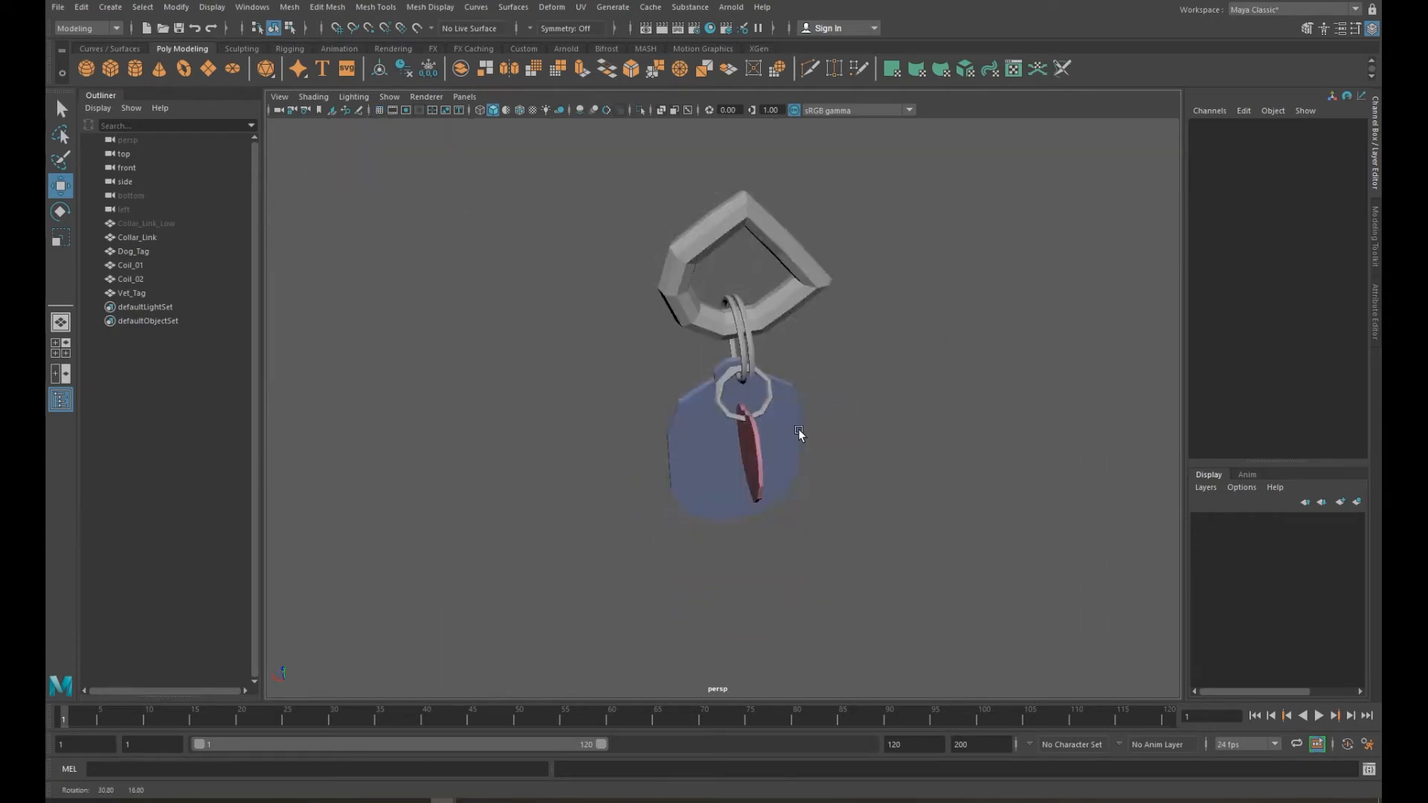
drag(799, 435, 933, 442)
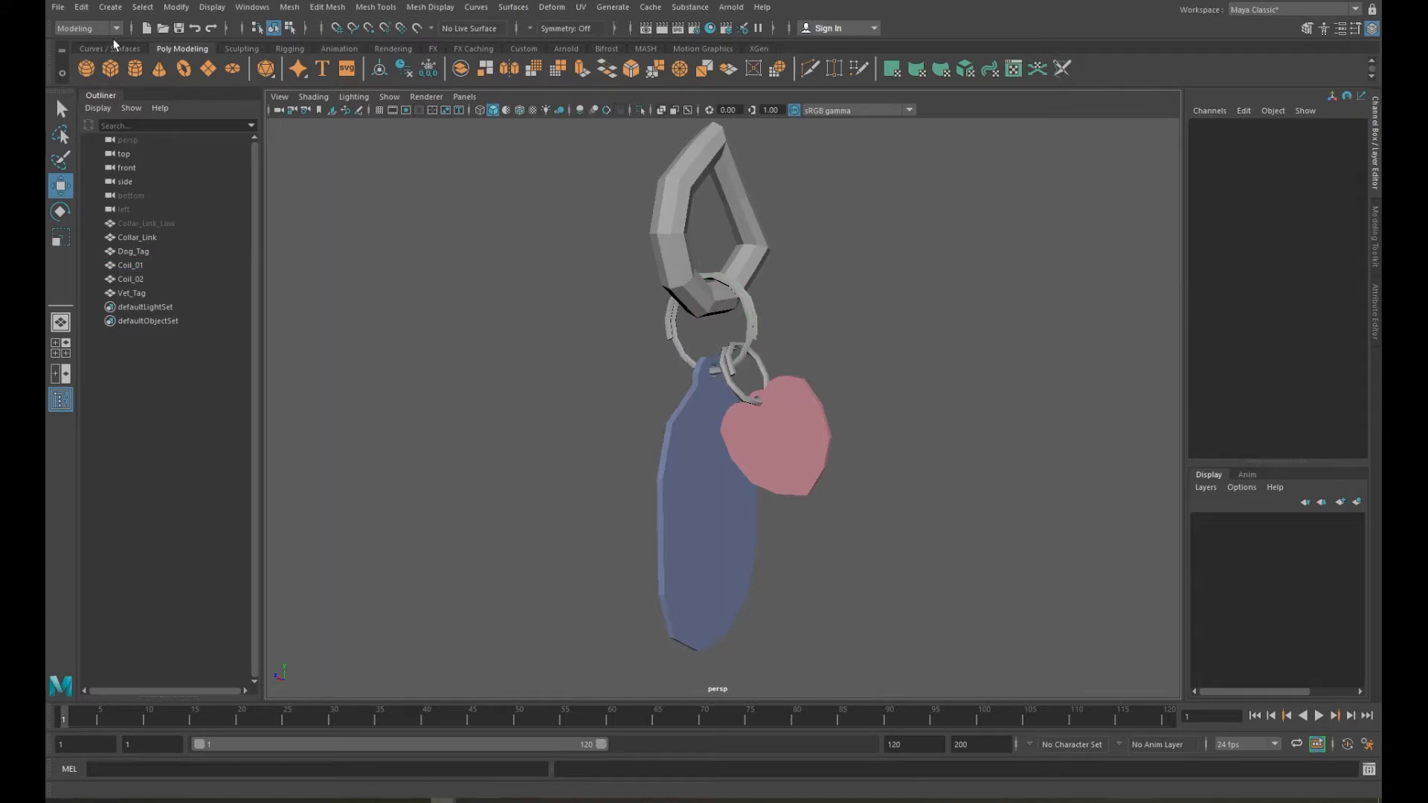
- In the FX menu set, pin Dog_Tag to Coil_01 with a rigid pin constraint
click(85, 28)
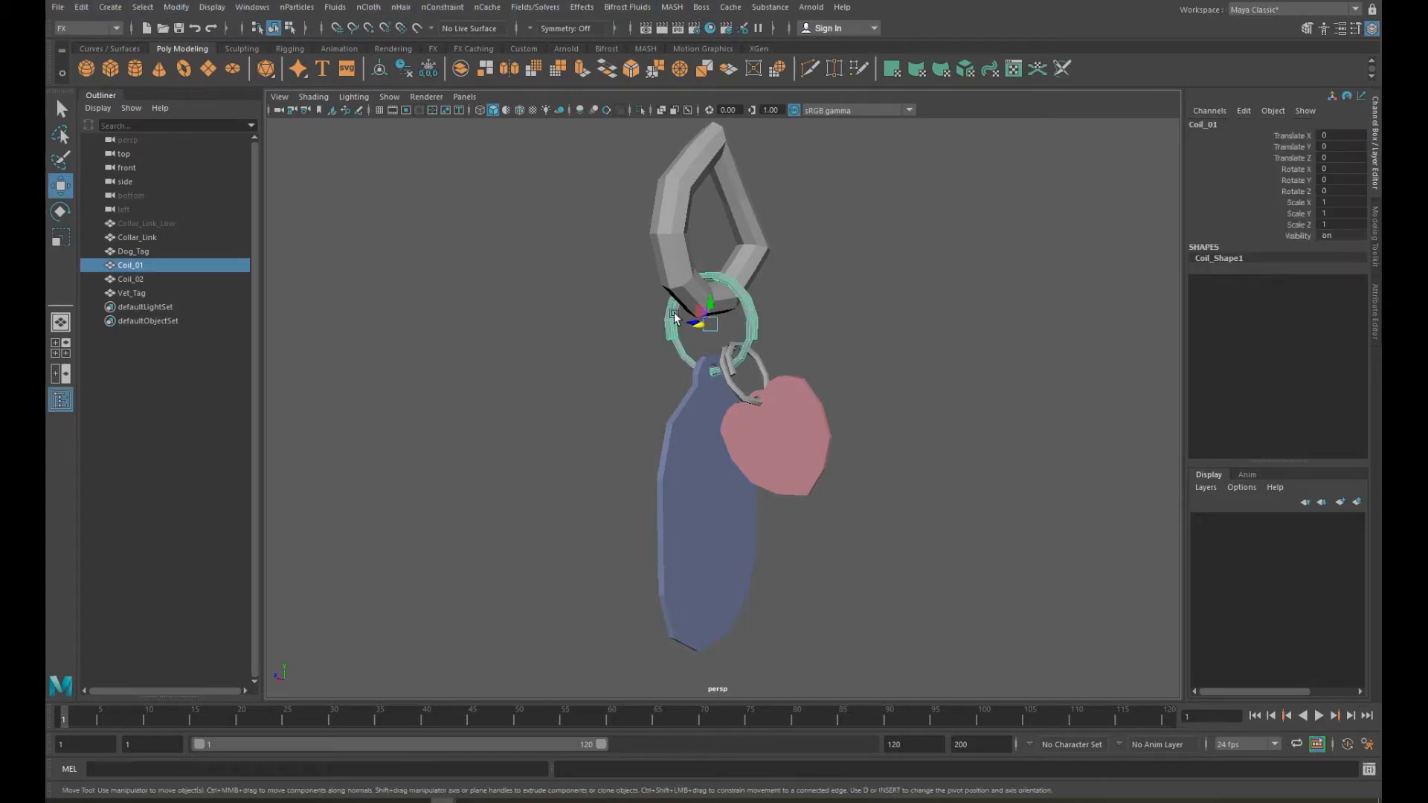
click(133, 251)
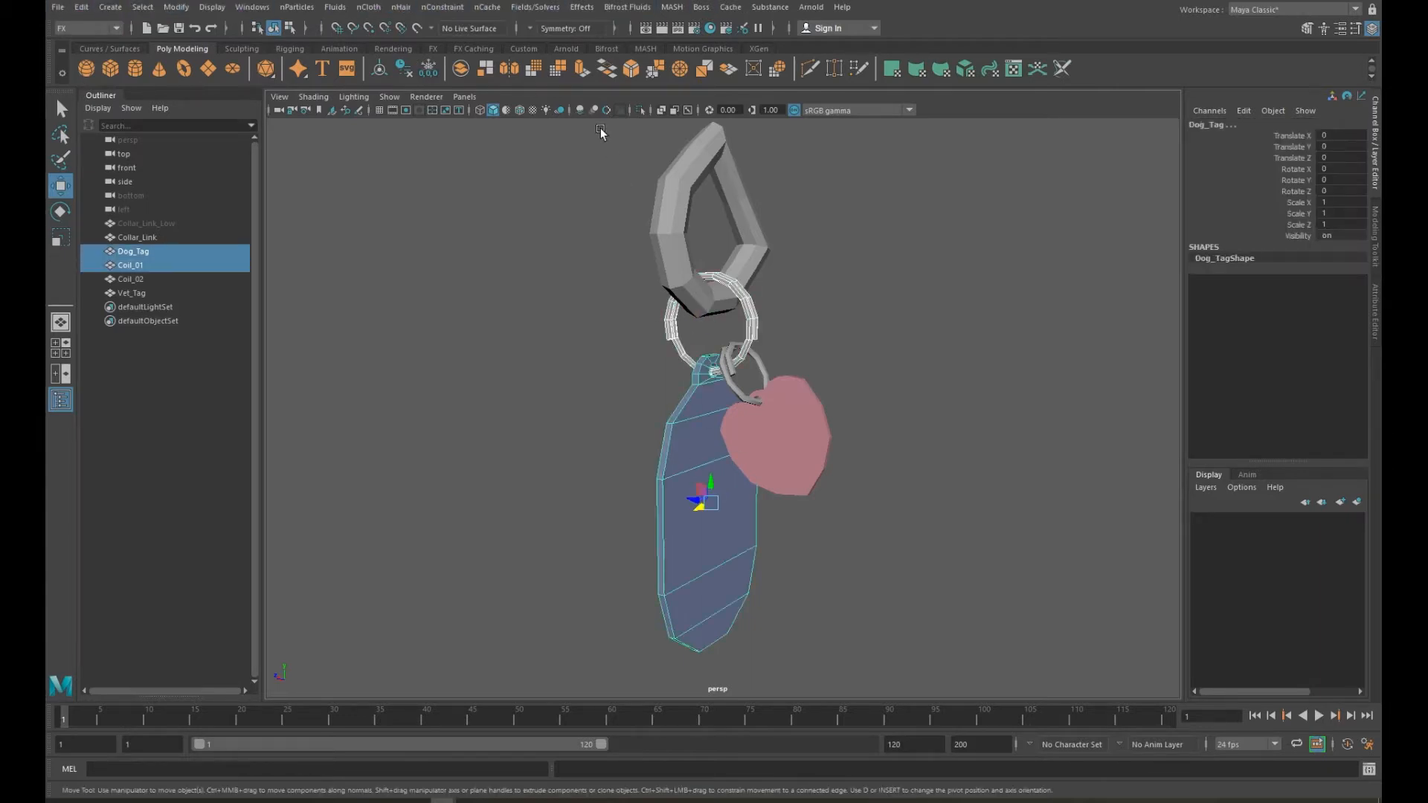
click(535, 8)
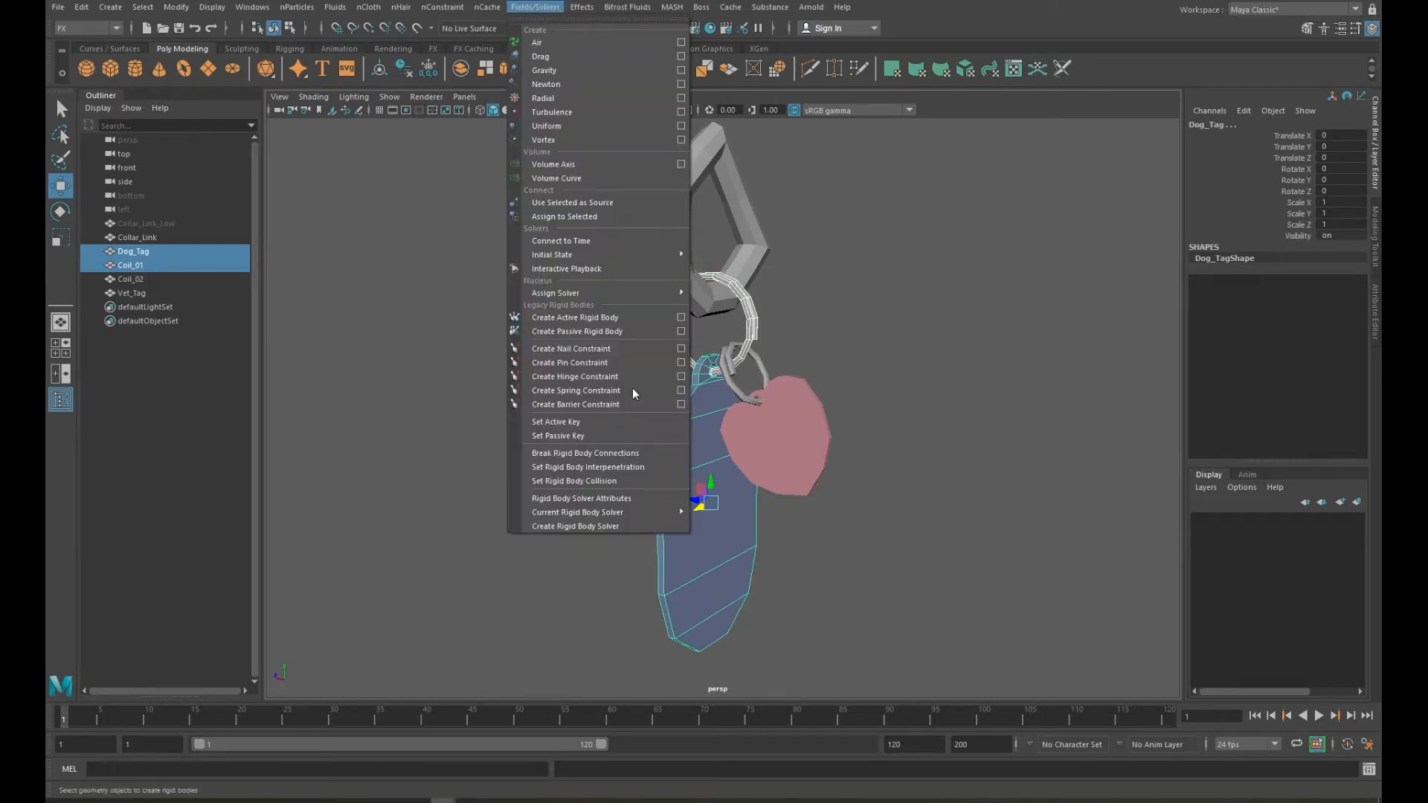
mouse_move(610, 363)
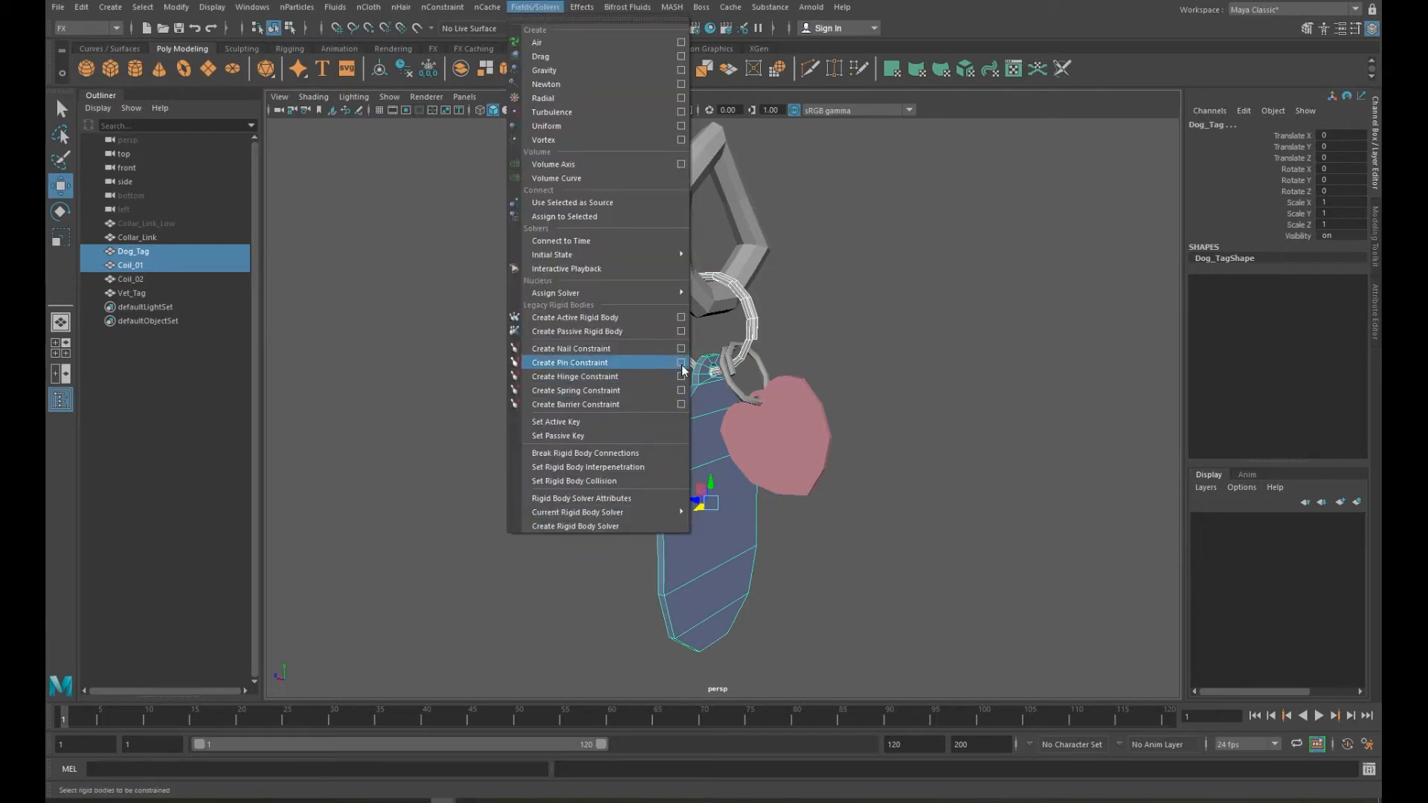
click(680, 362)
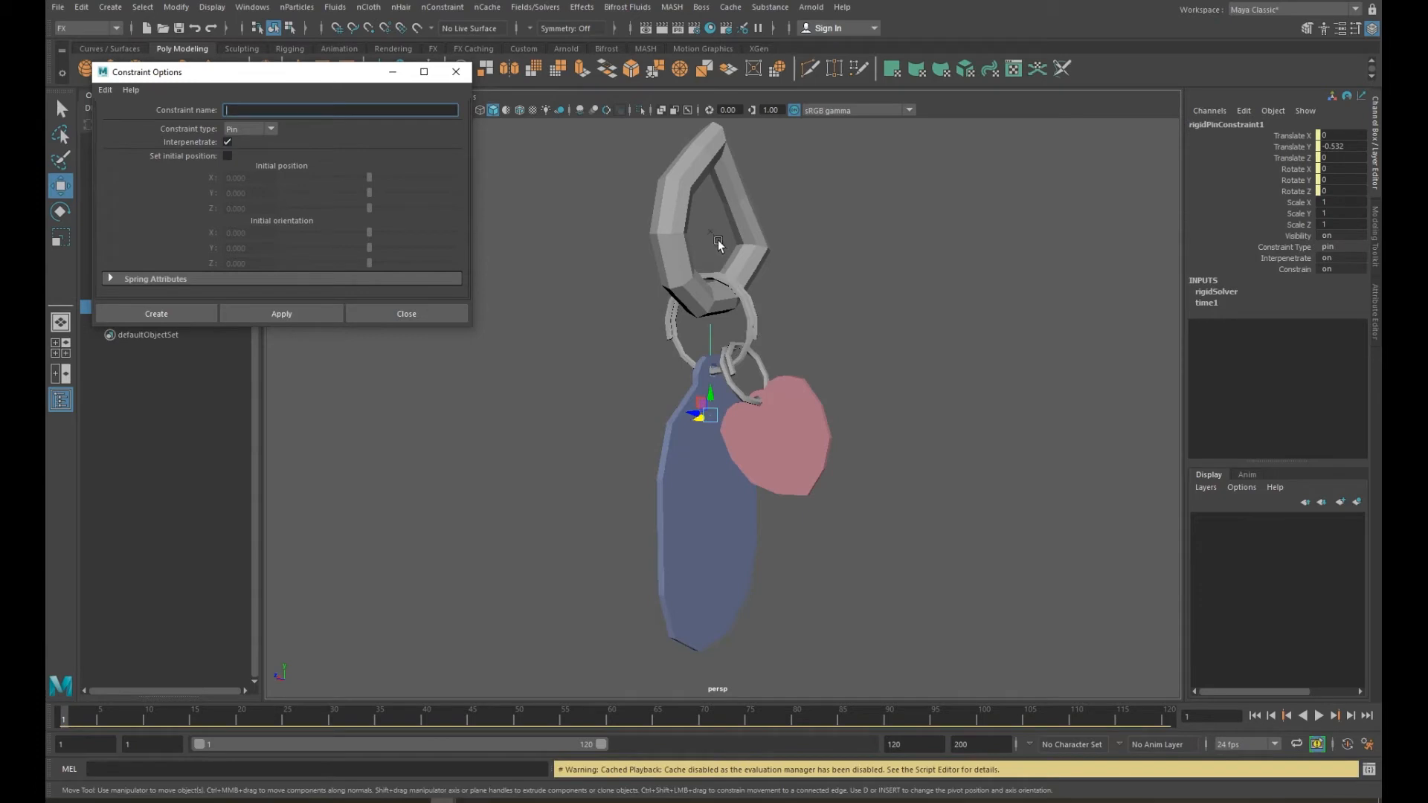
click(405, 313)
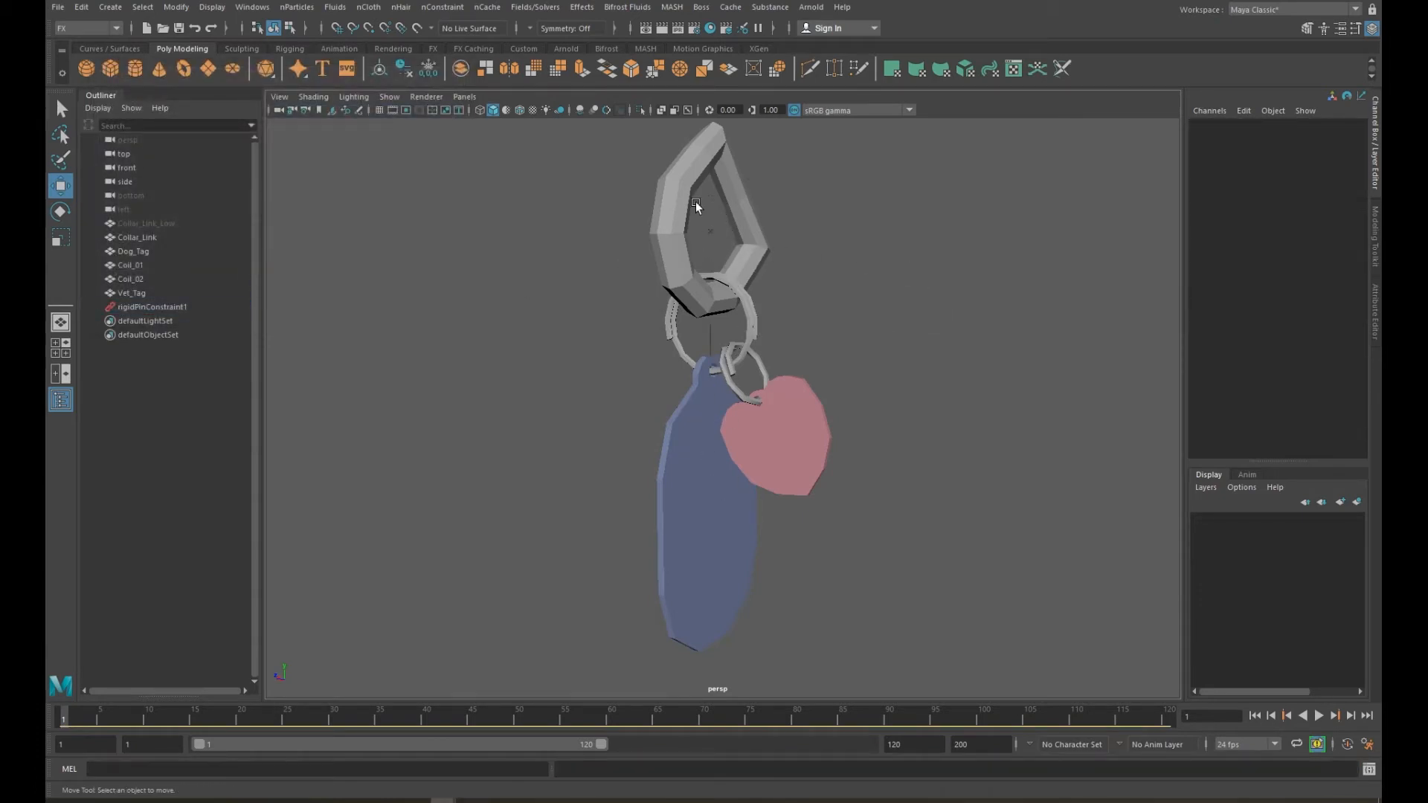
- Open the Fields/Solvers menu to constrain Vet_Tag to Coil_02
click(535, 7)
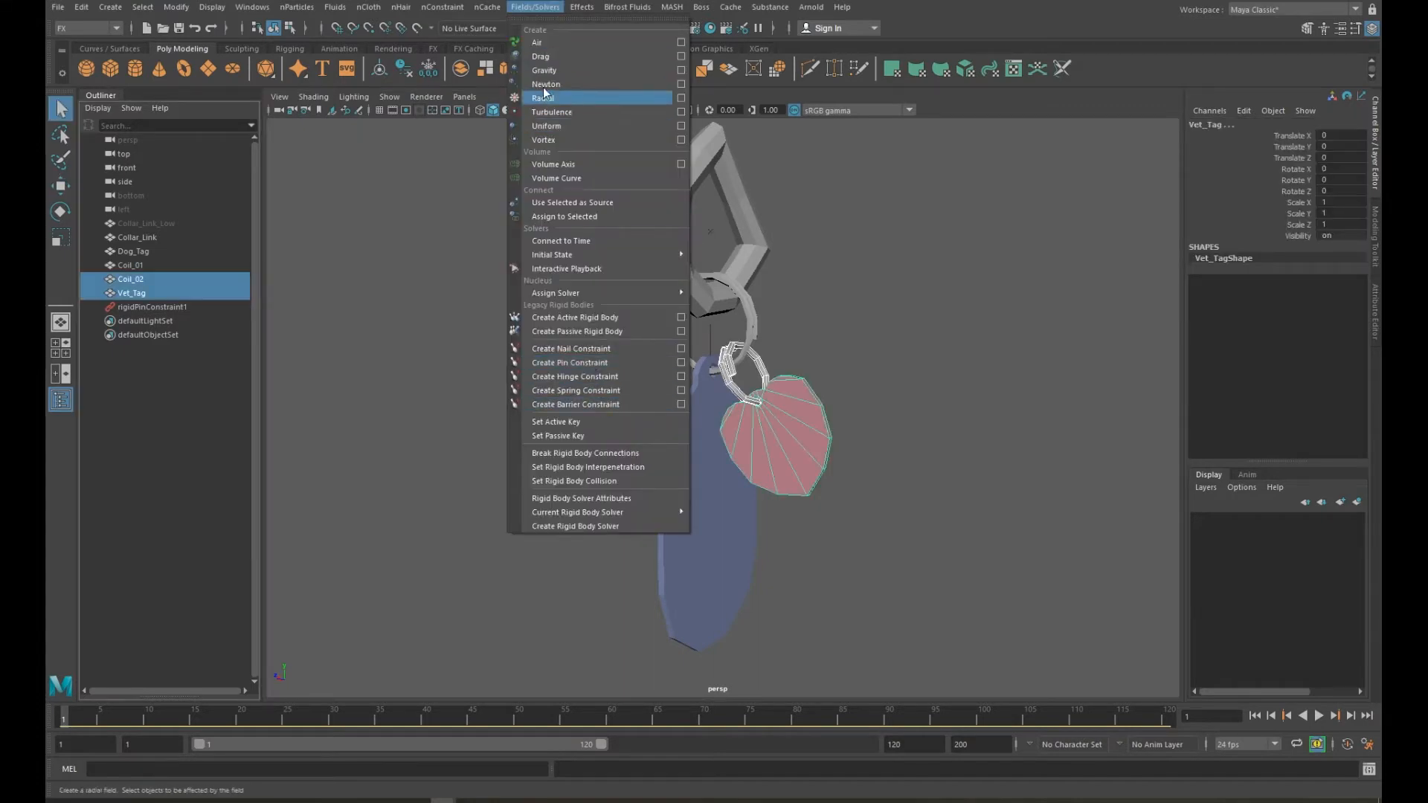
mouse_move(569, 363)
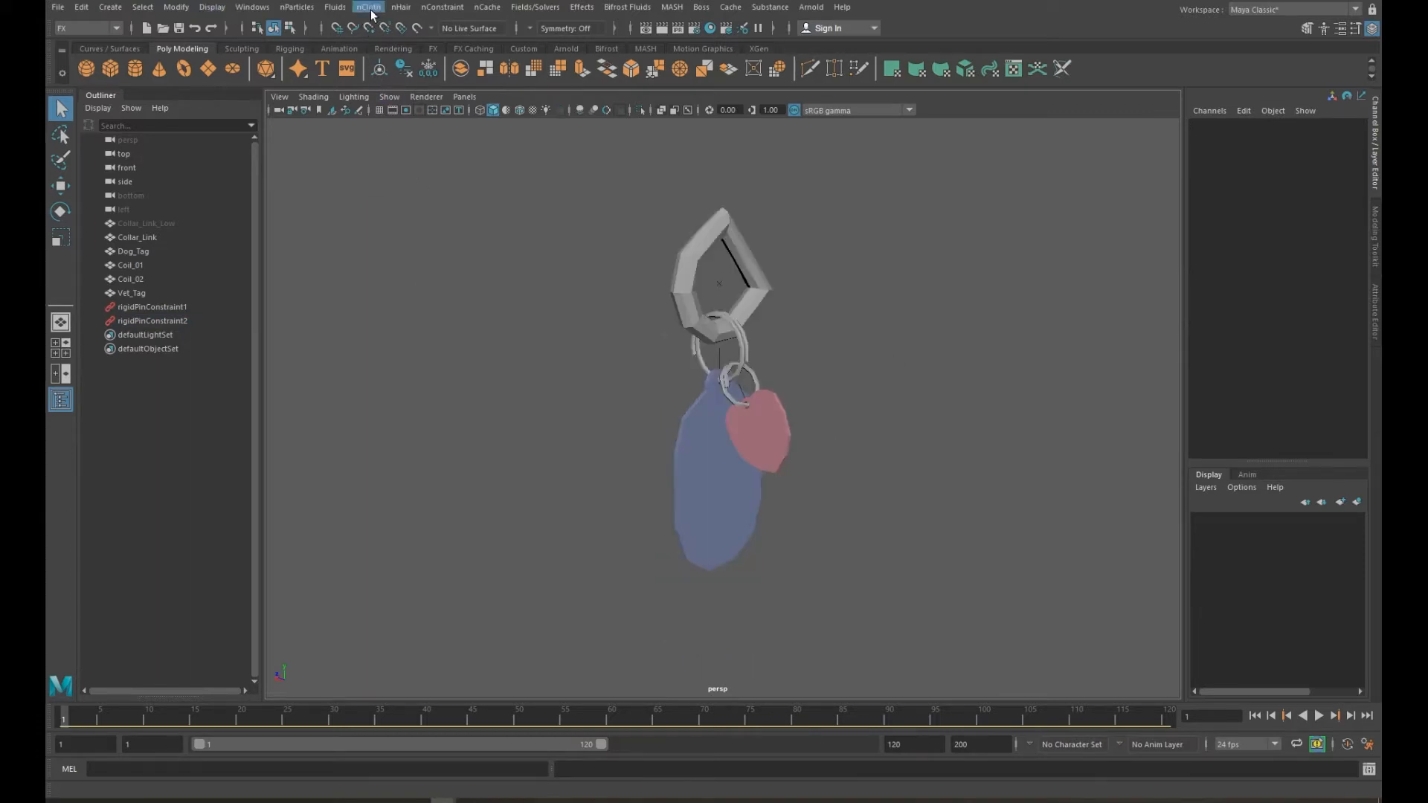
- Tear off the nCloth menu and make Collar_Link a passive collider
click(368, 8)
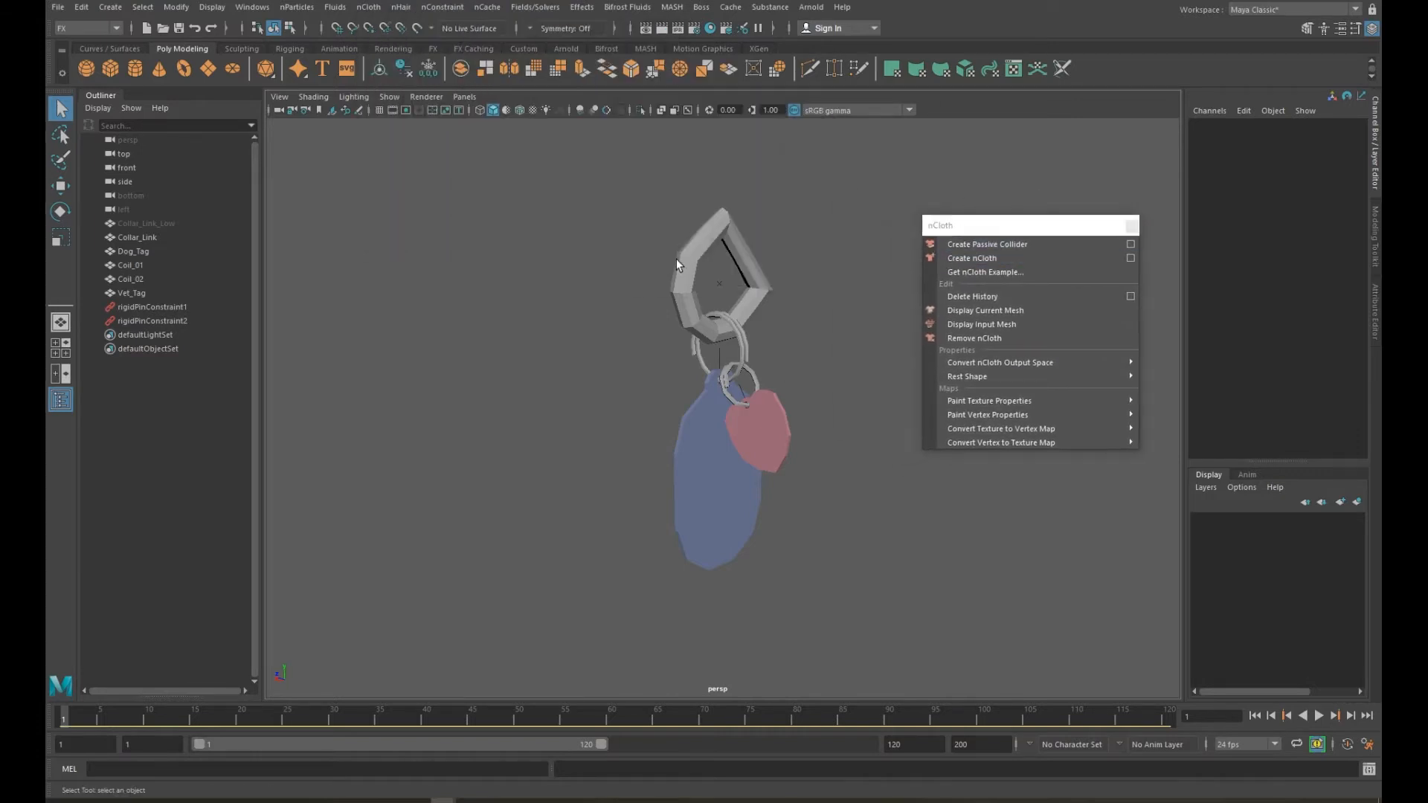
click(138, 237)
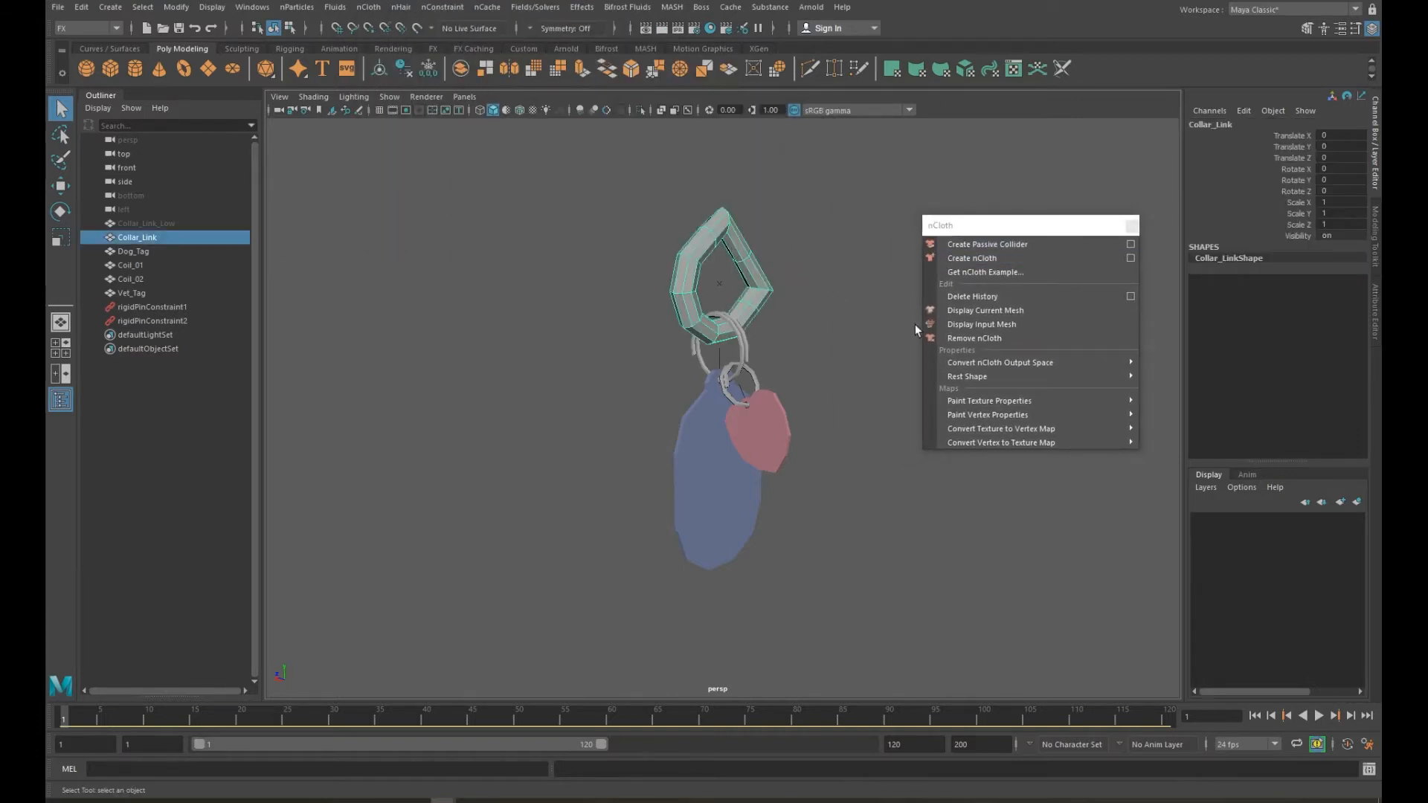
click(987, 244)
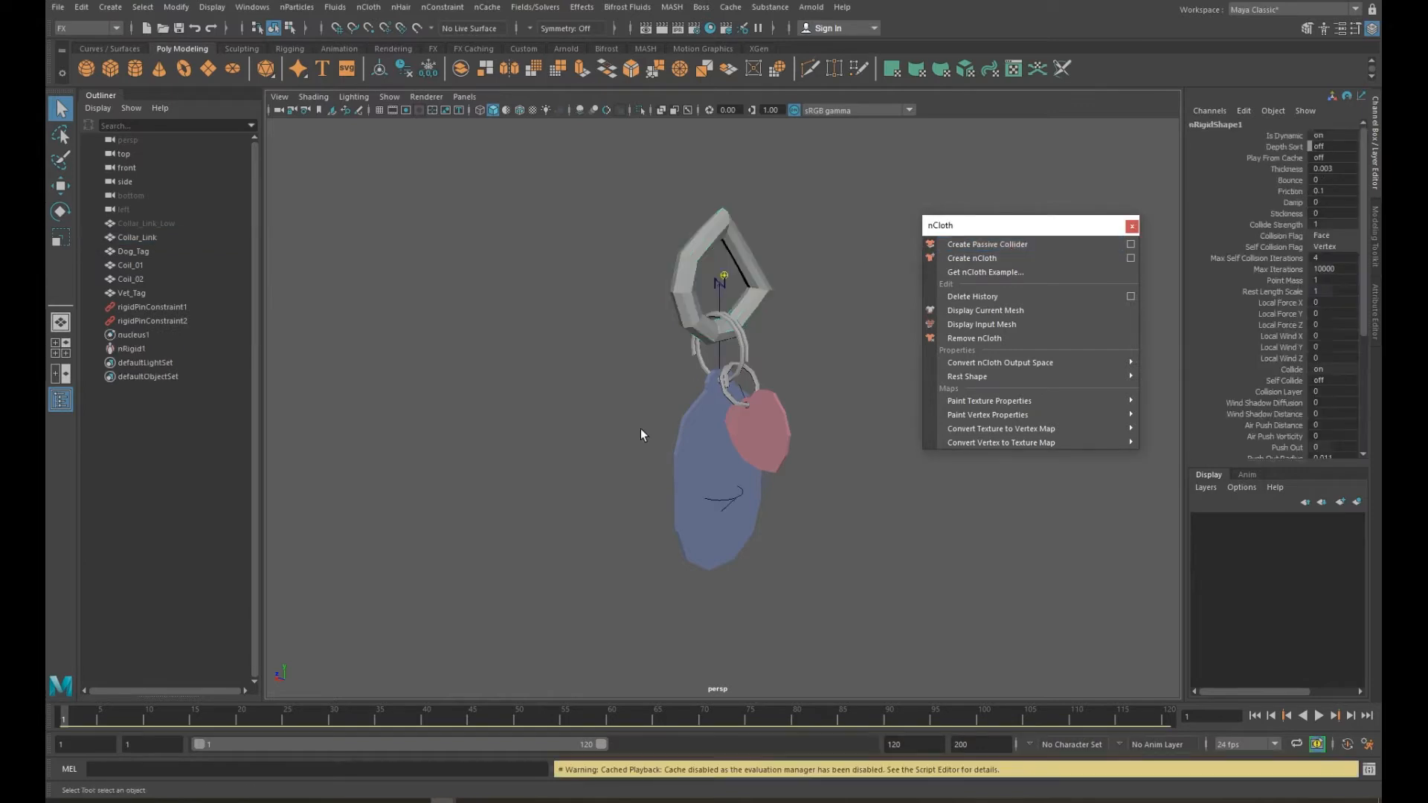
mouse_move(783, 215)
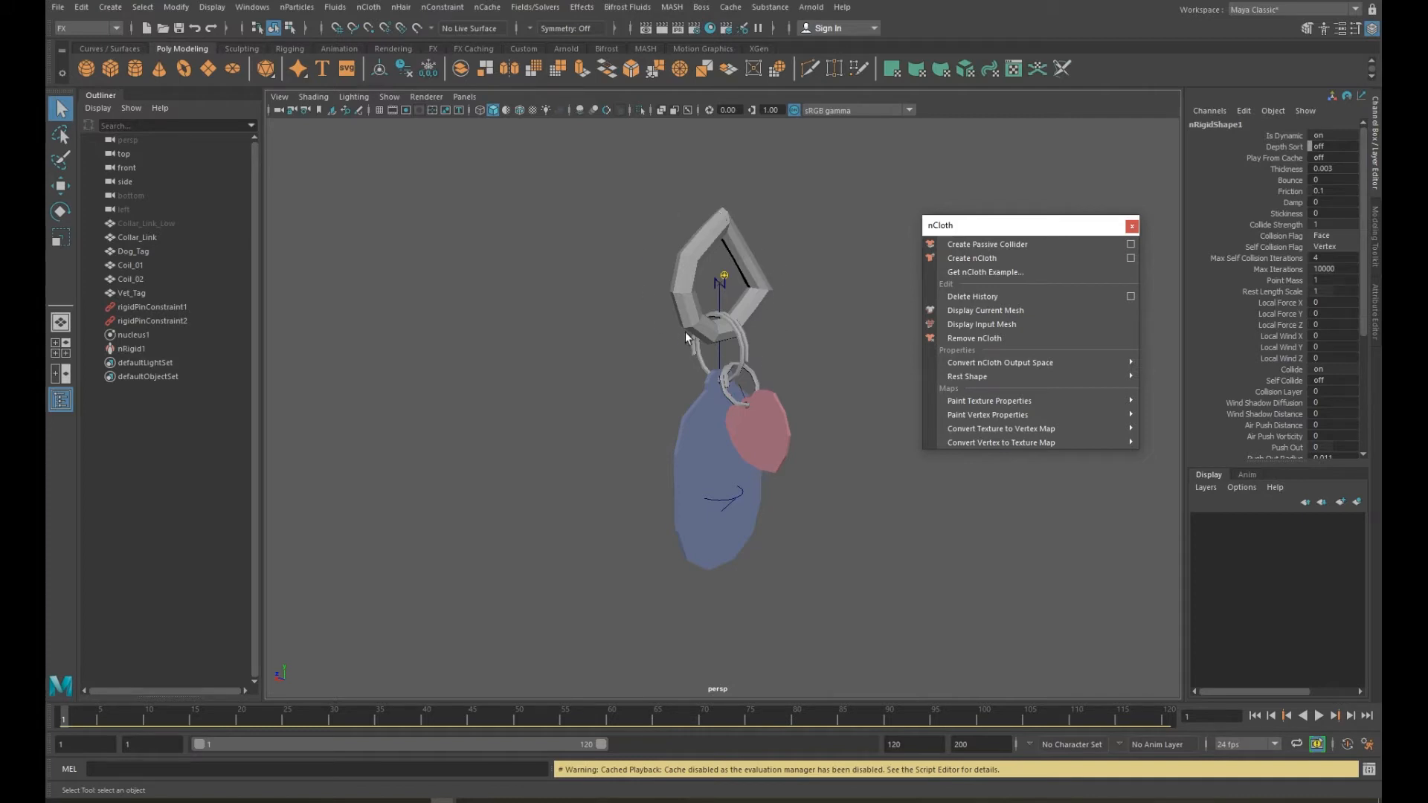
mouse_move(999, 244)
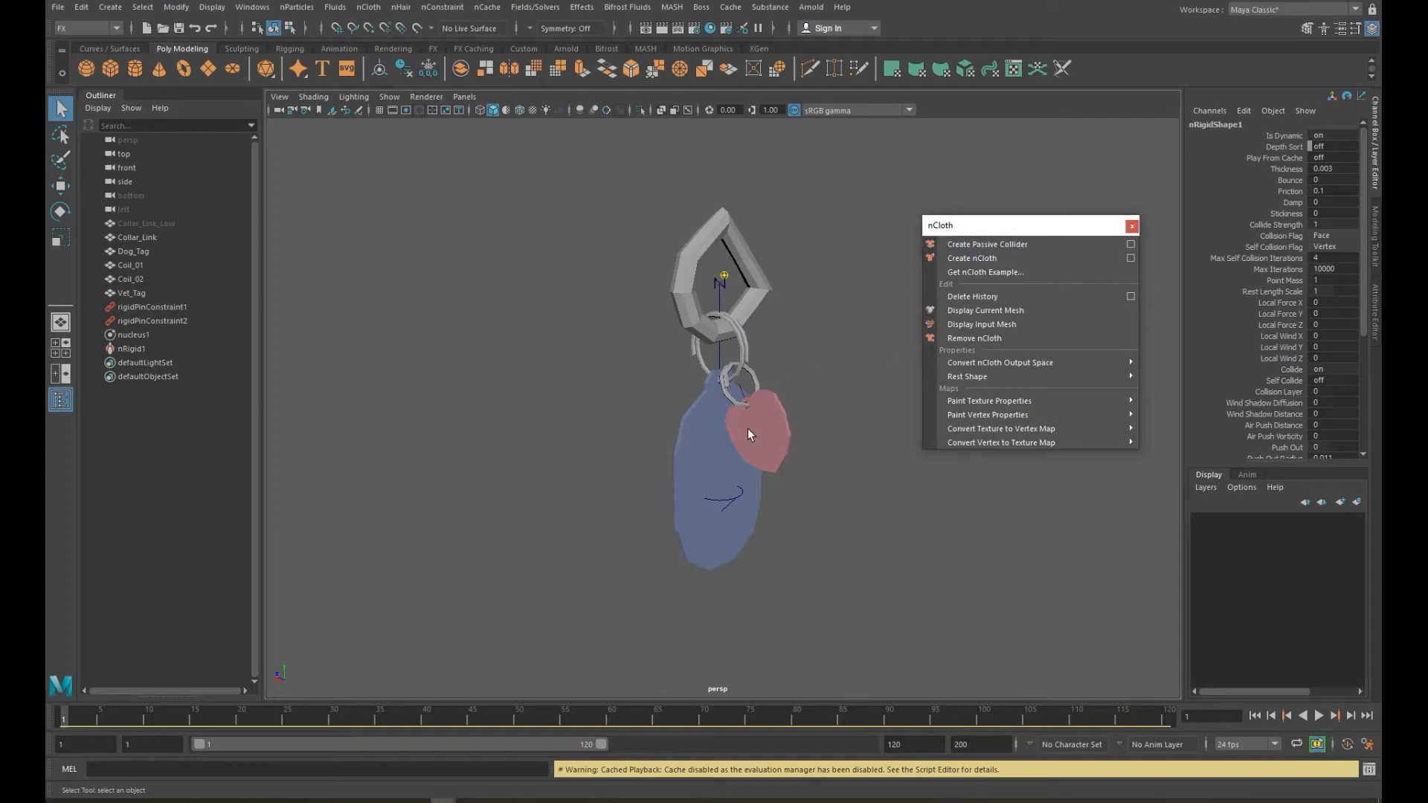
mouse_move(820, 343)
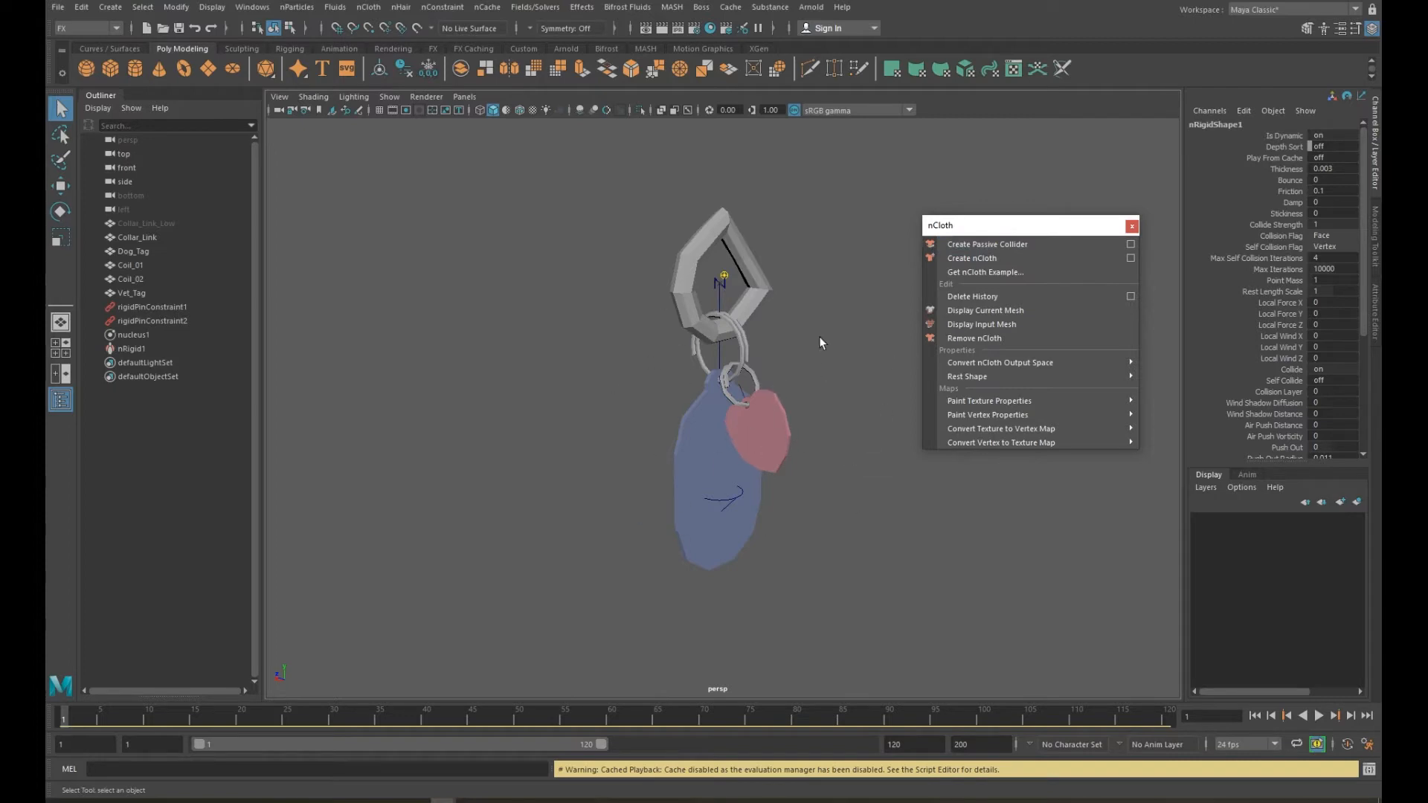
mouse_move(819, 345)
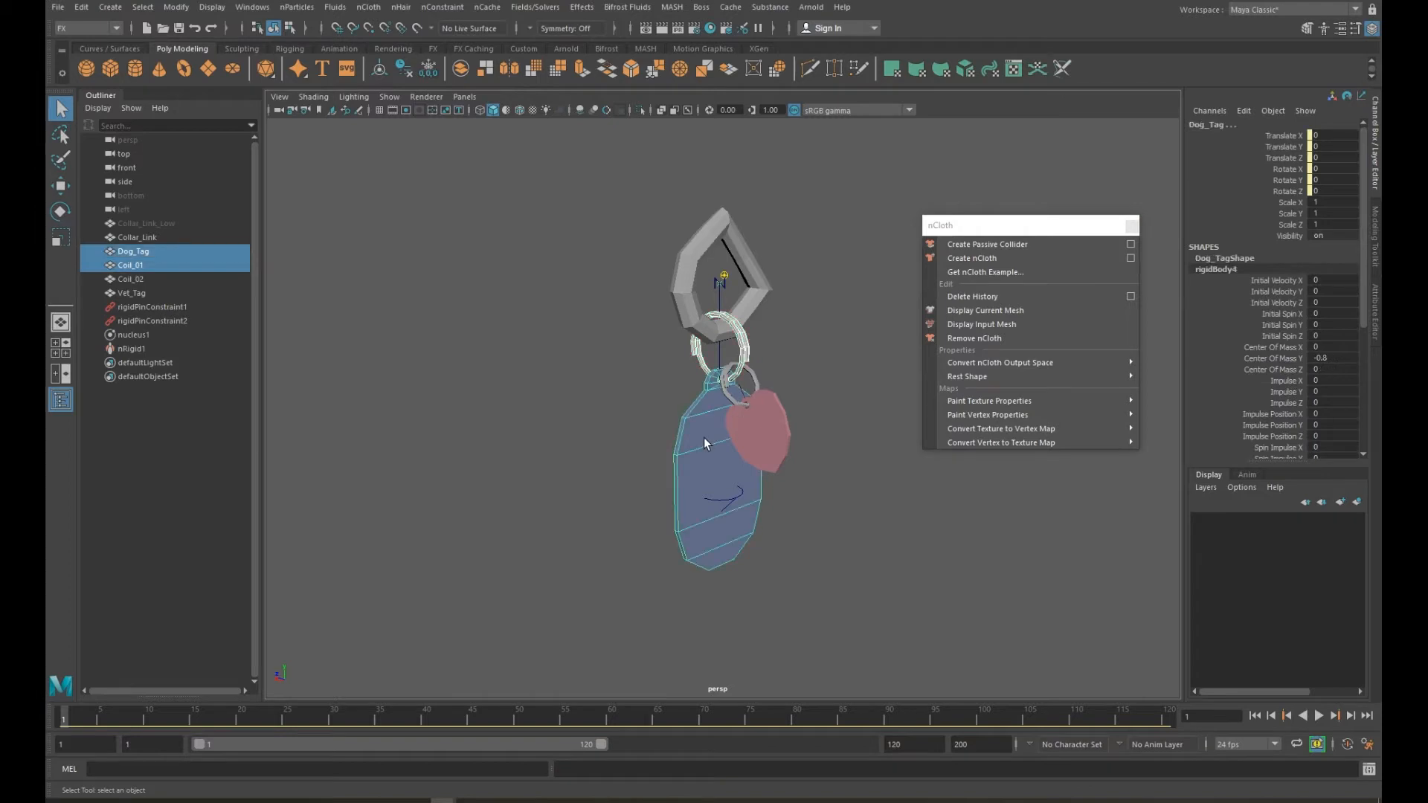
- Create nCloth on Dog_Tag, Coil_01, Coil_02 and Vet_Tag, then deselect everything
click(131, 292)
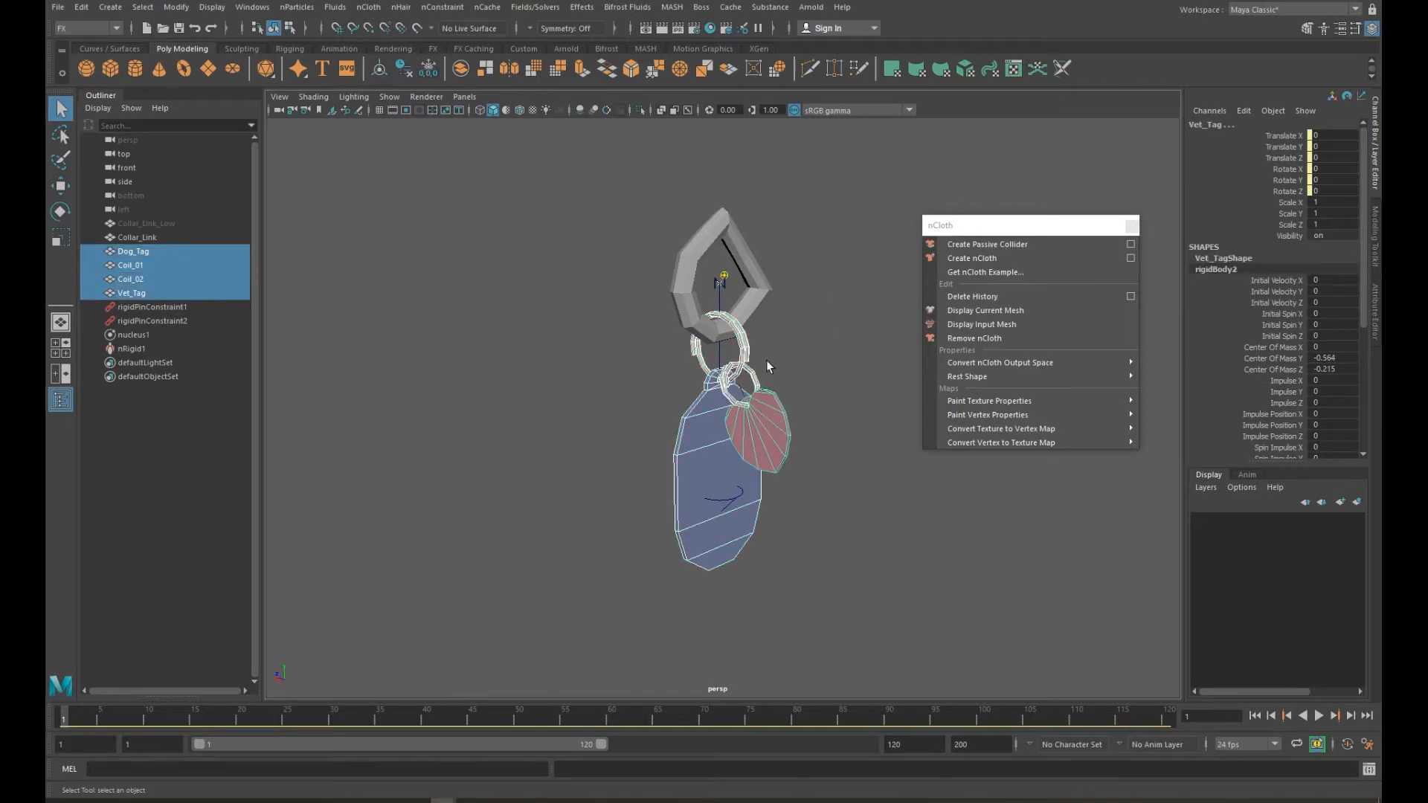
mouse_move(989, 260)
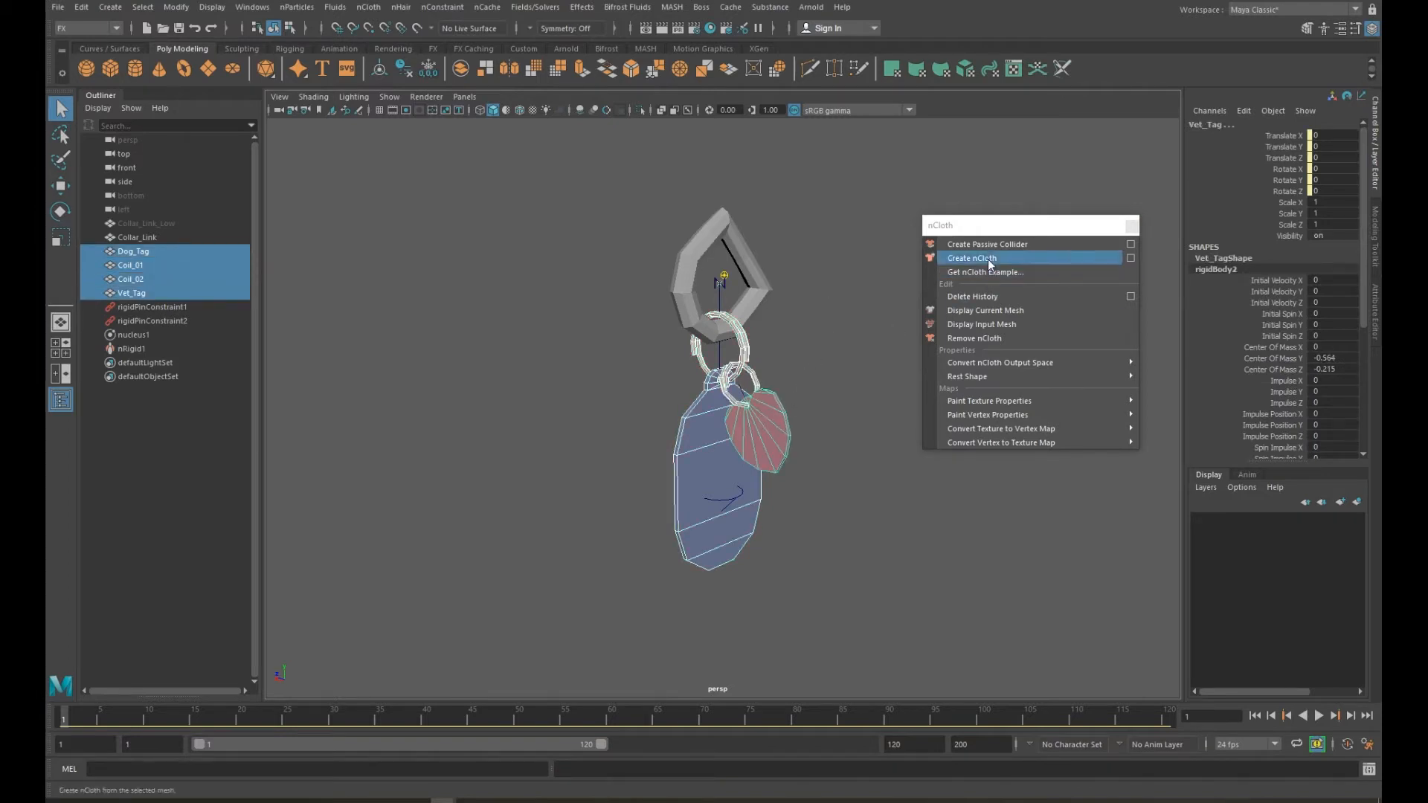
click(971, 258)
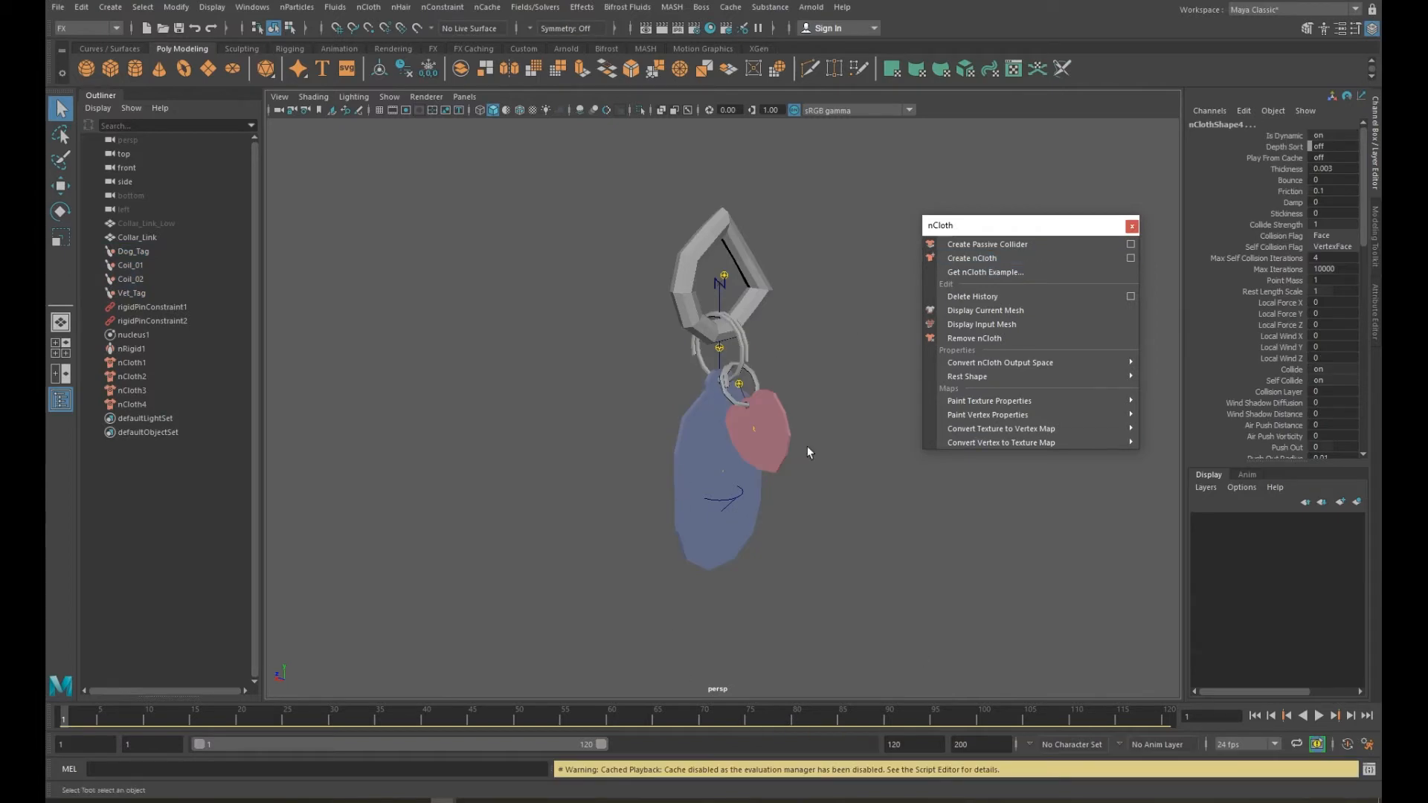
click(130, 362)
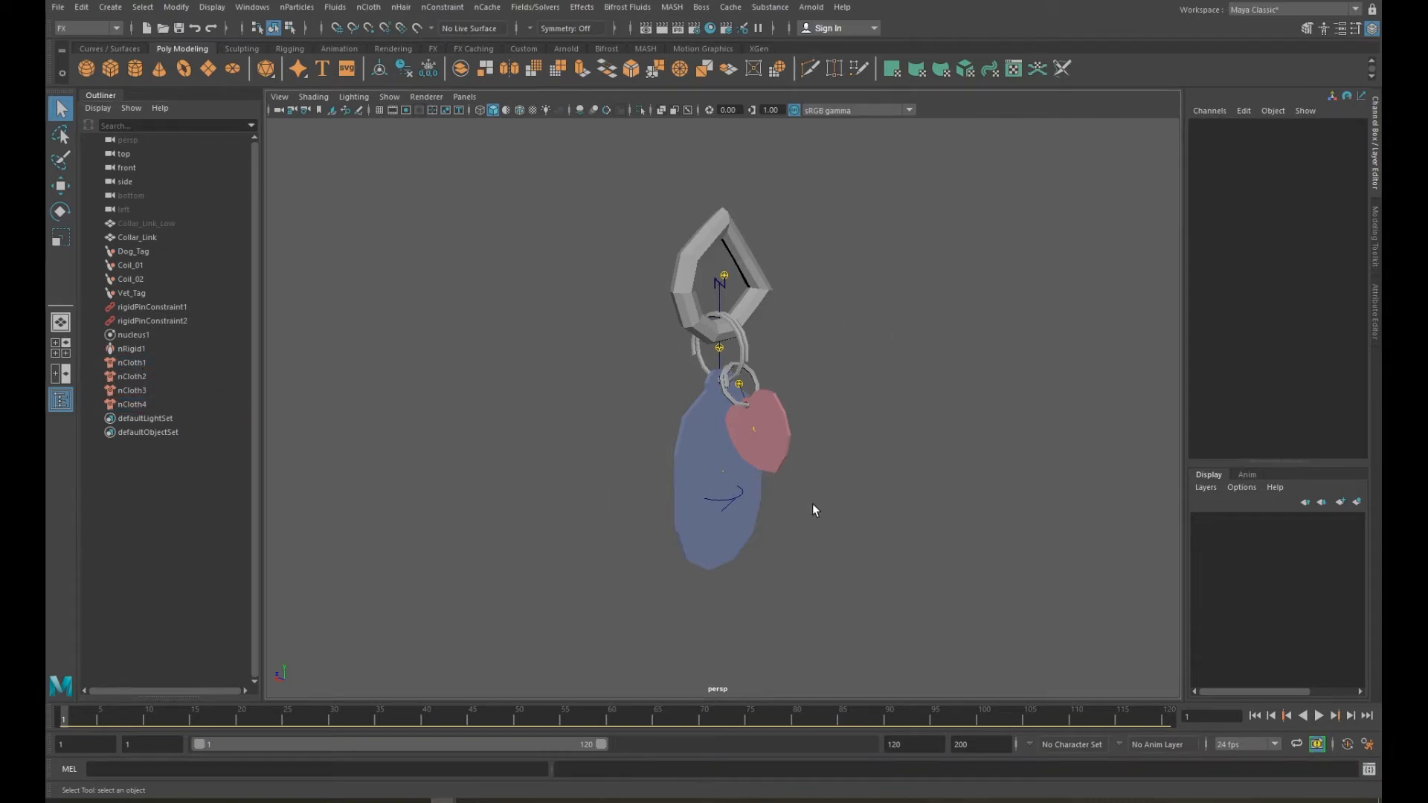
mouse_move(889, 361)
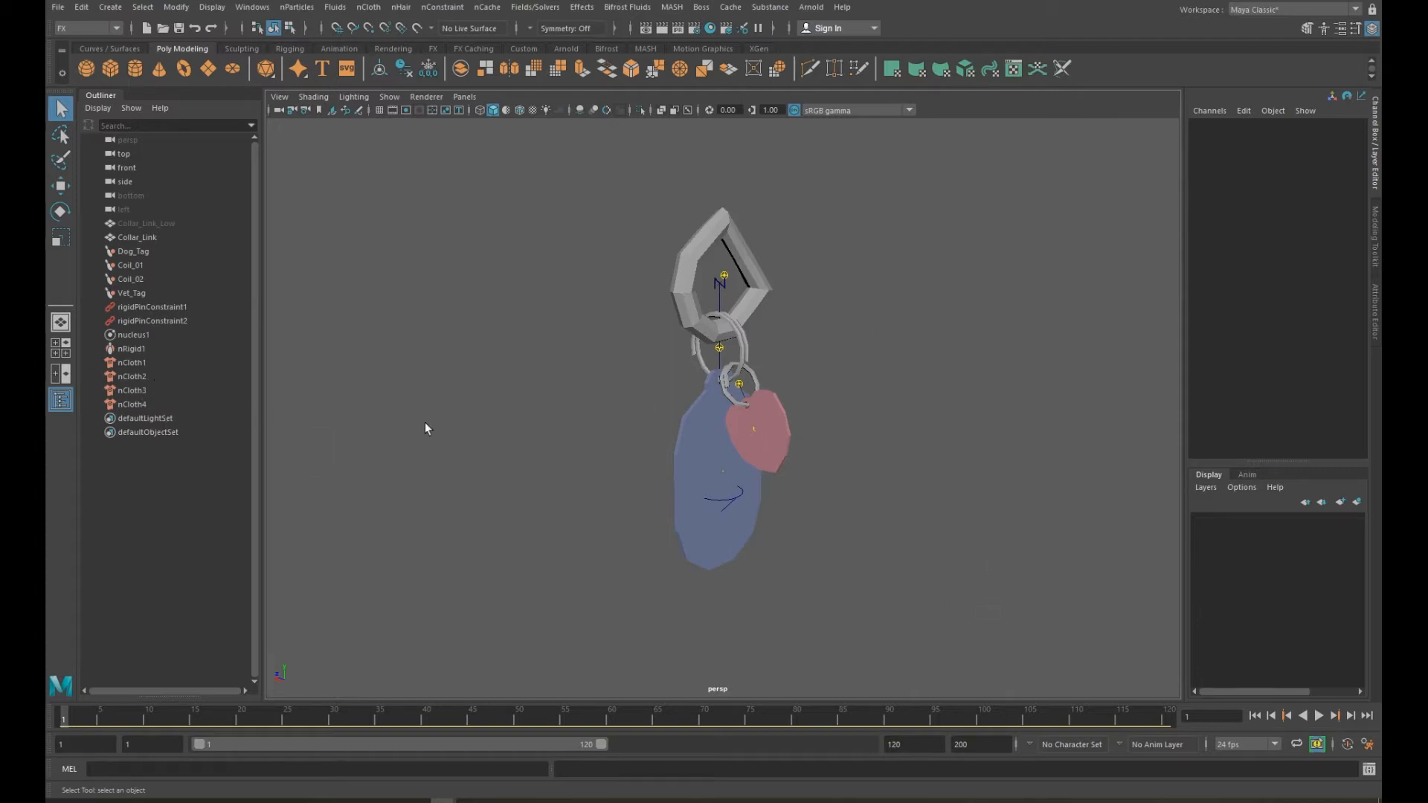
click(1318, 715)
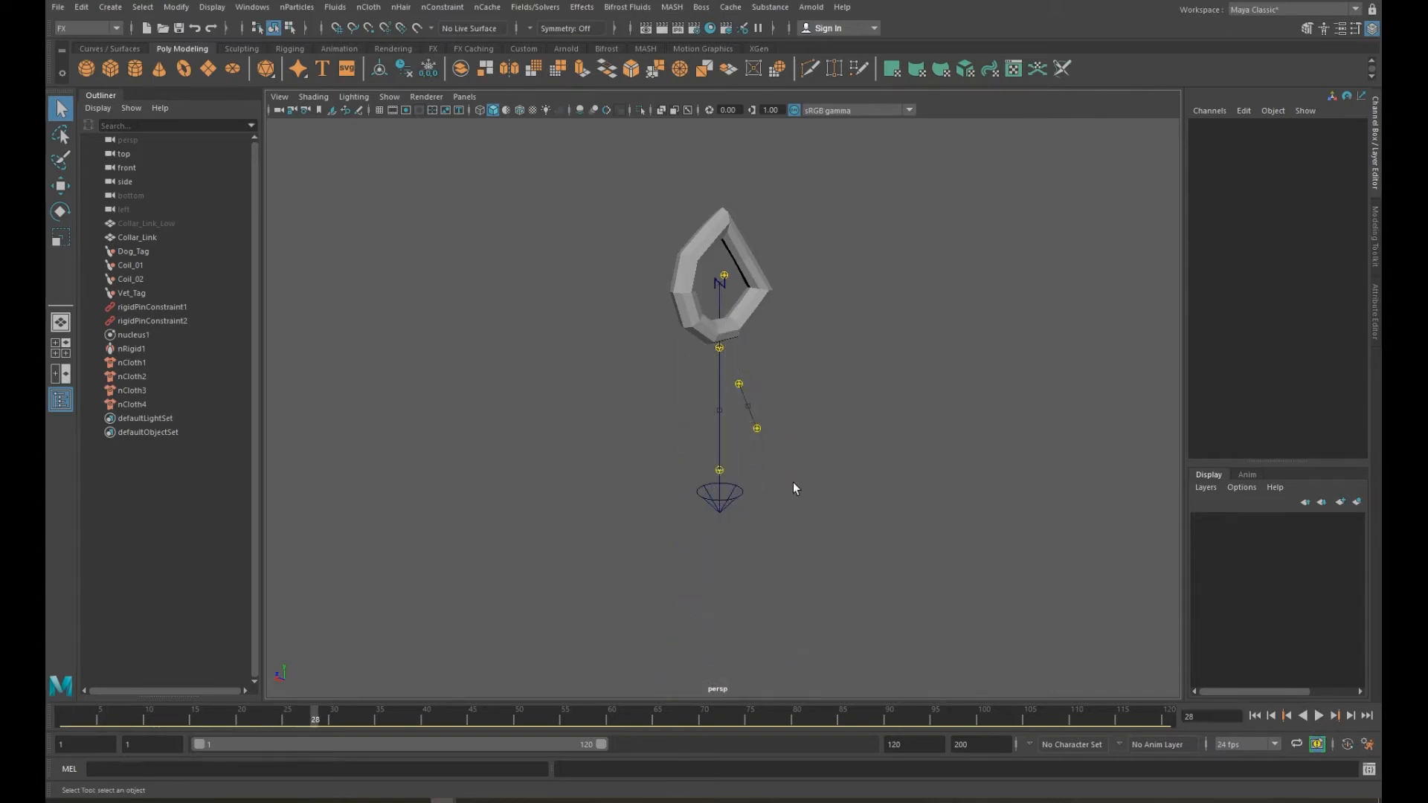
click(288, 720)
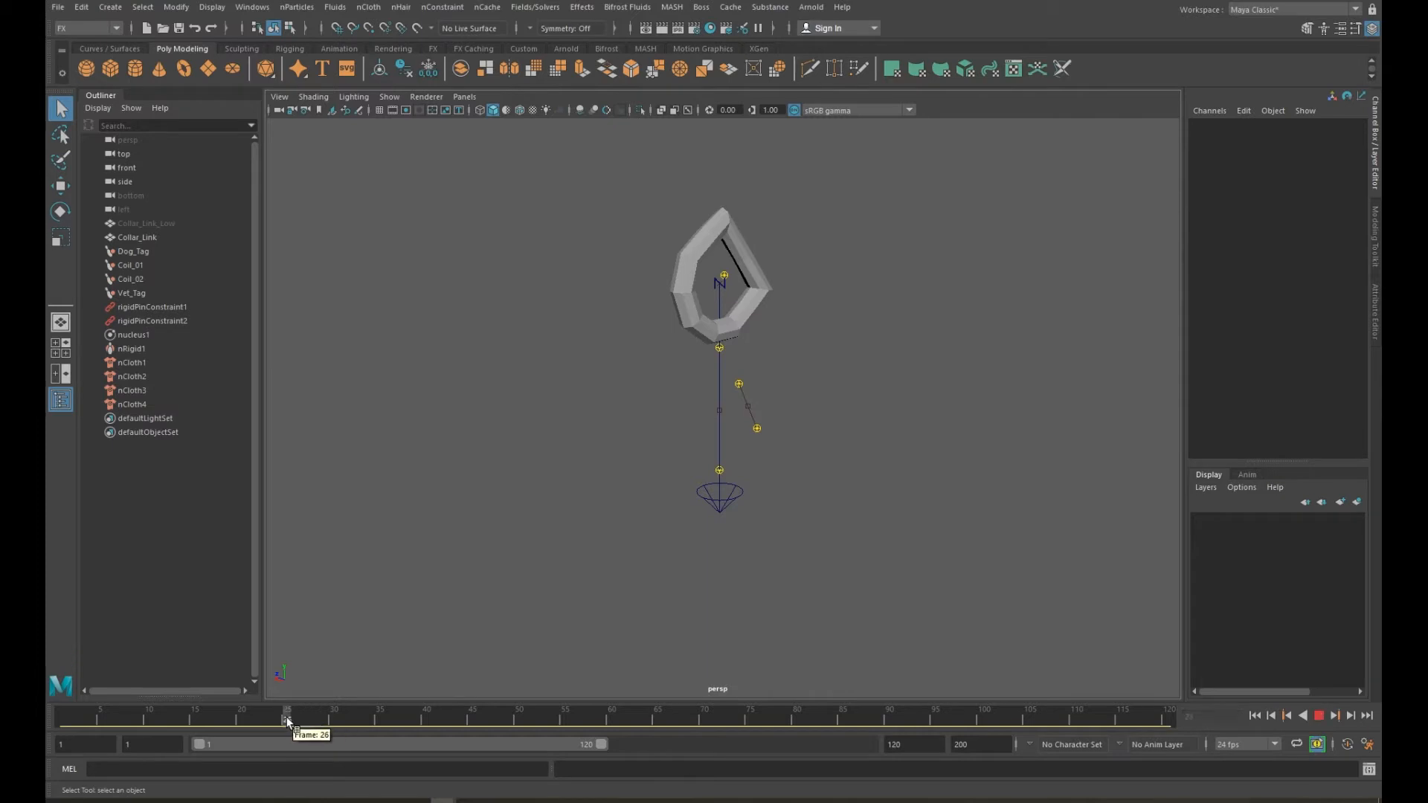
drag(287, 719, 169, 720)
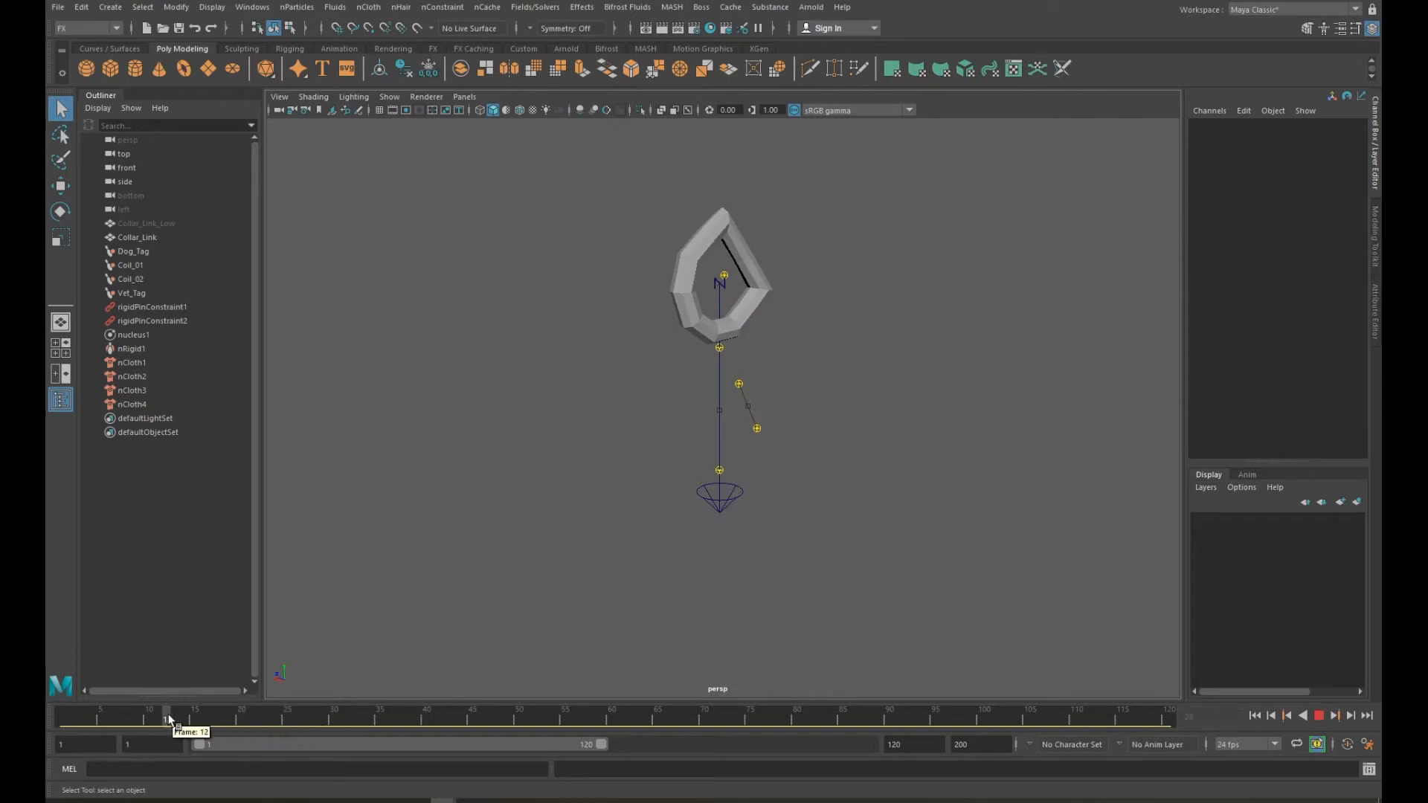
drag(167, 718, 98, 719)
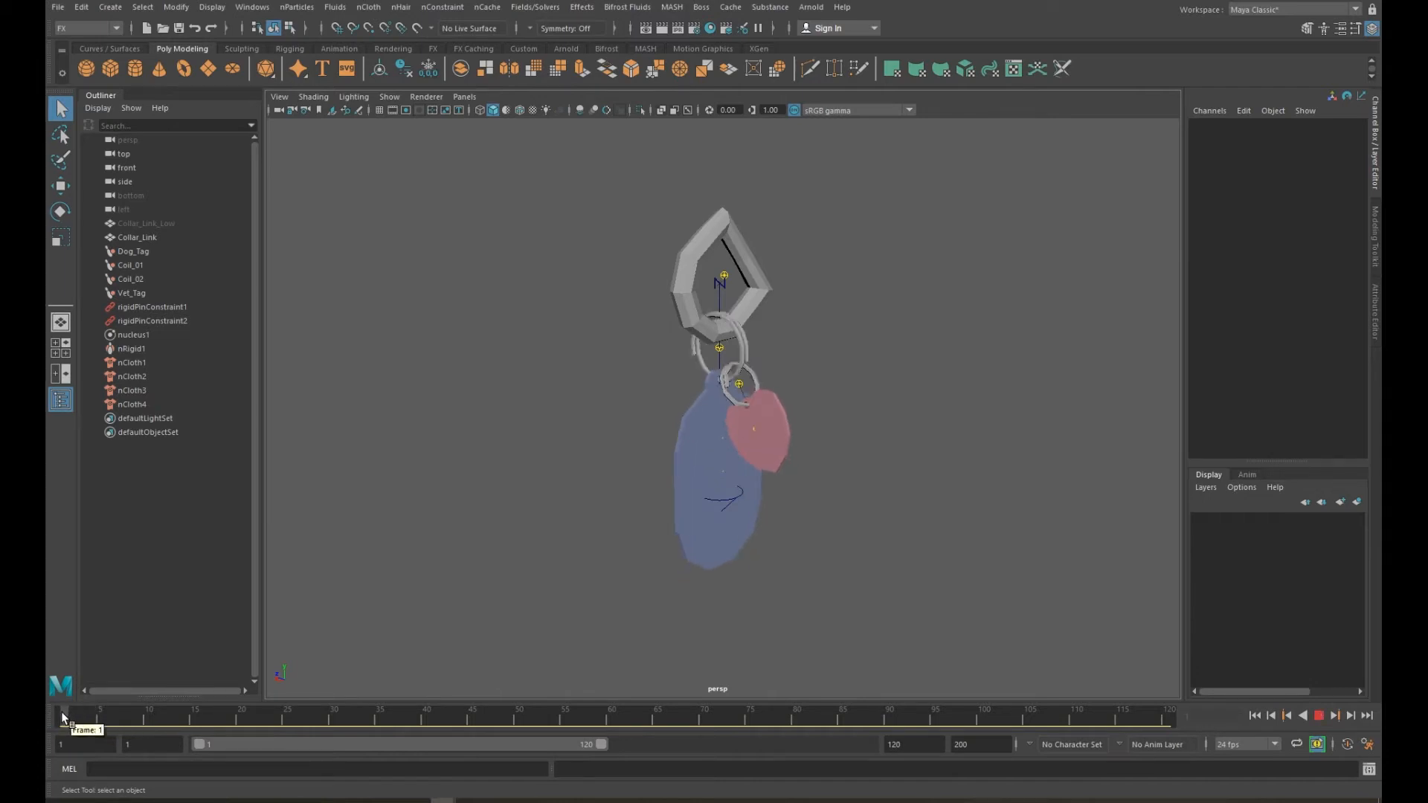
click(109, 715)
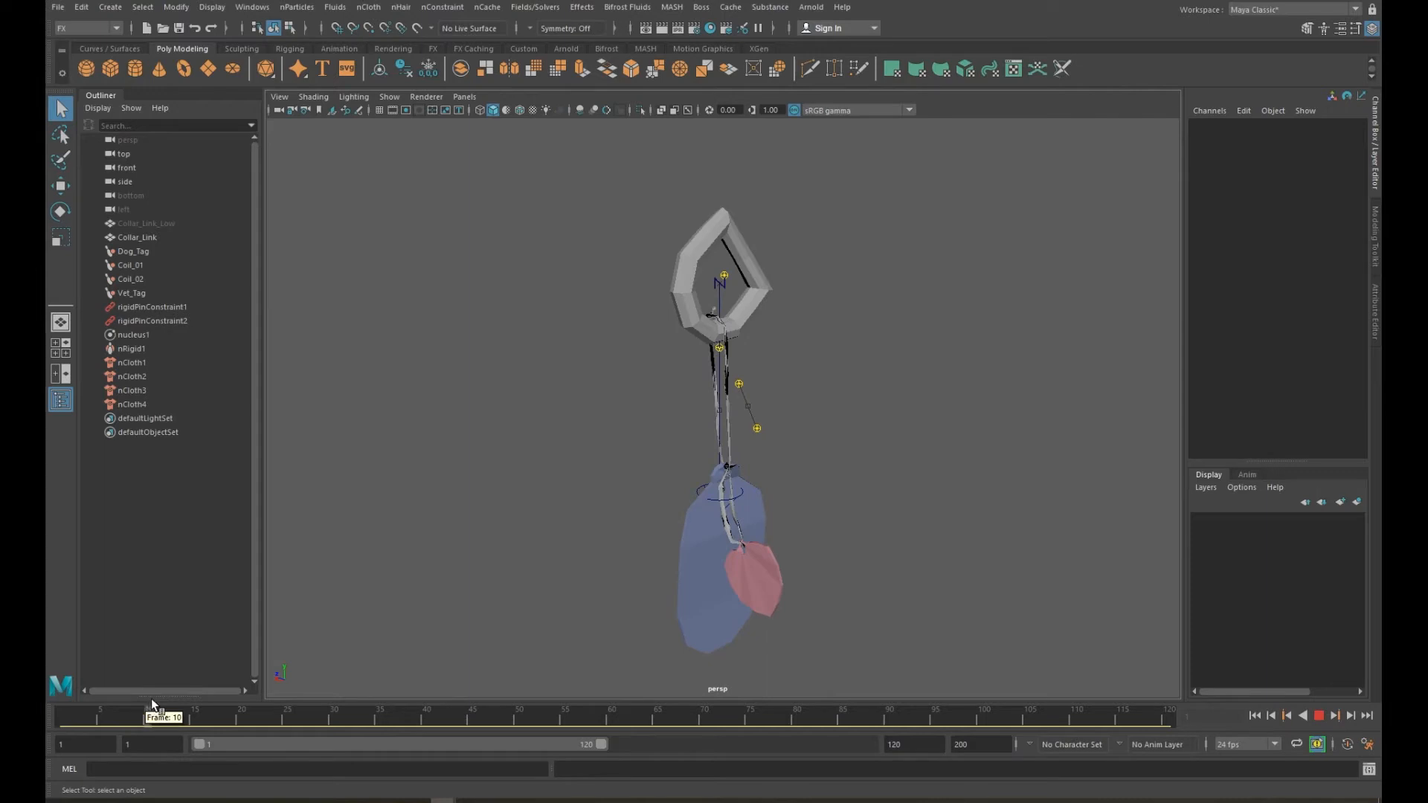
click(141, 710)
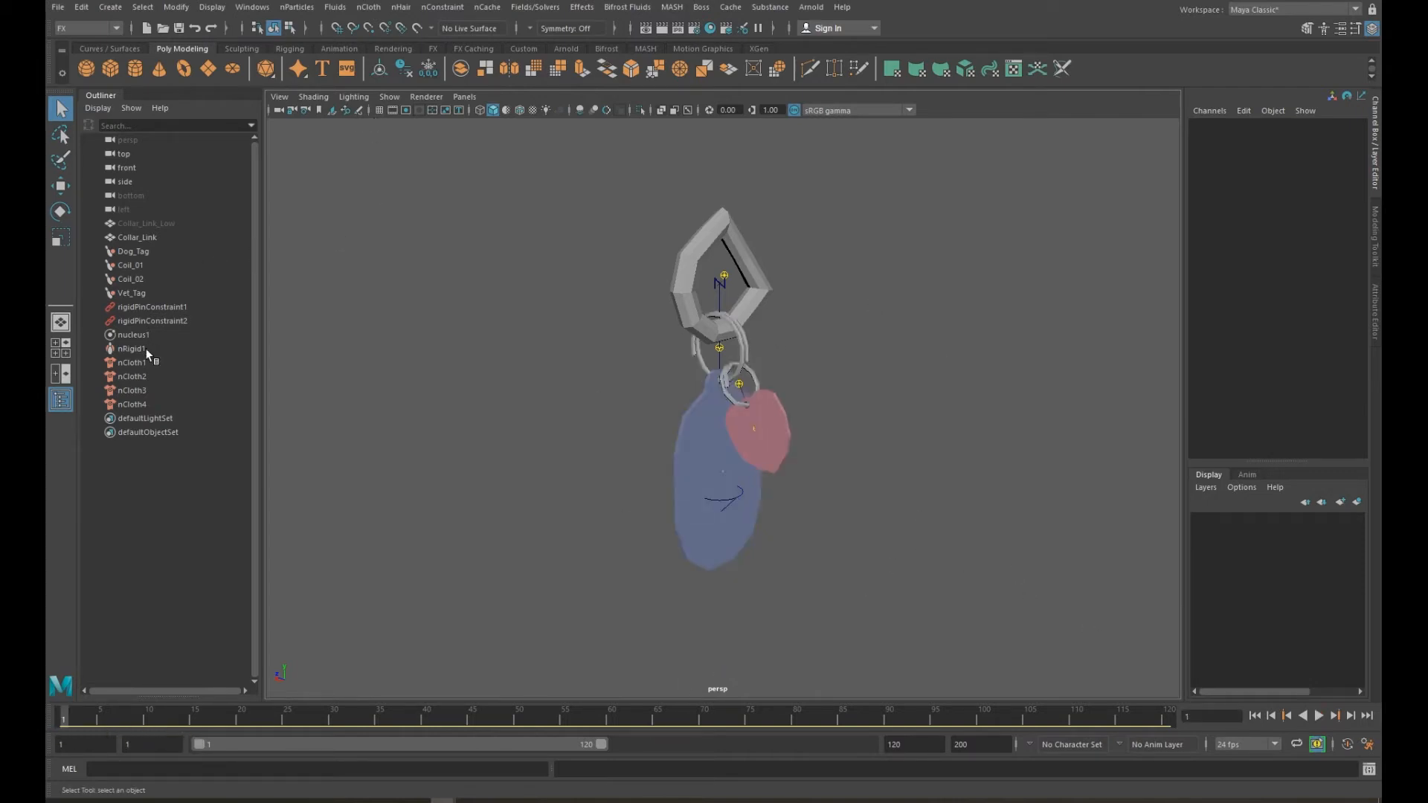
- Show nRigid1 and nCloth1–nCloth4 in the Attribute Spread Sheet's Shape Keyable tab
click(130, 349)
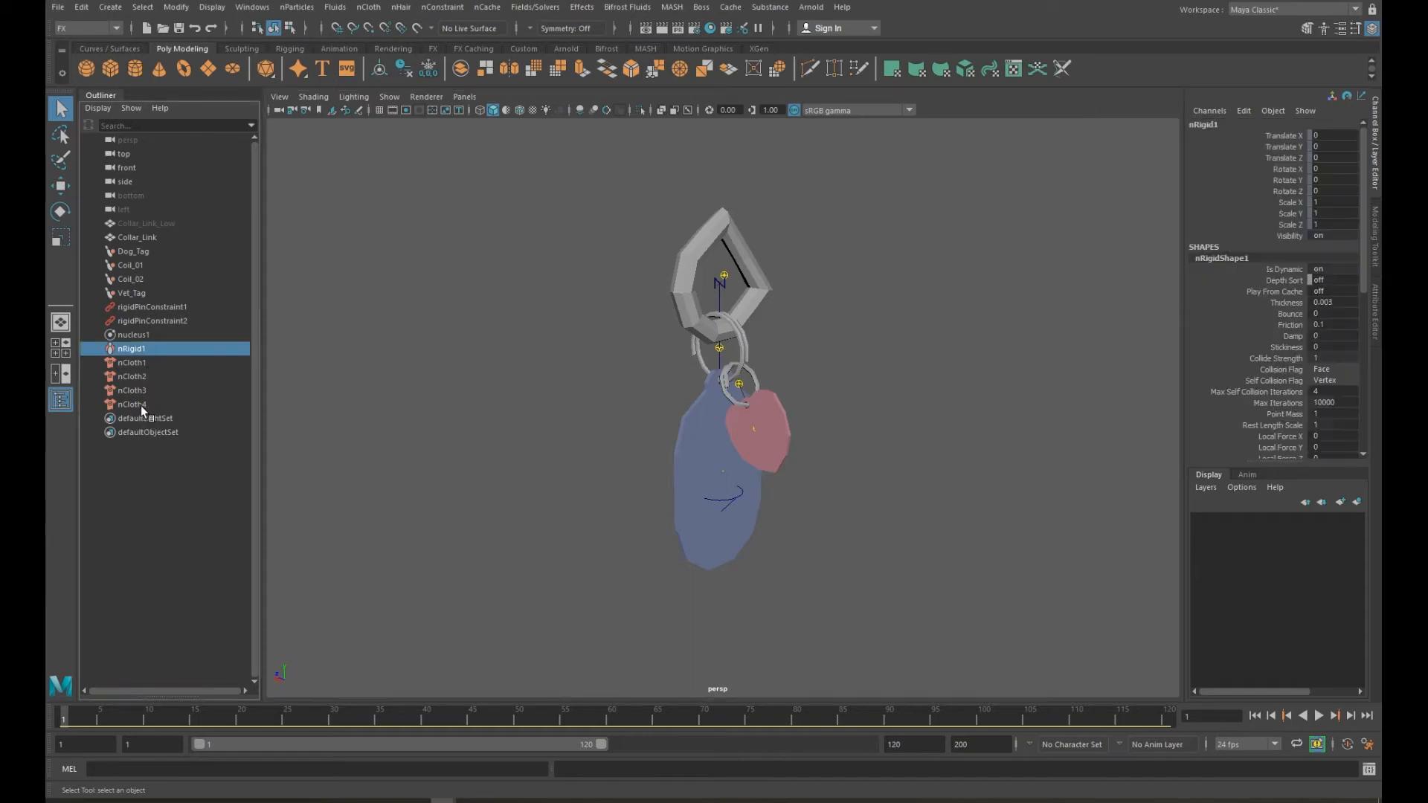
click(131, 403)
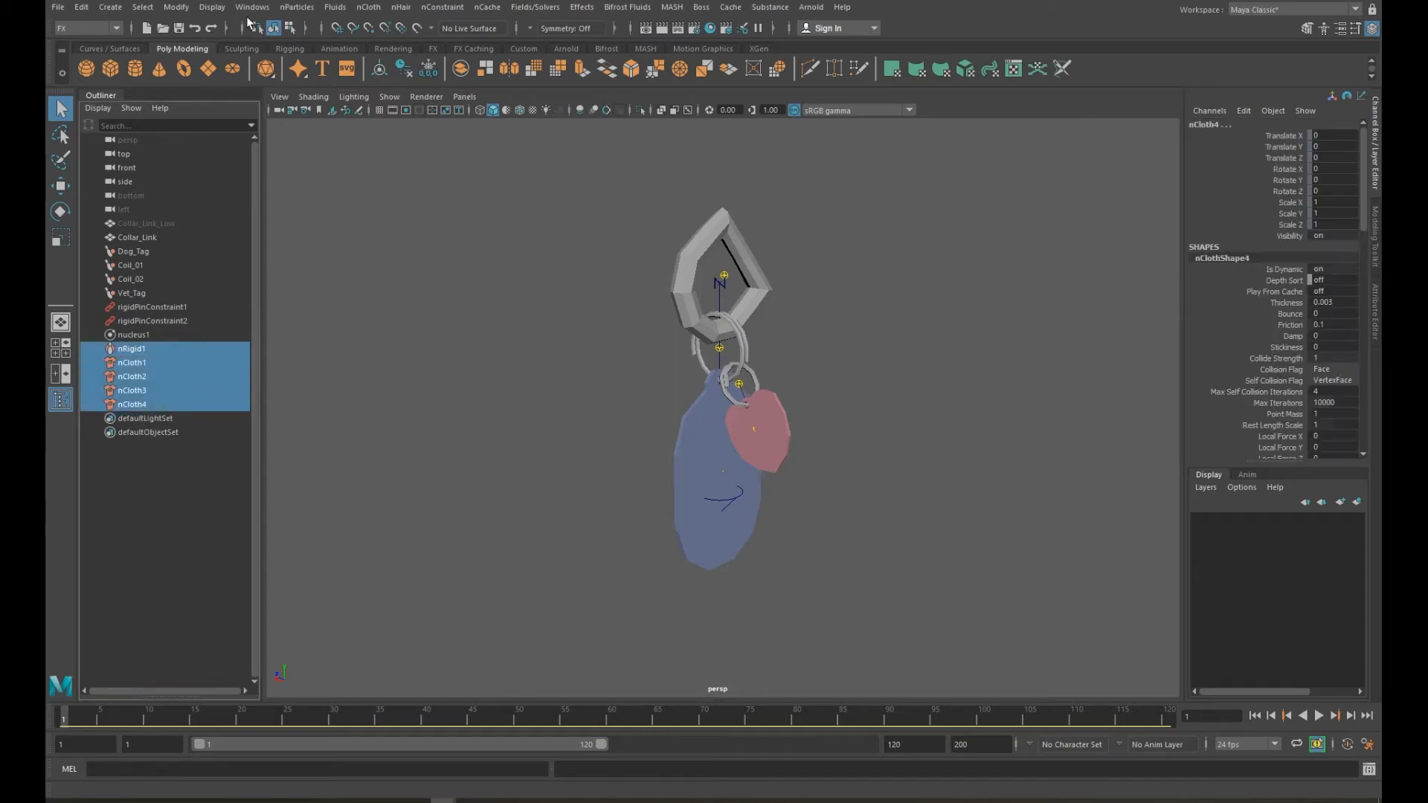
click(252, 7)
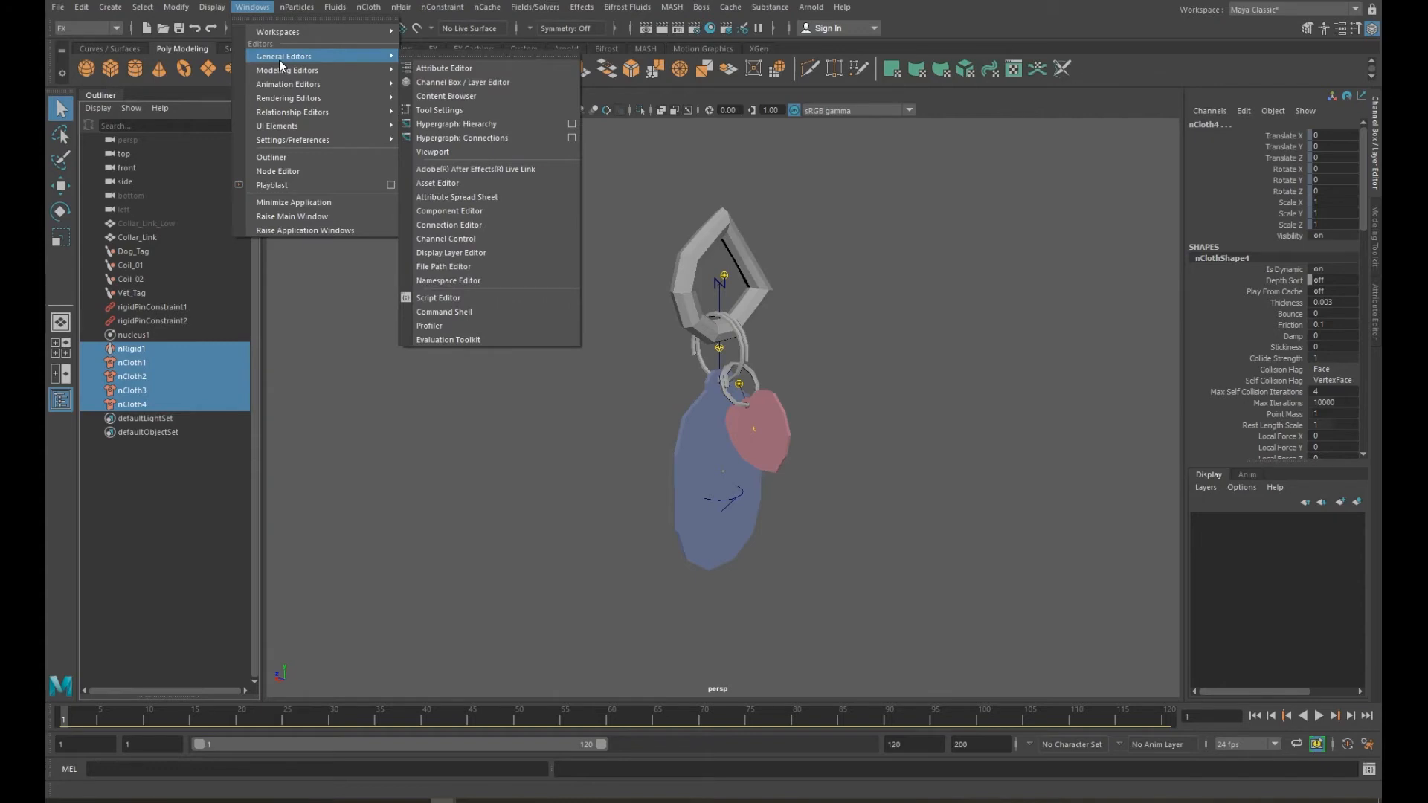
mouse_move(458, 197)
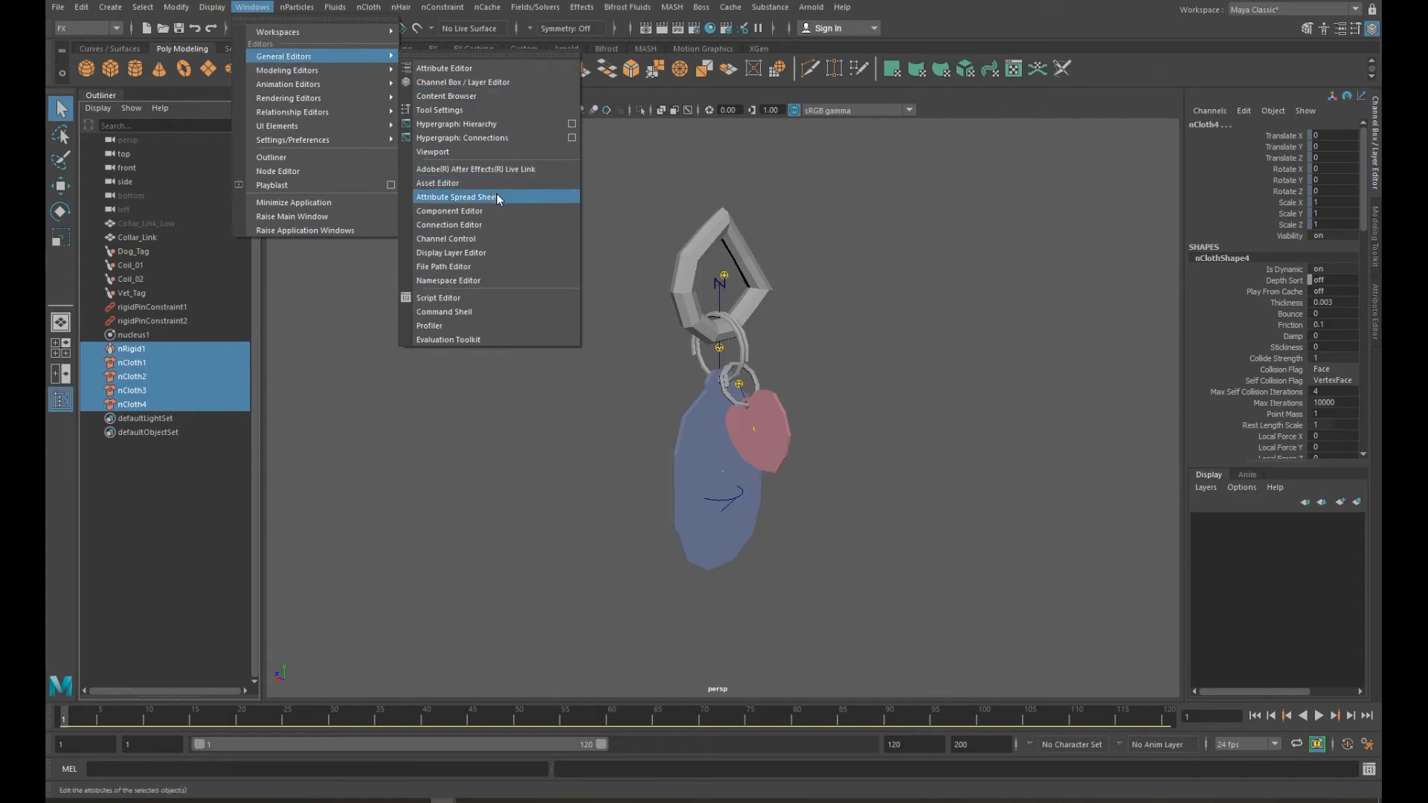
click(458, 196)
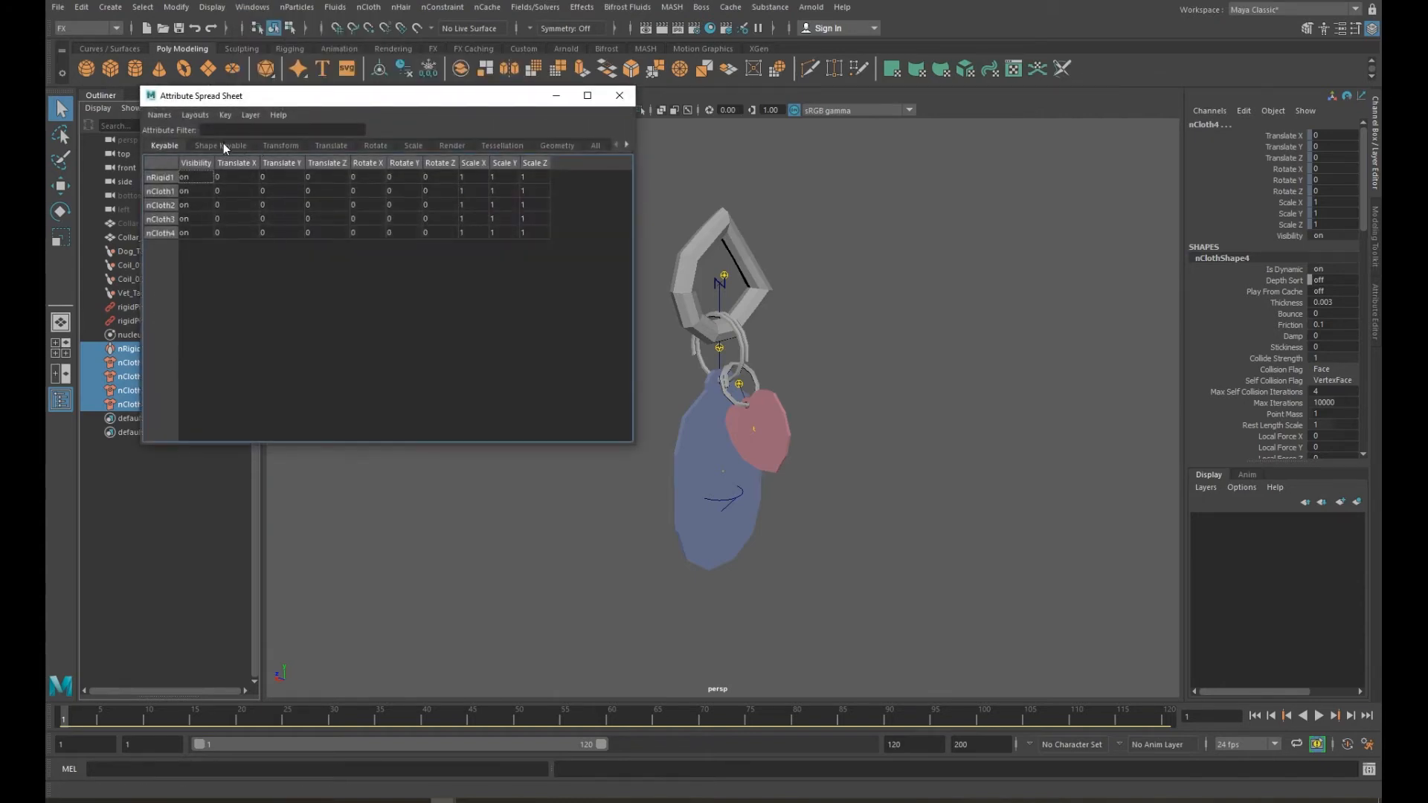
click(221, 145)
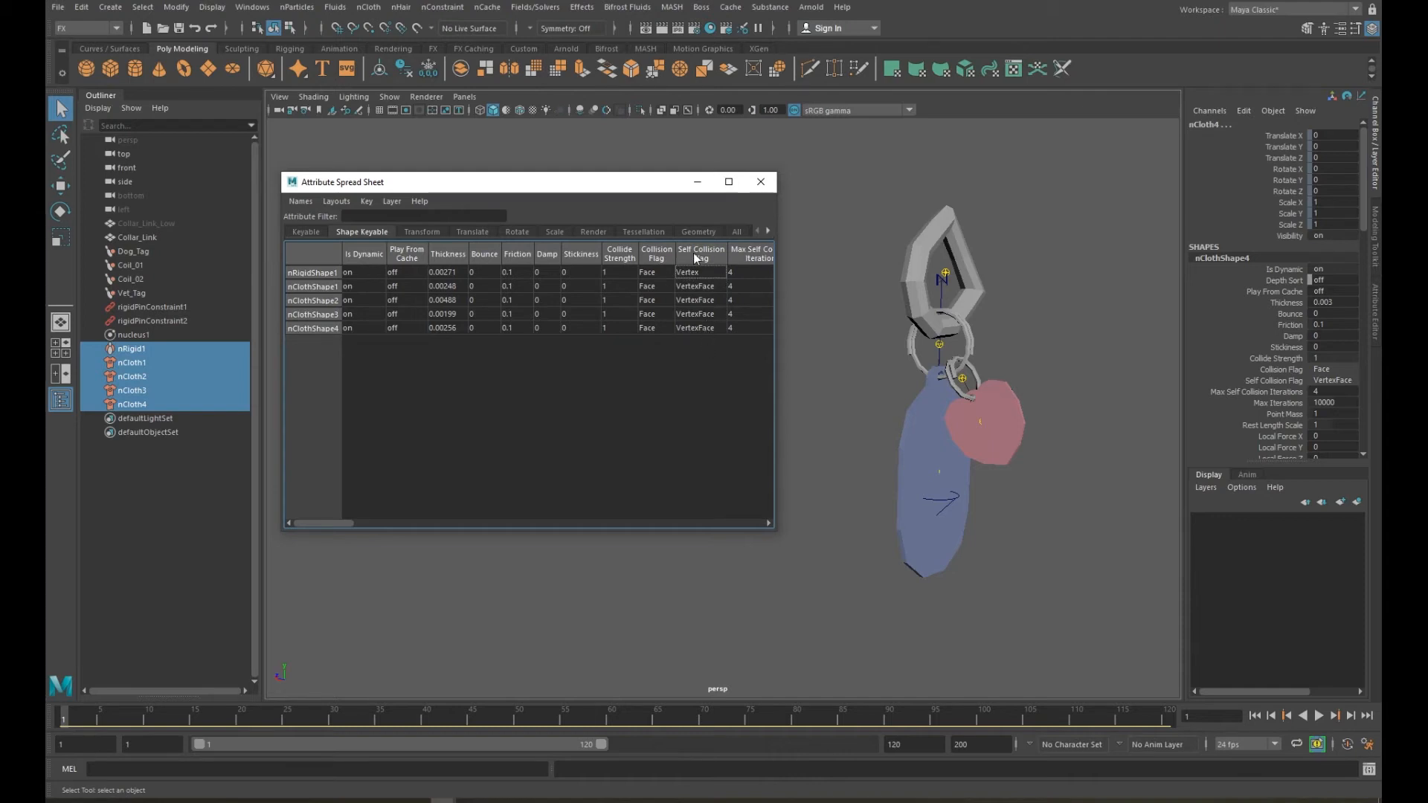
- Set nRigidShape1's Self Collision Flag to VertexFace and select the Thickness column
click(699, 272)
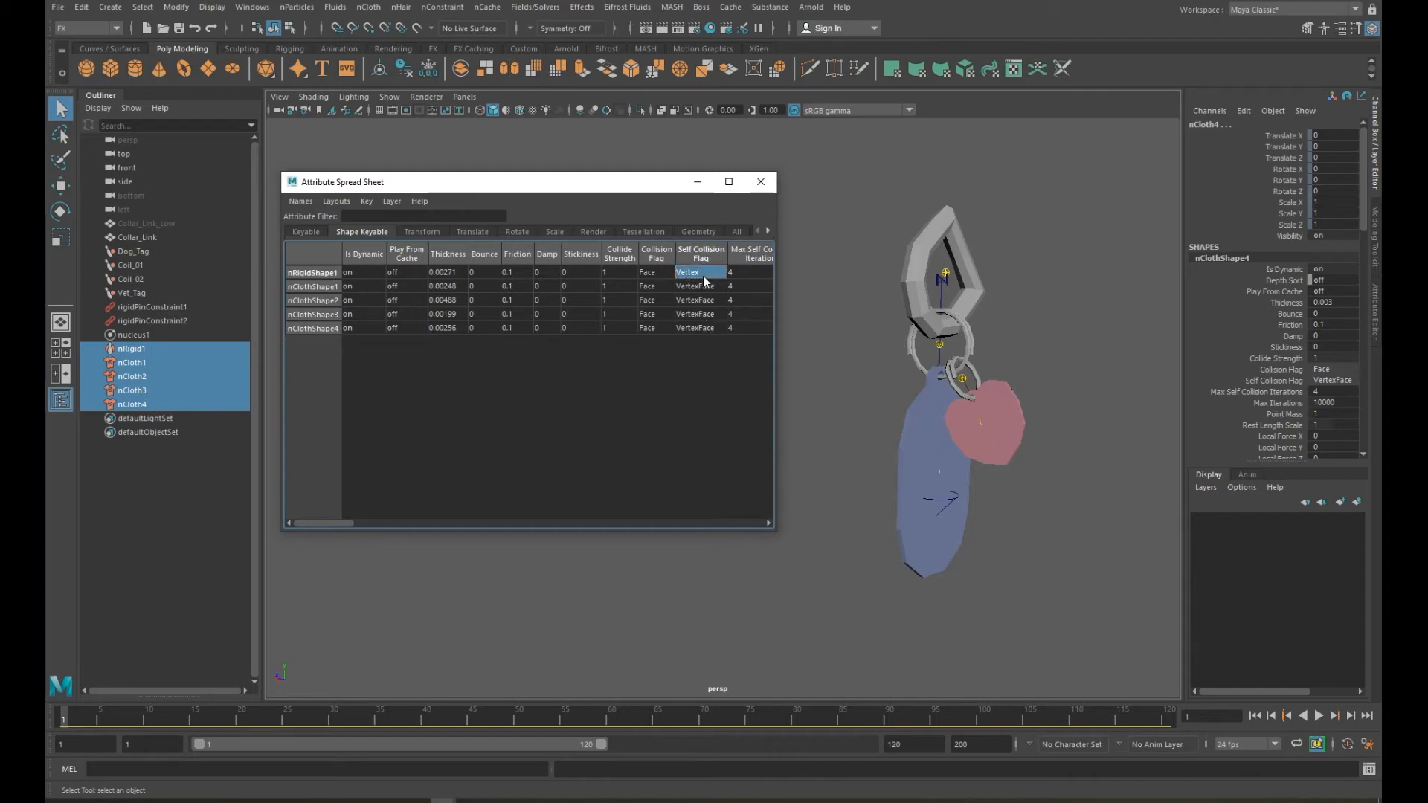
click(701, 272)
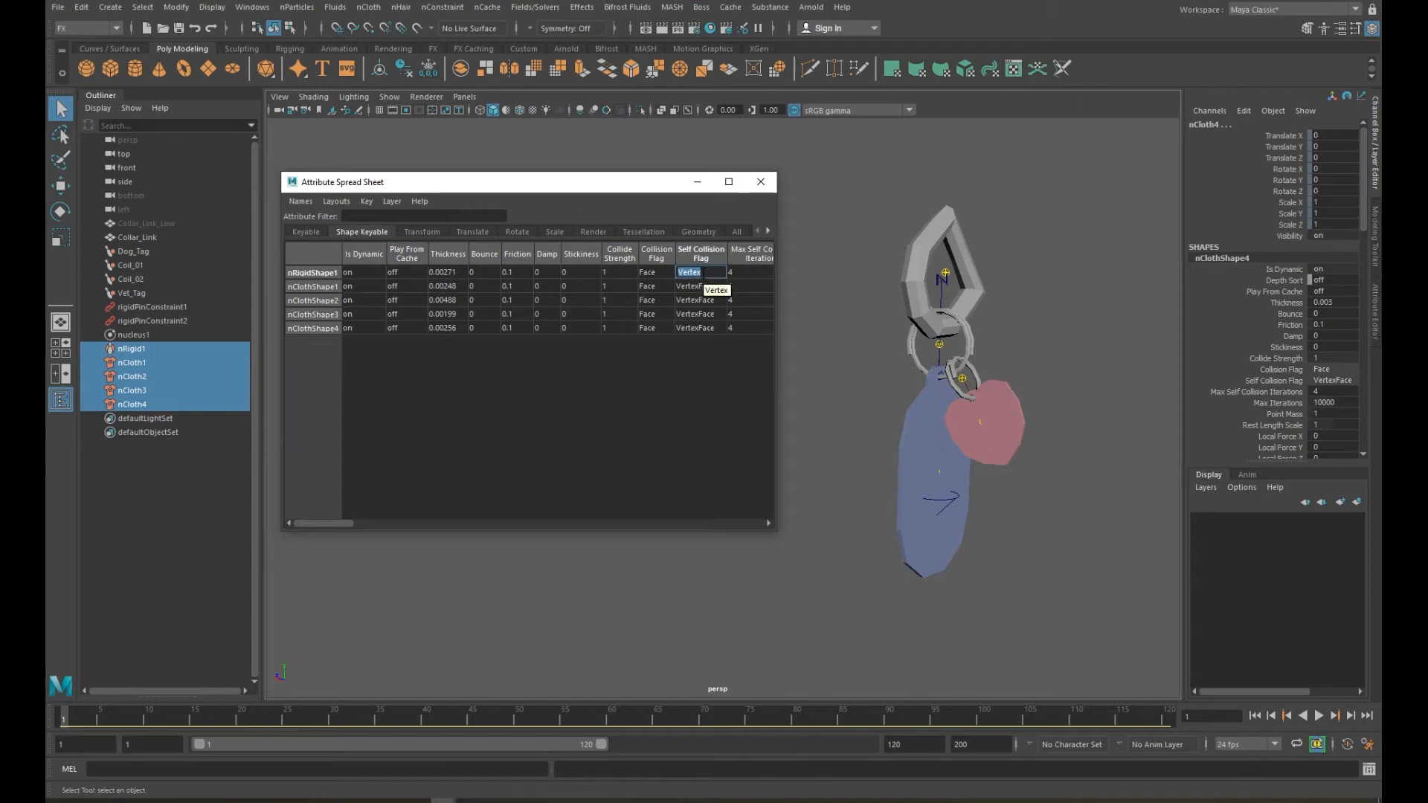
click(702, 272)
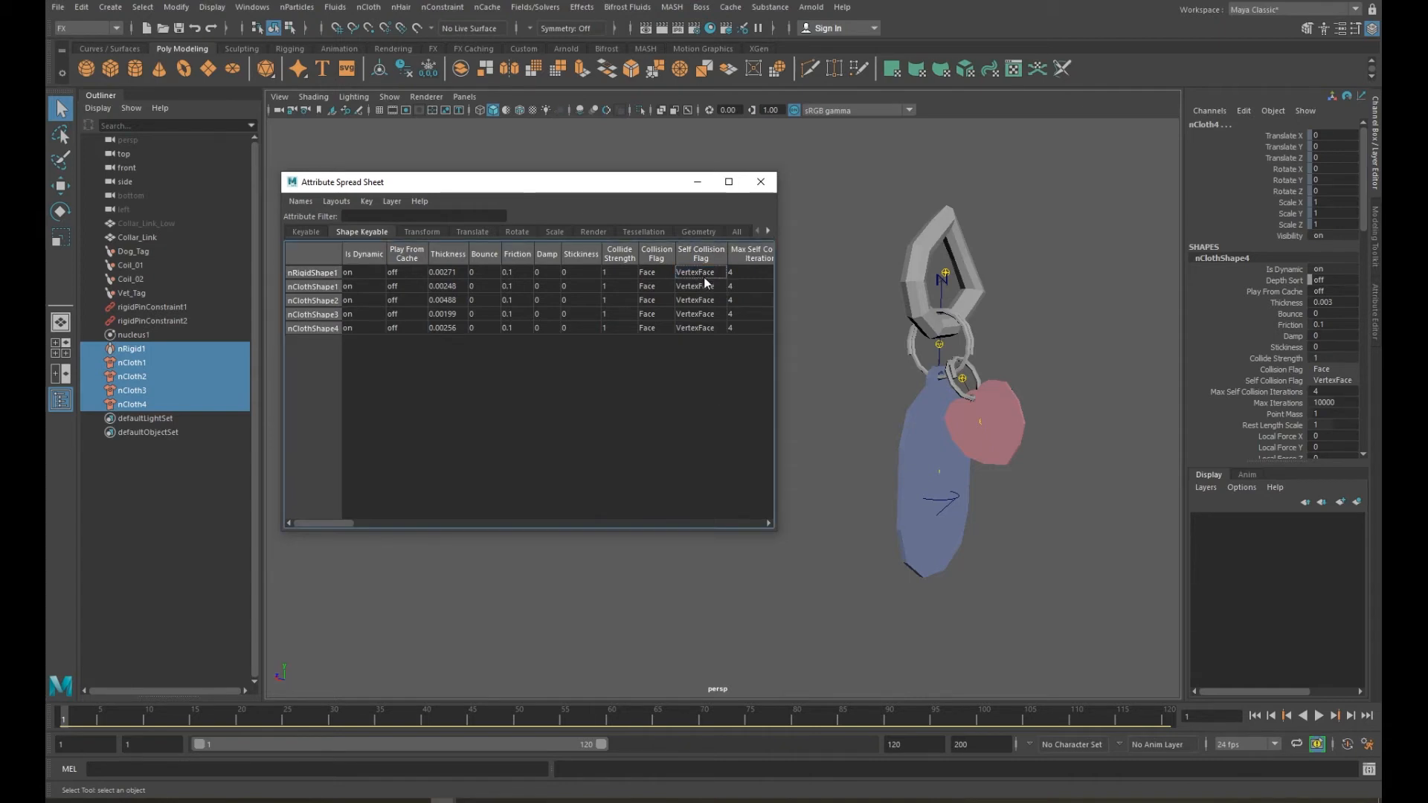
click(699, 272)
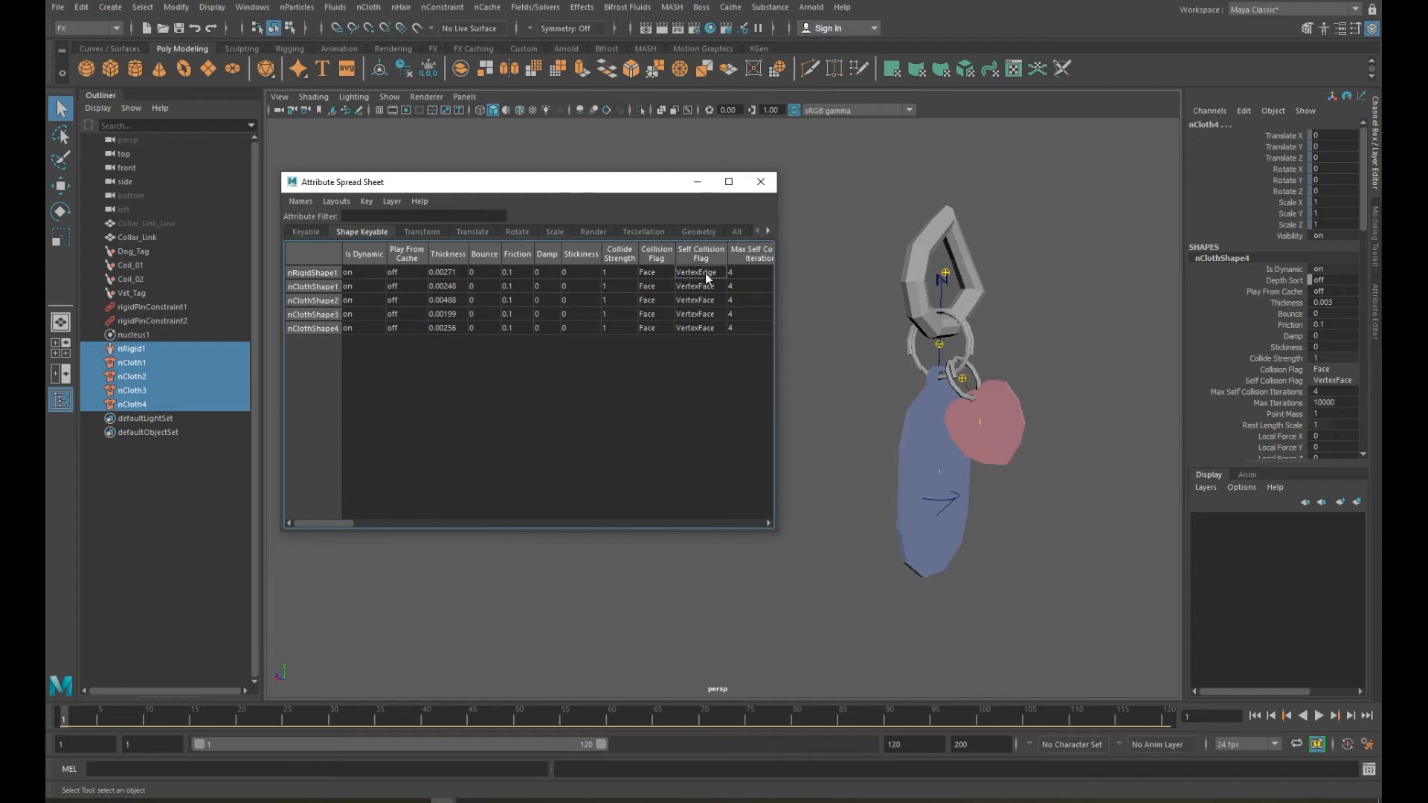
click(697, 272)
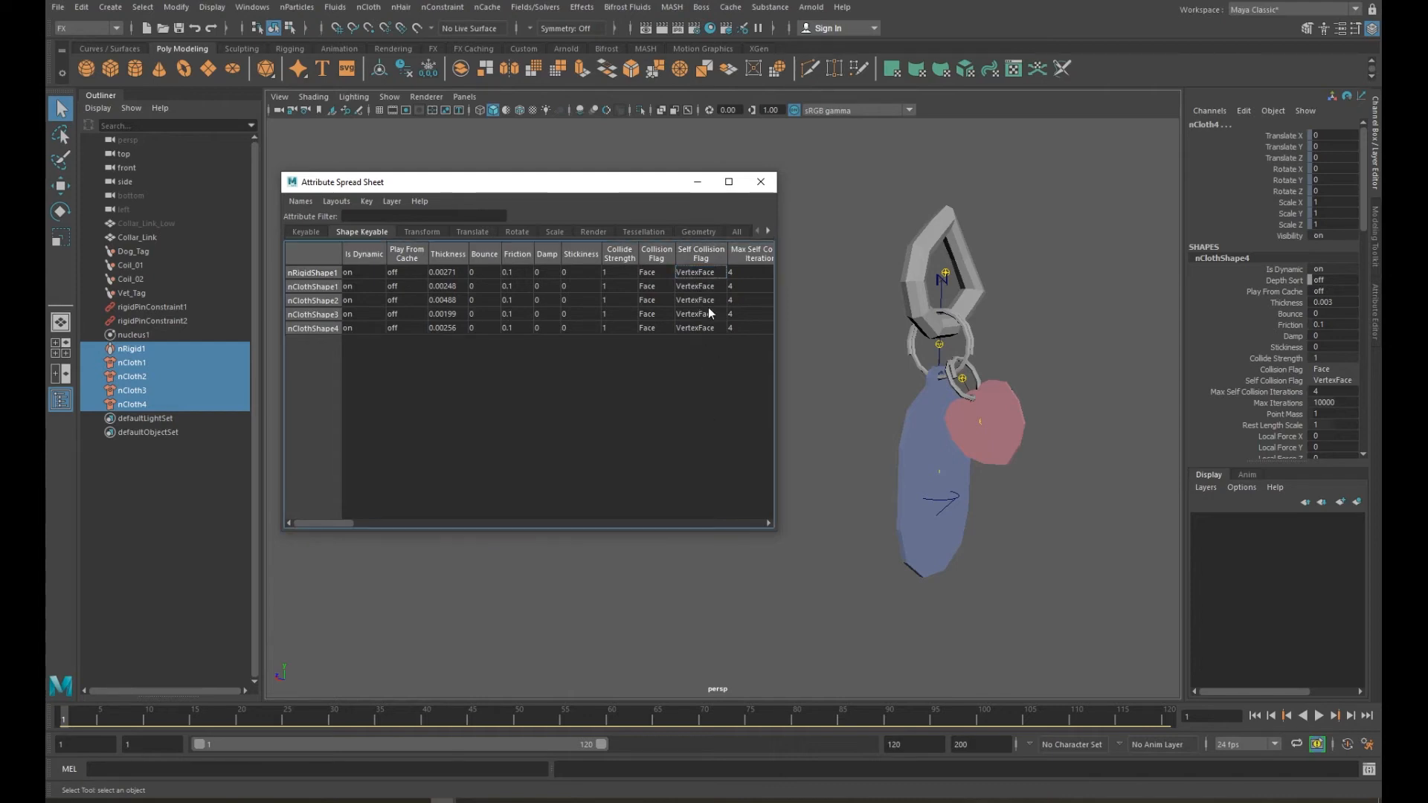
mouse_move(709, 344)
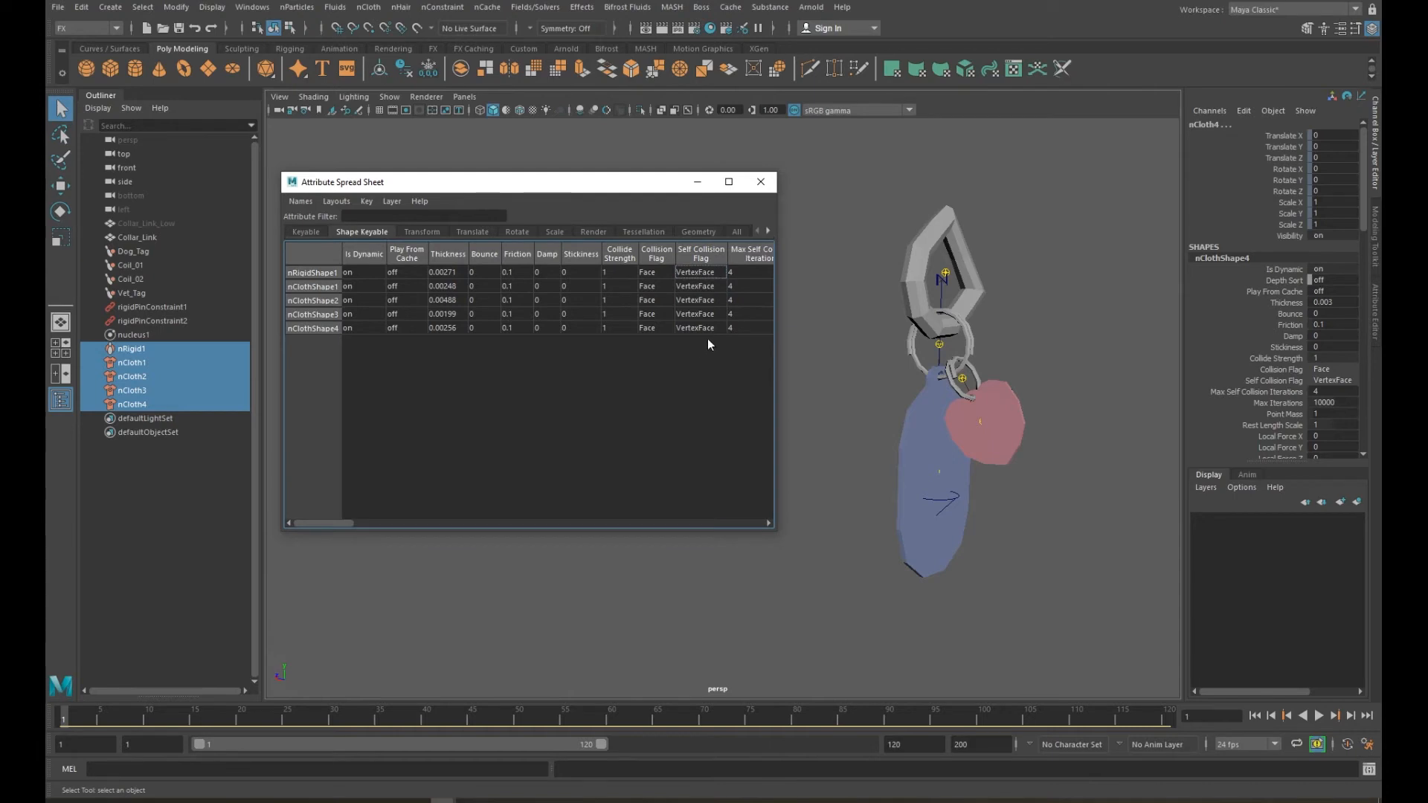
click(447, 272)
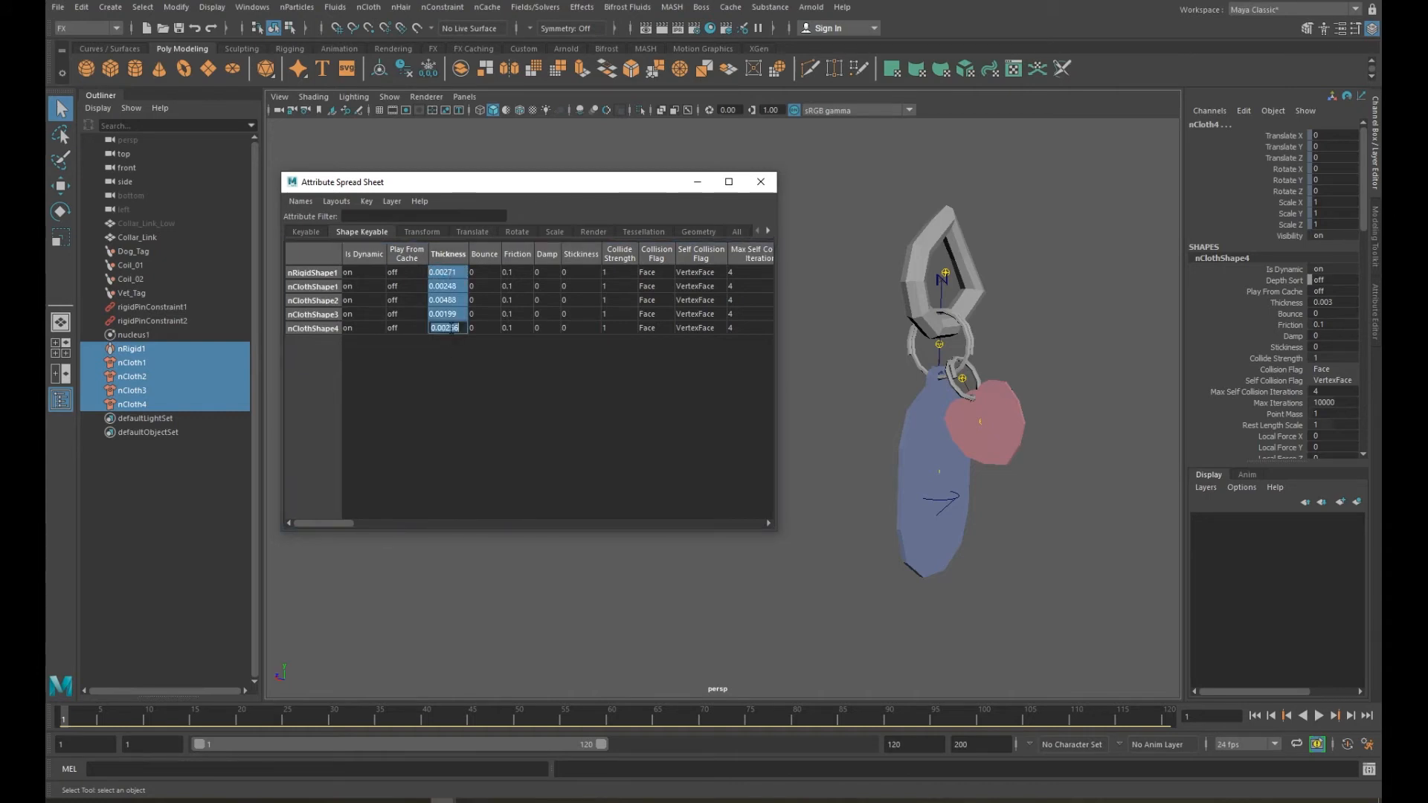
- Enter Thickness 0.2 for all five shapes and play the simulation
text(0.2)
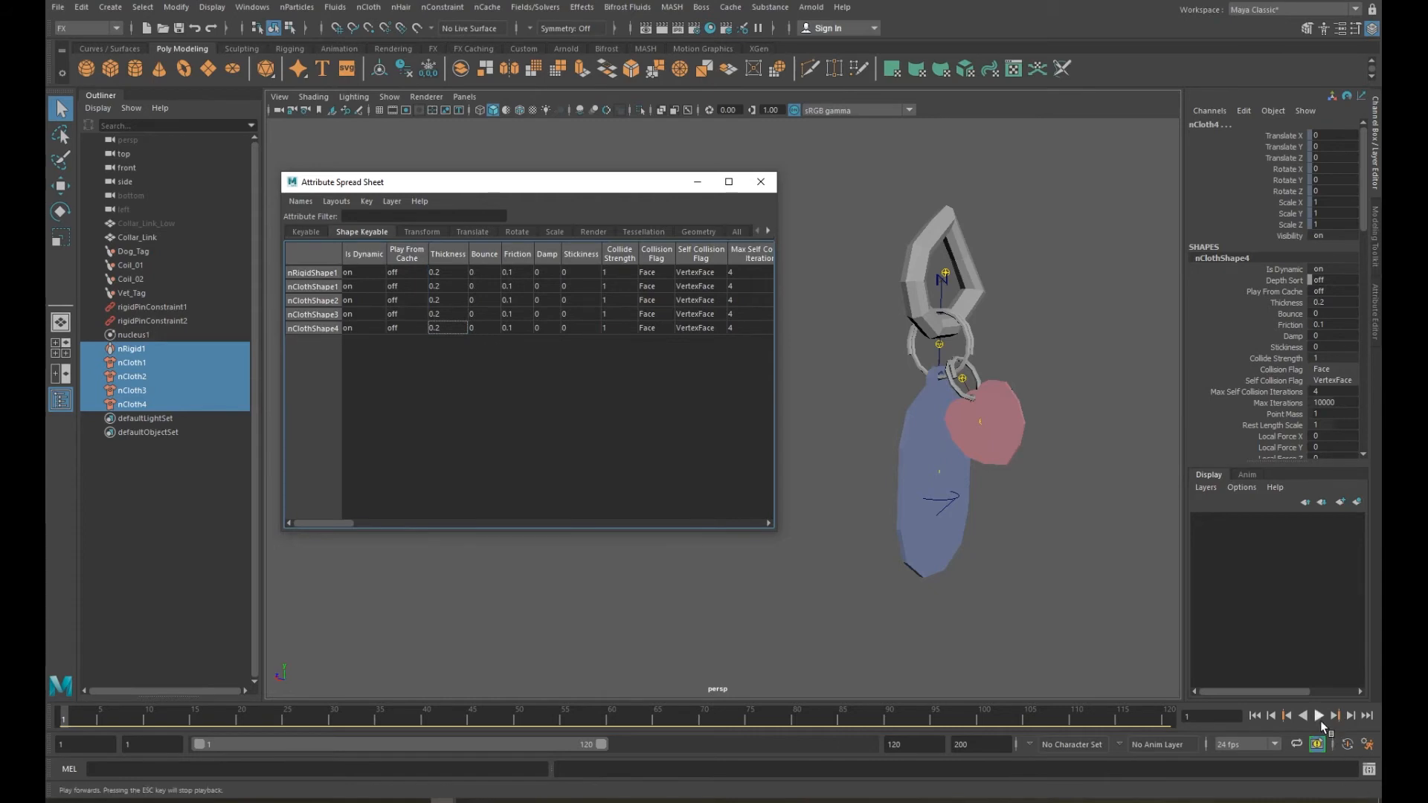
click(1319, 715)
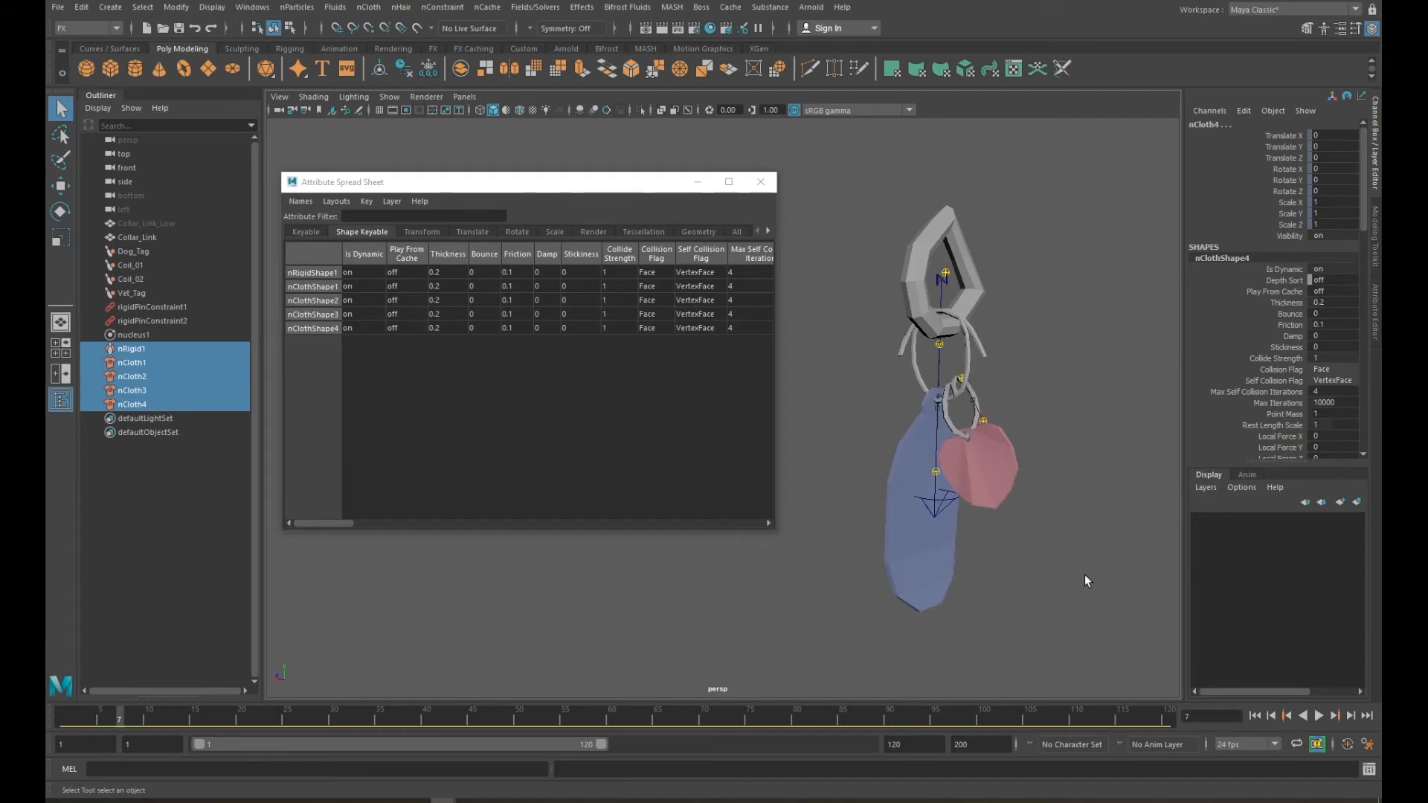
mouse_move(1060, 476)
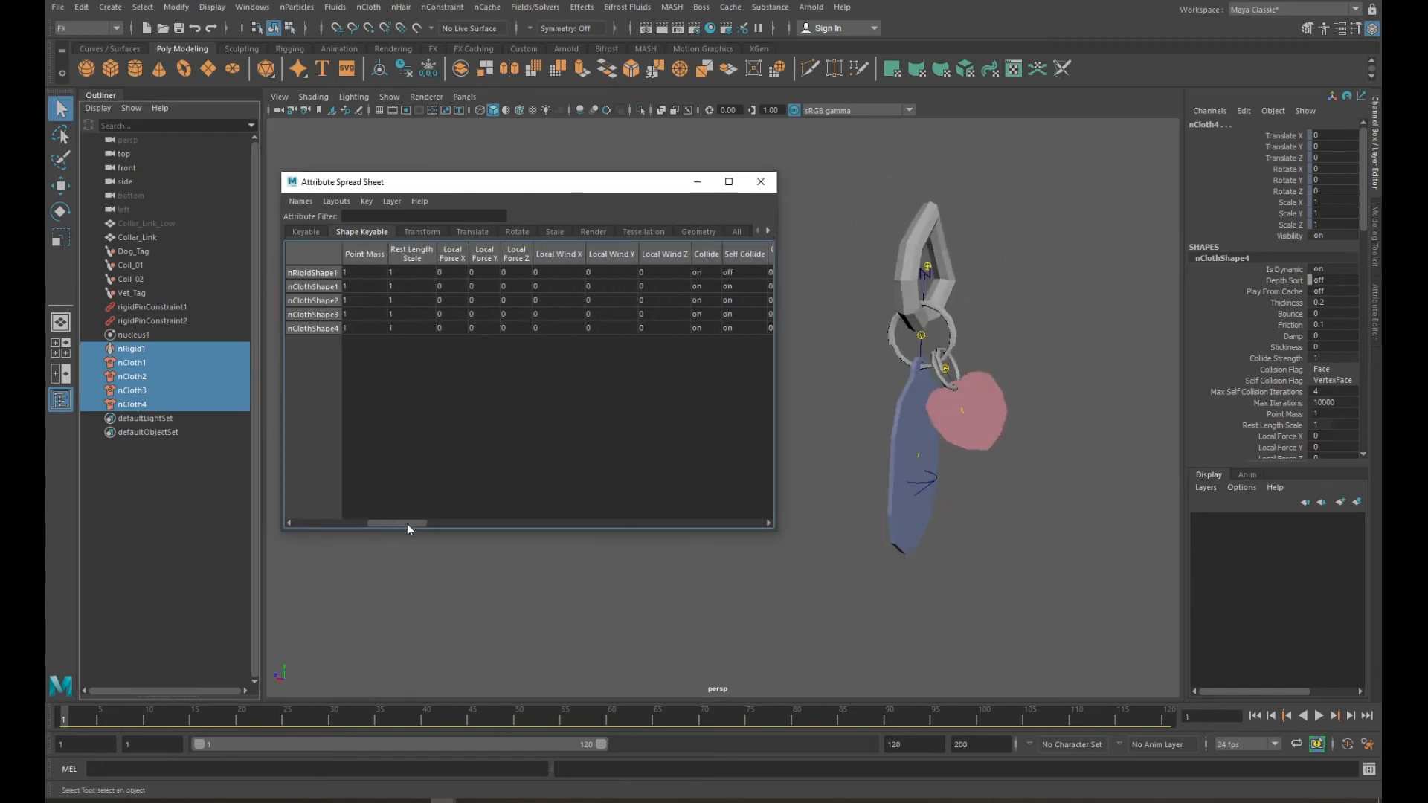
- Enter Stretch 500, Compression 250, Bend 250 and Rigidity 2 in the four nCloth rows
drag(396, 524, 556, 523)
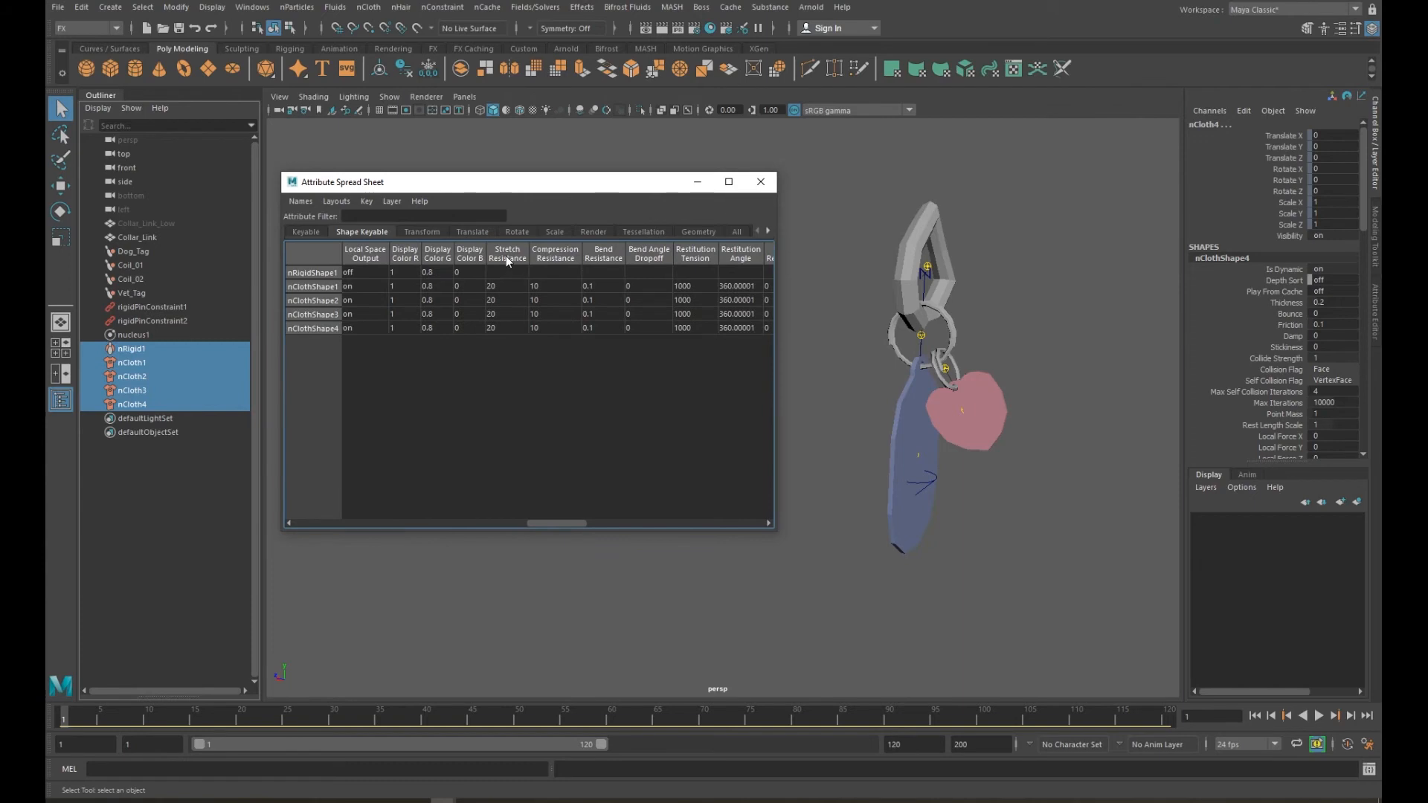
mouse_move(515, 313)
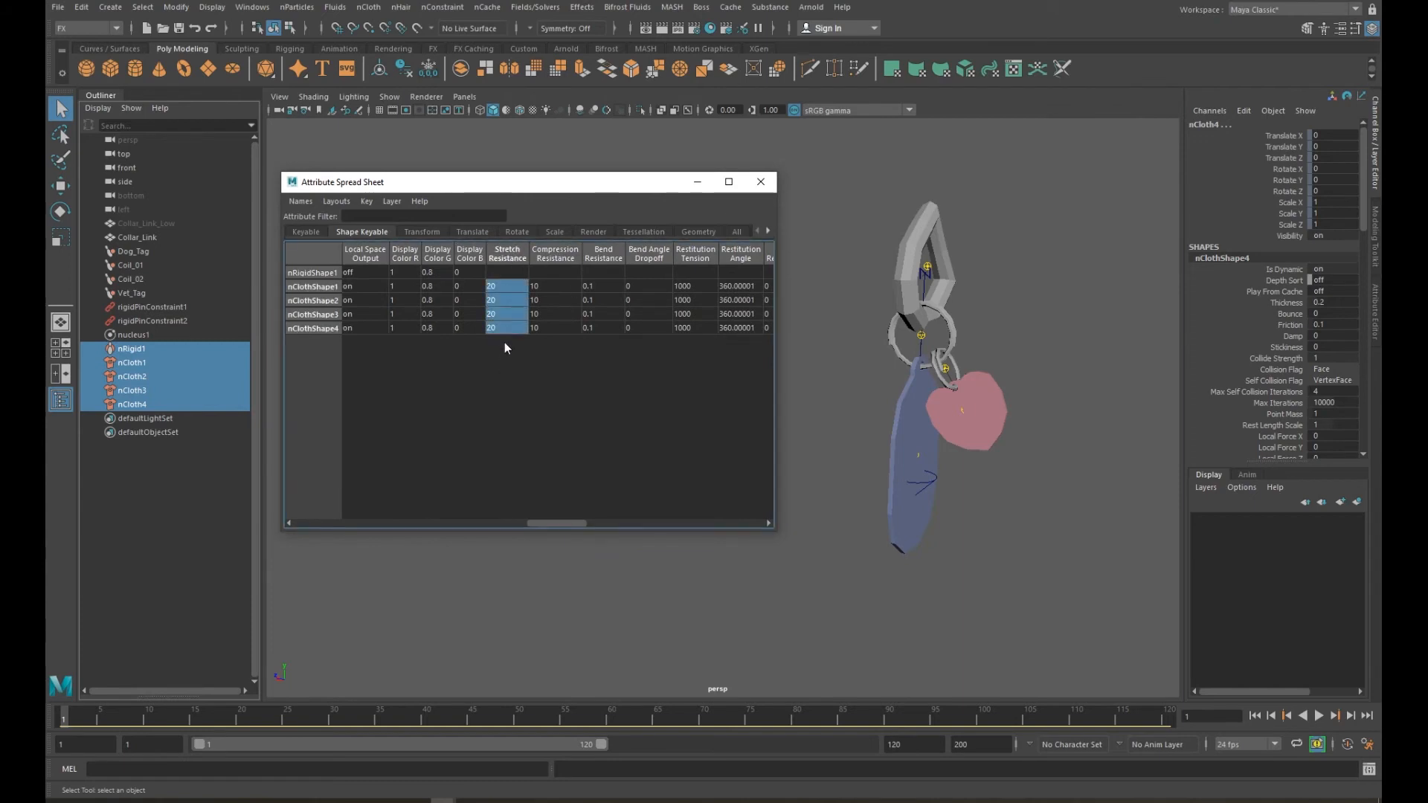
text(500)
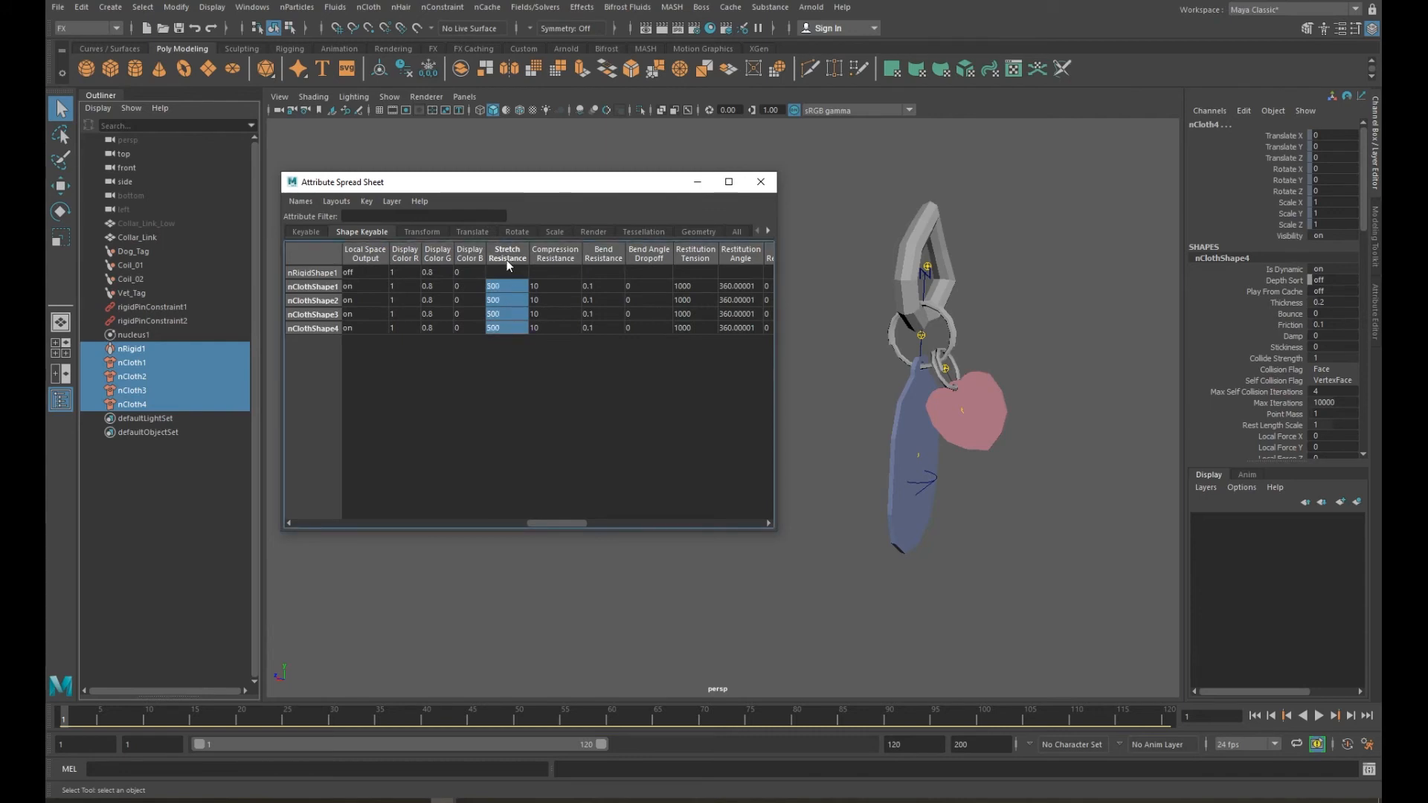
click(555, 286)
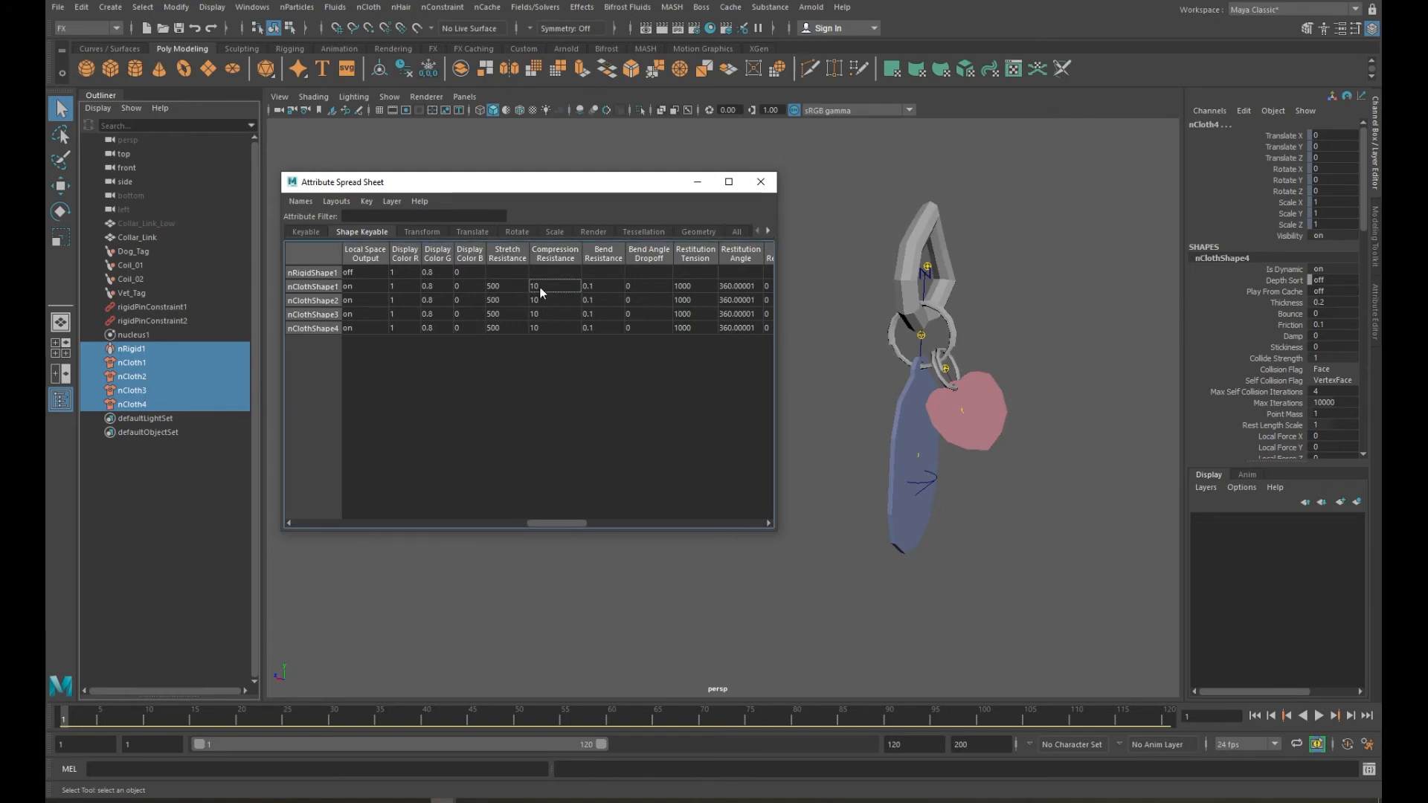
drag(553, 285, 535, 329)
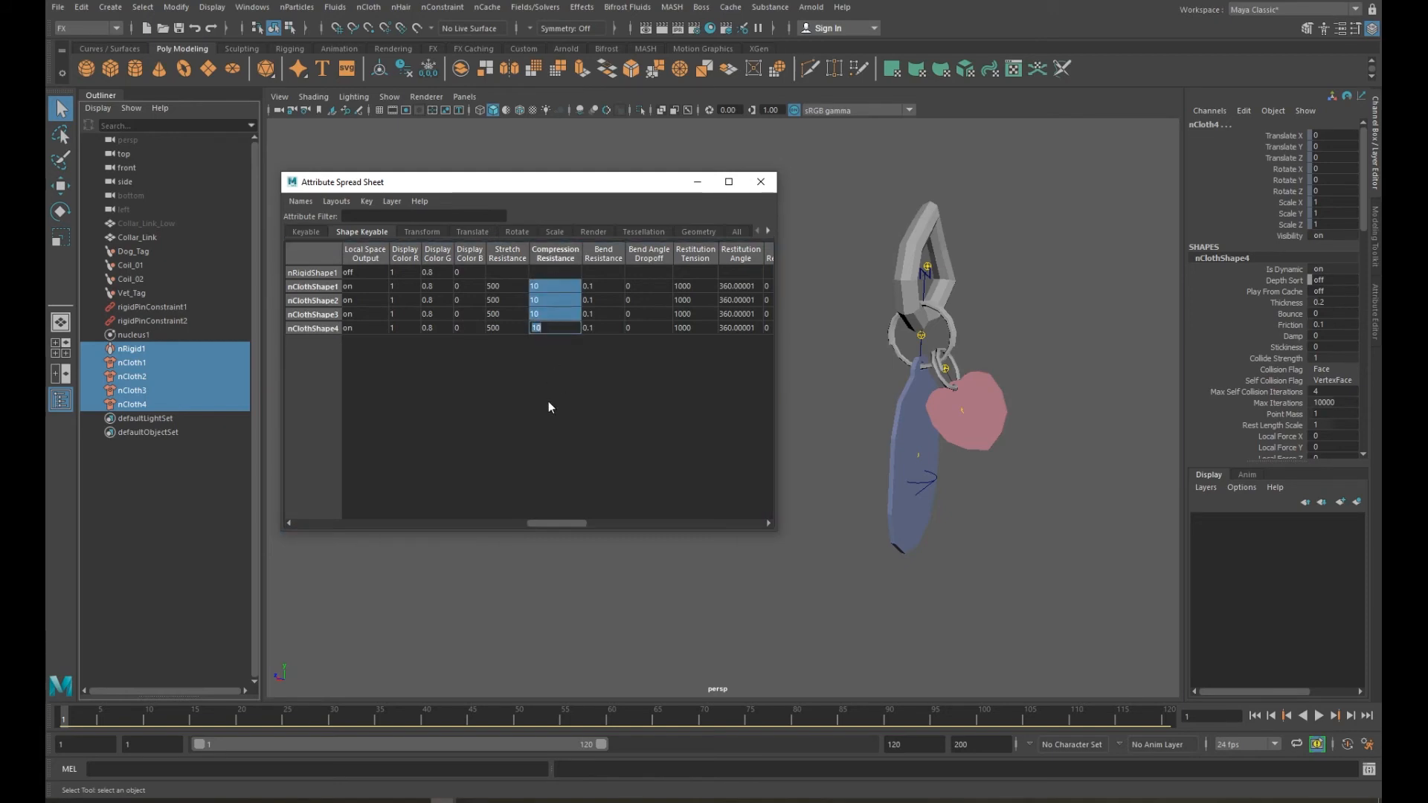
text(250)
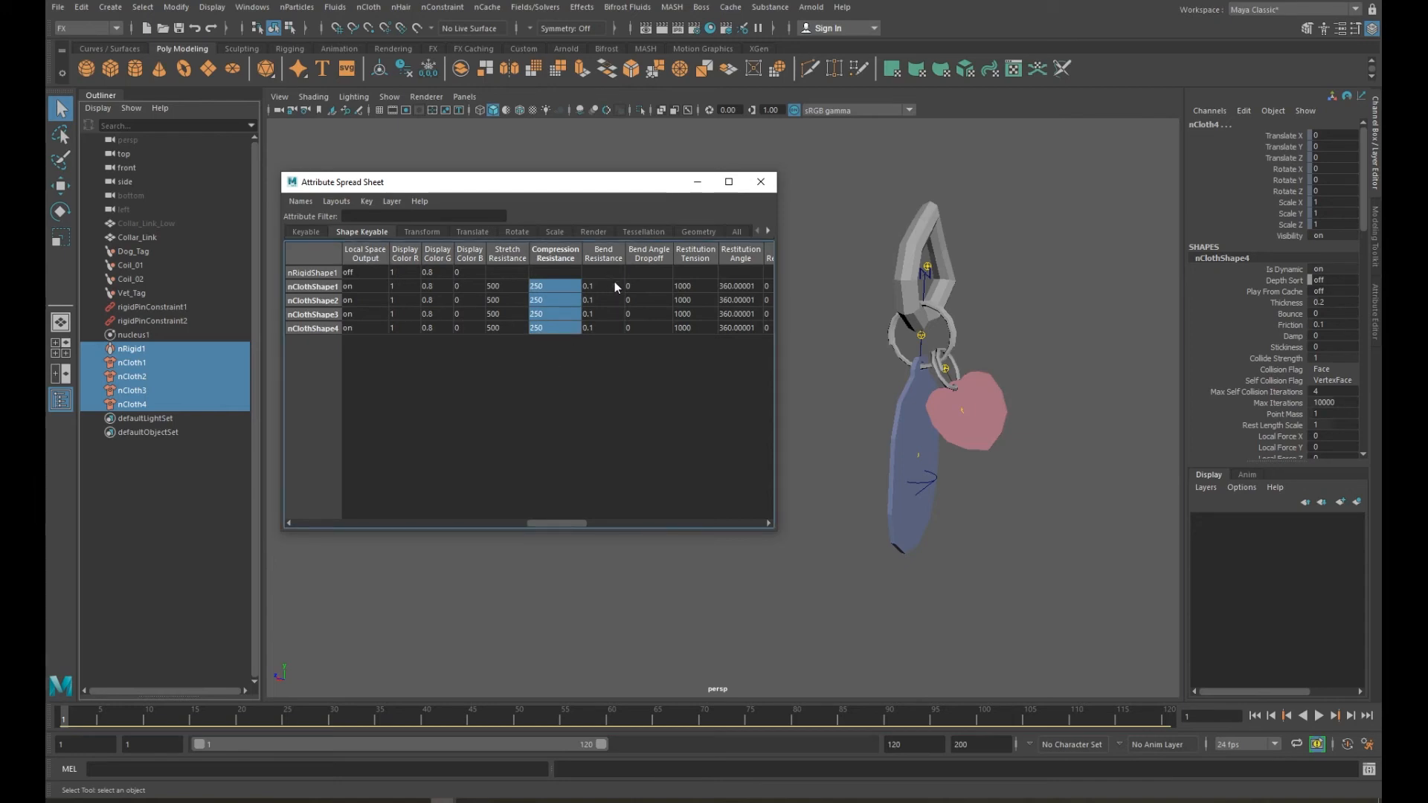
click(589, 328)
text(250)
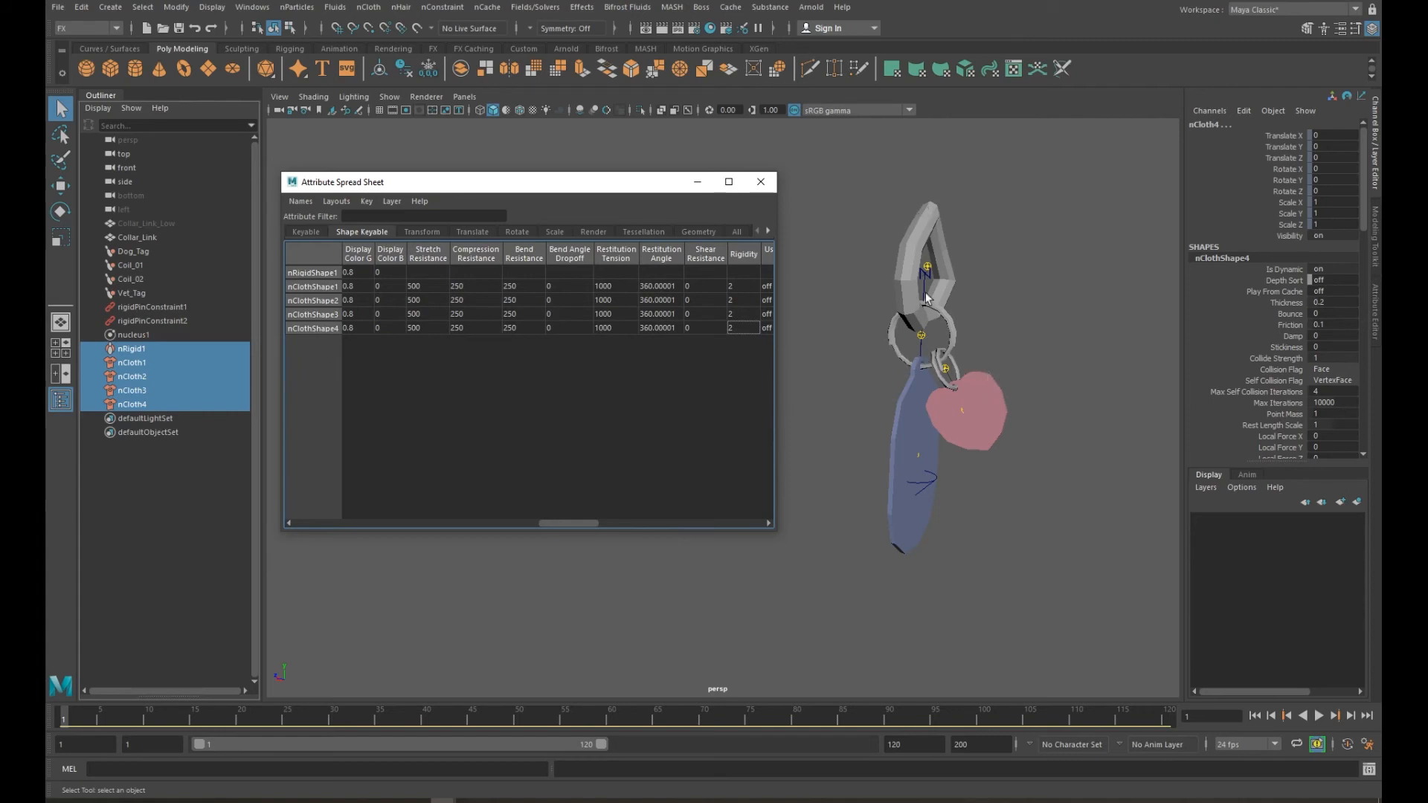
mouse_move(909, 230)
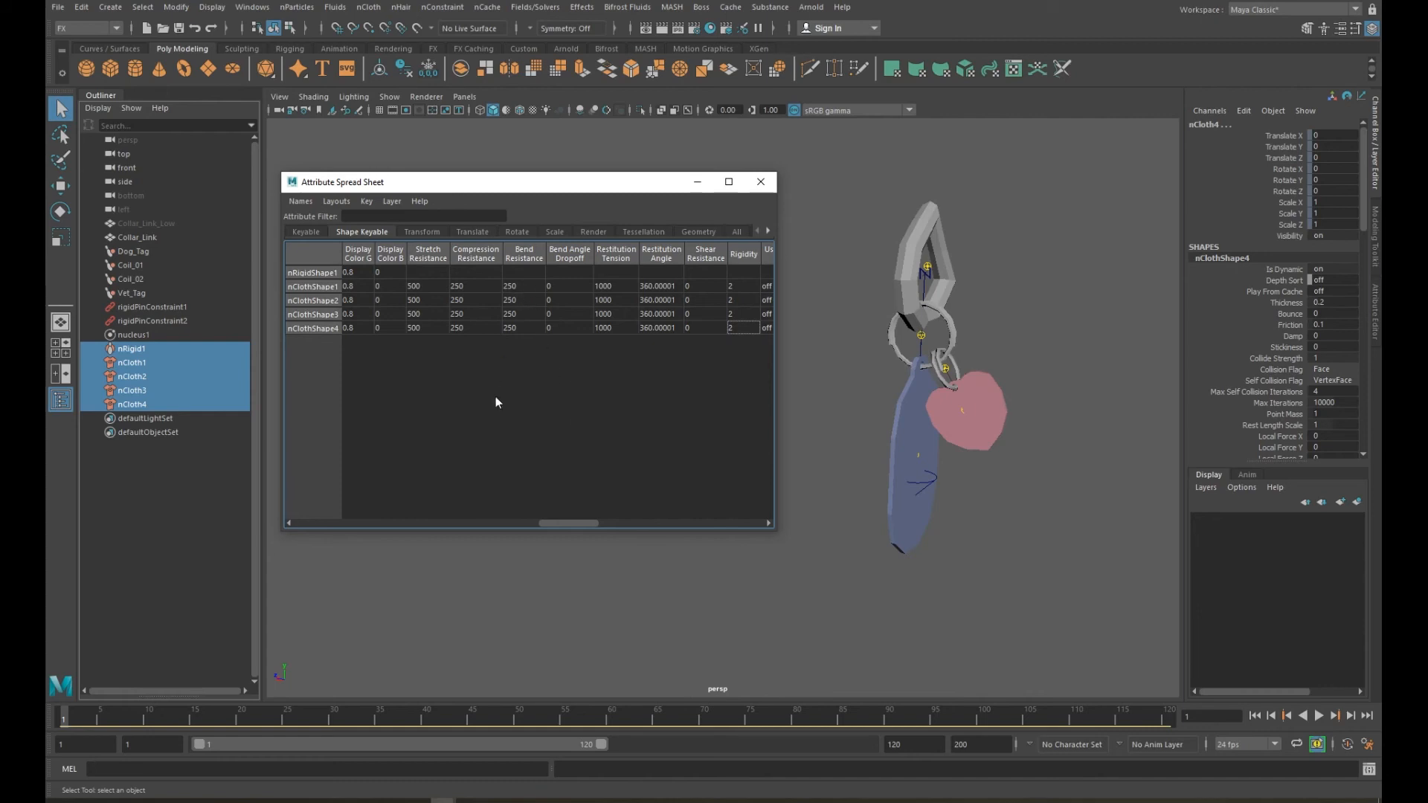
click(1316, 715)
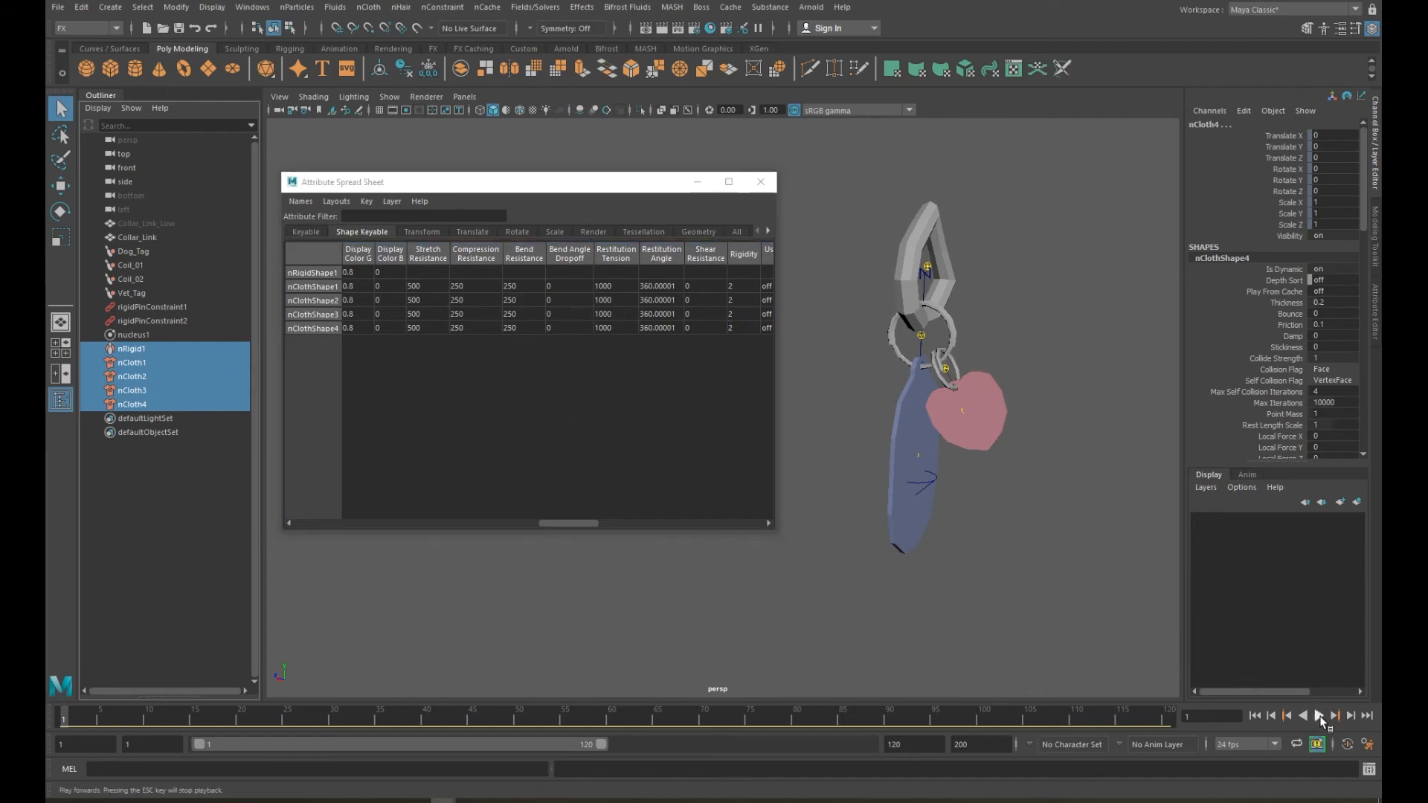
- Play the simulation twice to check the stiffer chain hanging from the collar link
click(1316, 716)
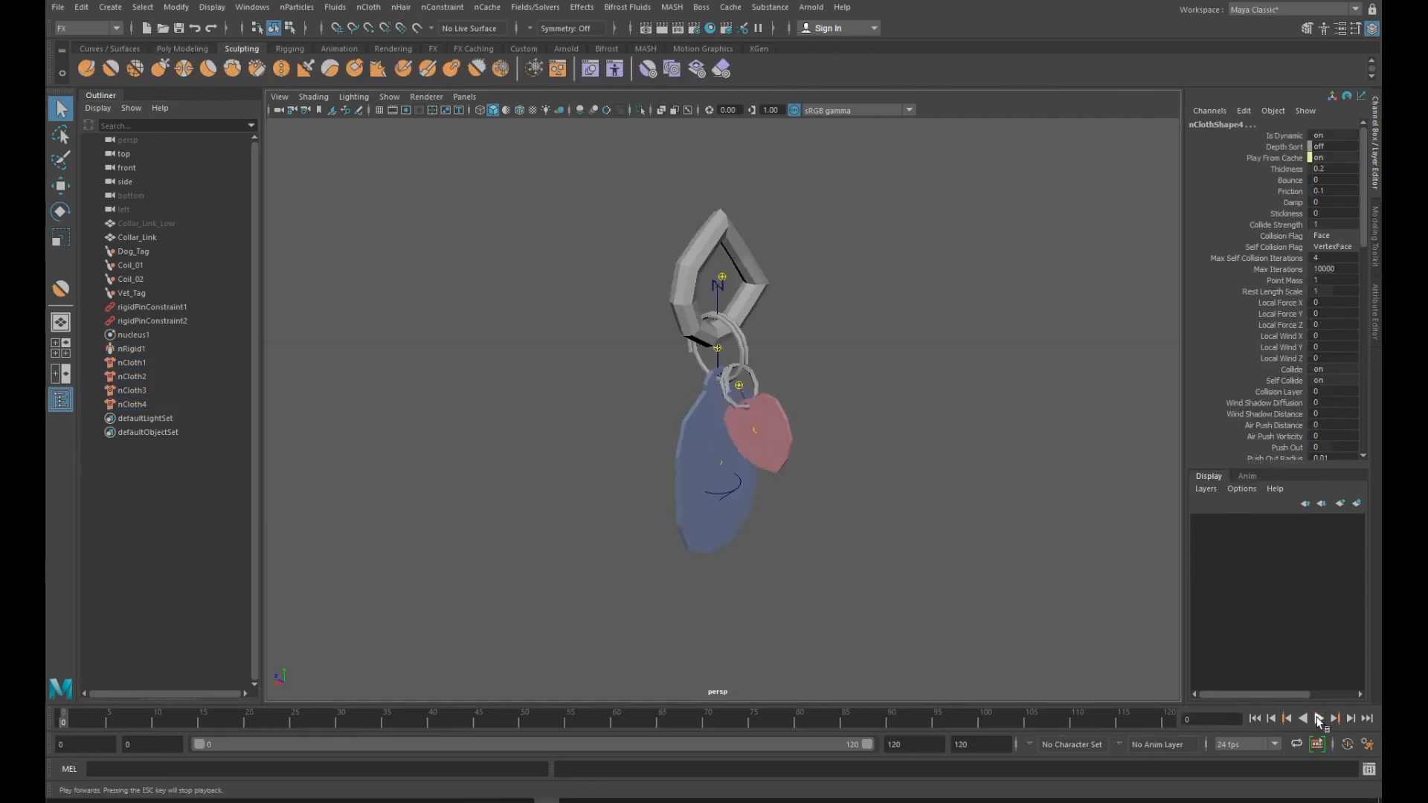
click(1318, 718)
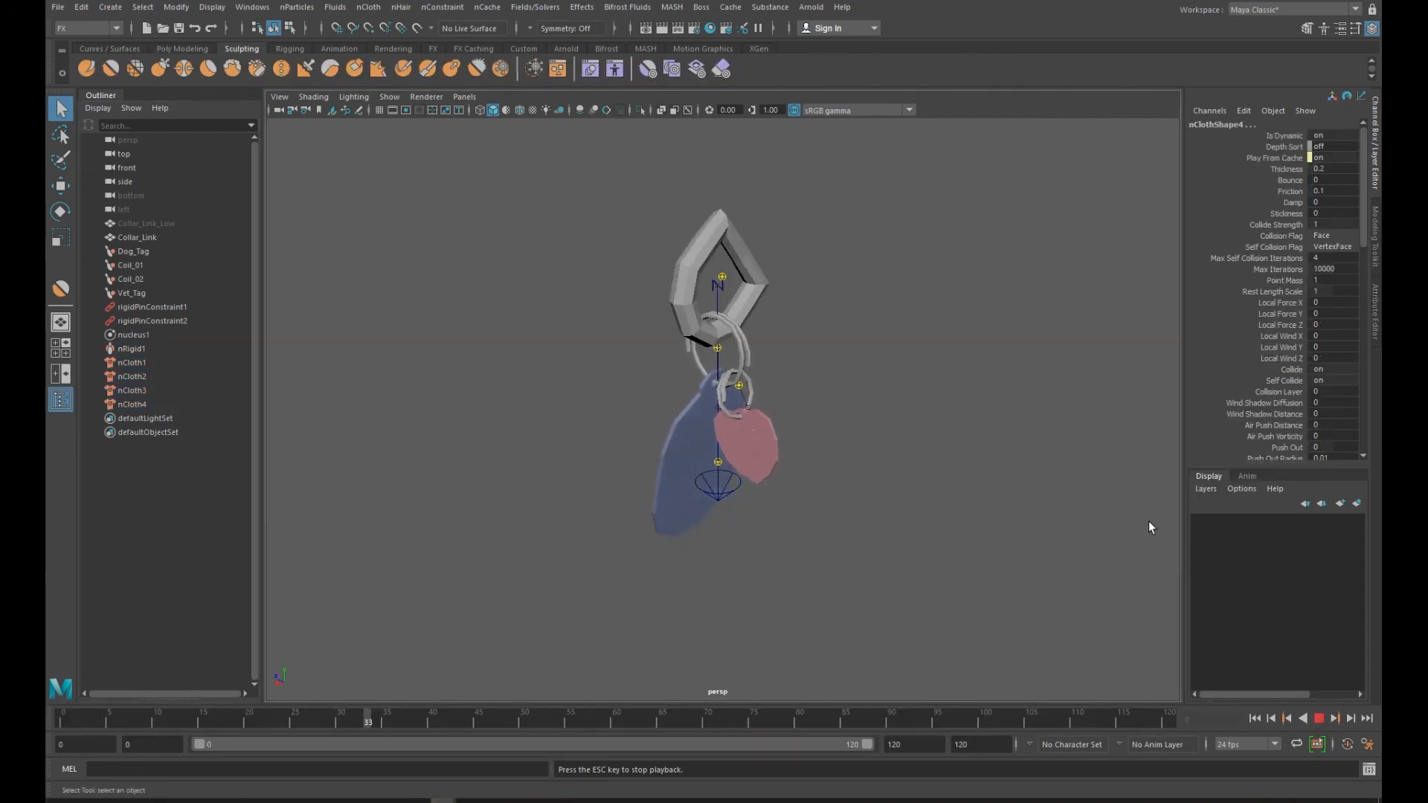